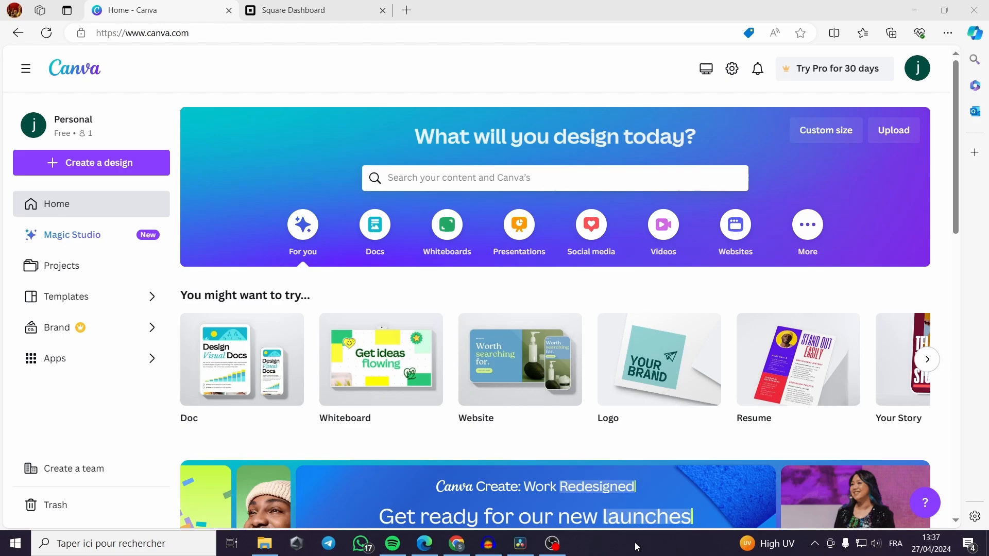
{"action": "mouse_move", "coordinate": [520, 459]}
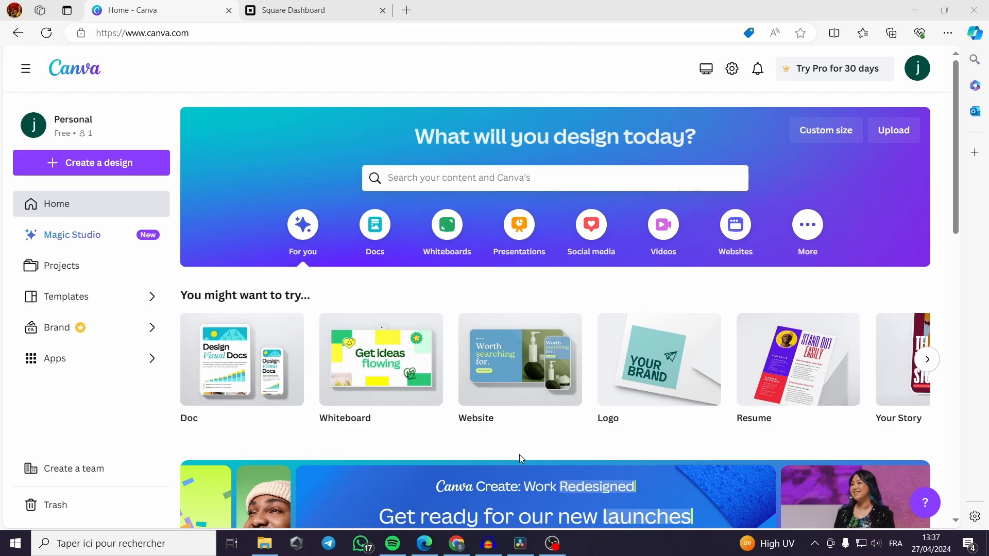
{"action": "mouse_move", "coordinate": [520, 359]}
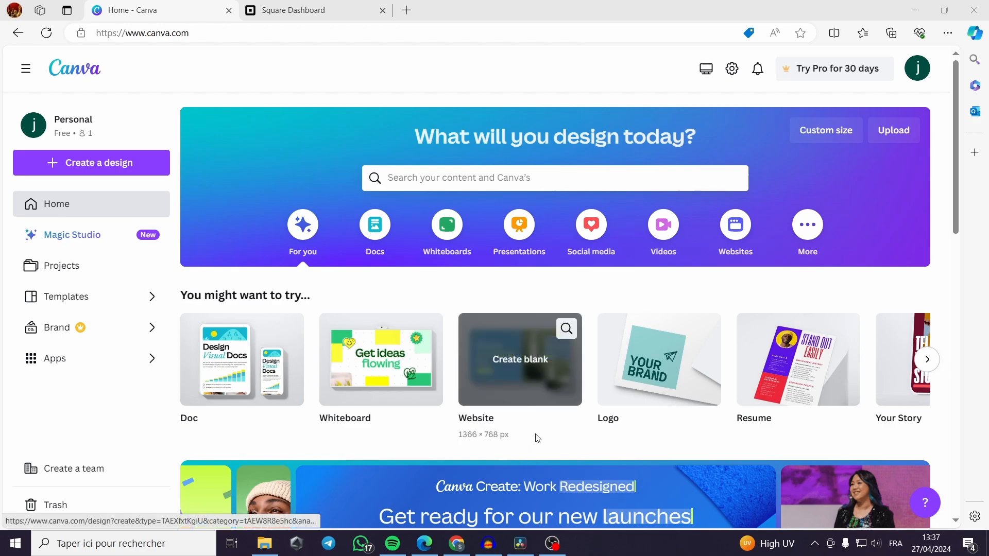
{"action": "mouse_move", "coordinate": [537, 457]}
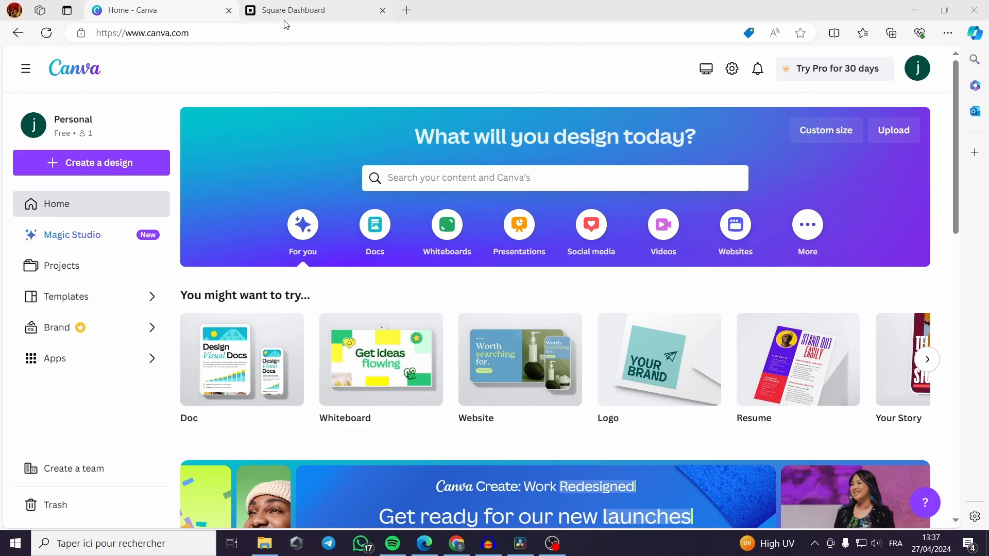
Switch to Square Dashboard to see the Home overview with zero net sales and 0% setup.
{"action": "left_click", "coordinate": [292, 11]}
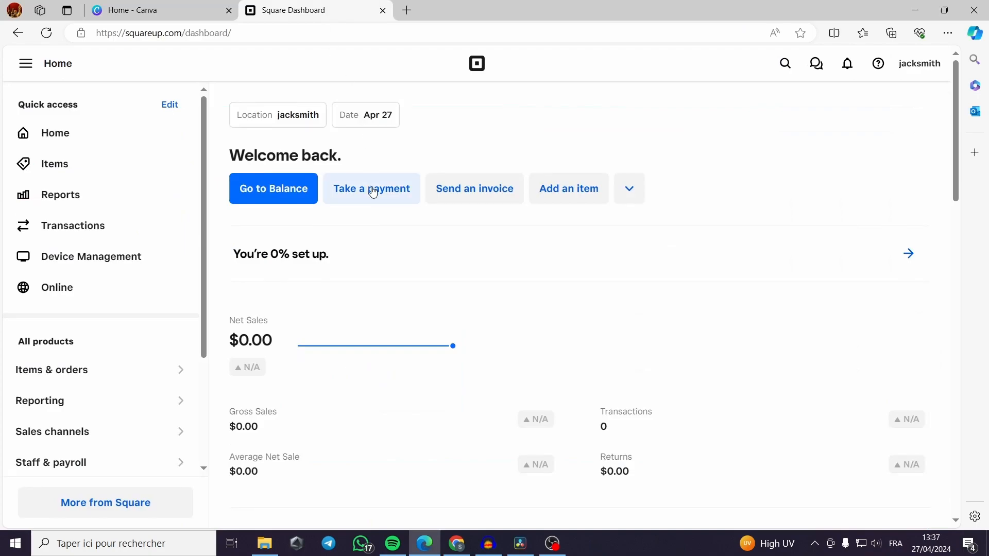
{"action": "mouse_move", "coordinate": [39, 70]}
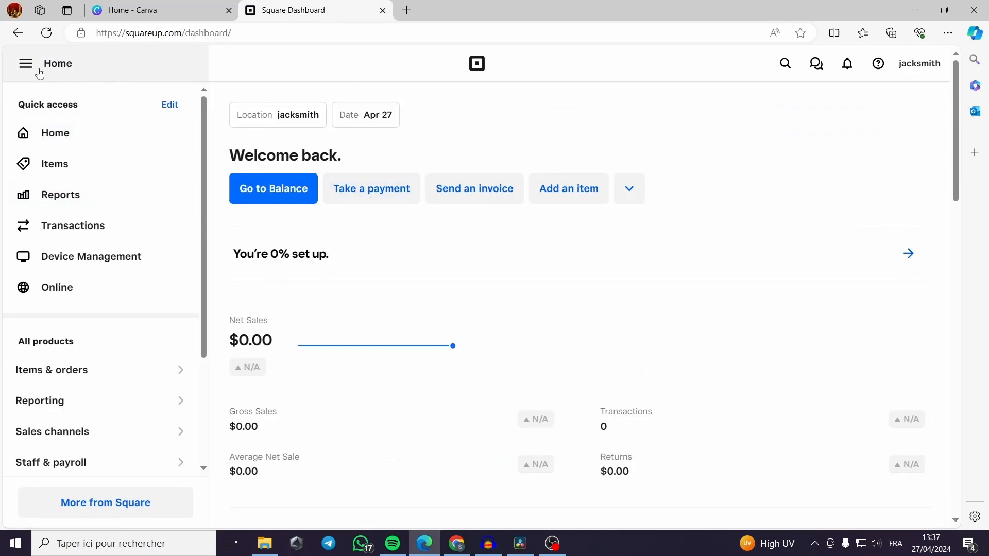
{"action": "mouse_move", "coordinate": [419, 286]}
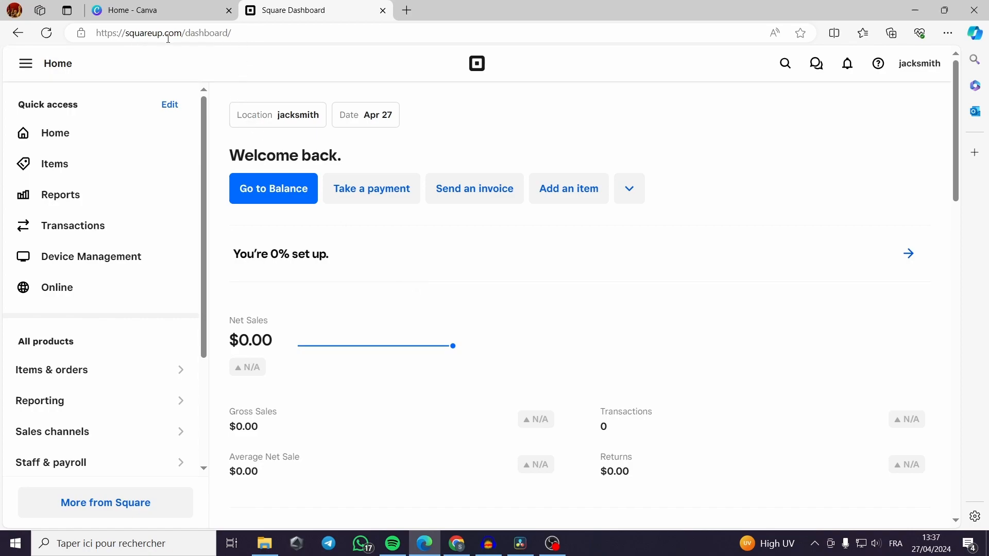
{"action": "mouse_move", "coordinate": [179, 50]}
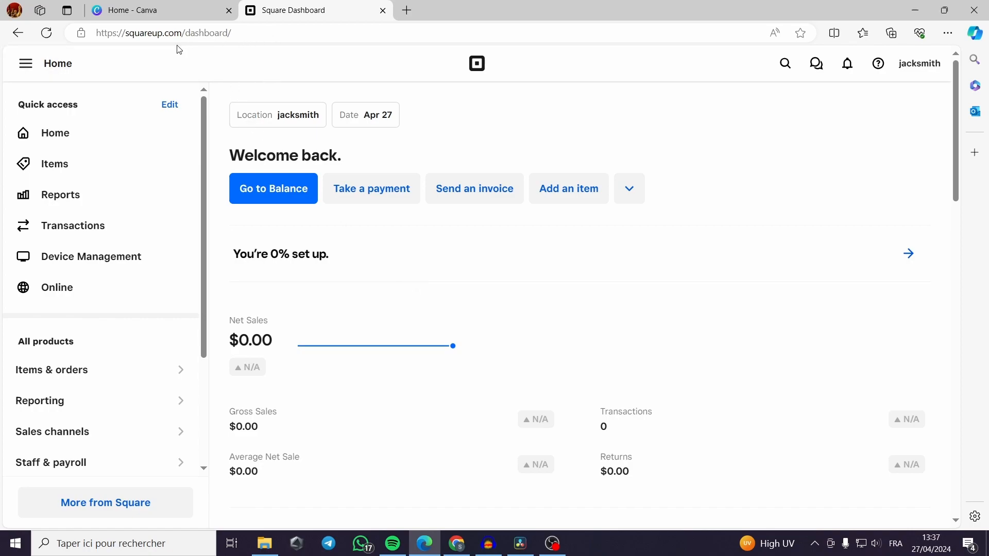
{"action": "mouse_move", "coordinate": [764, 212]}
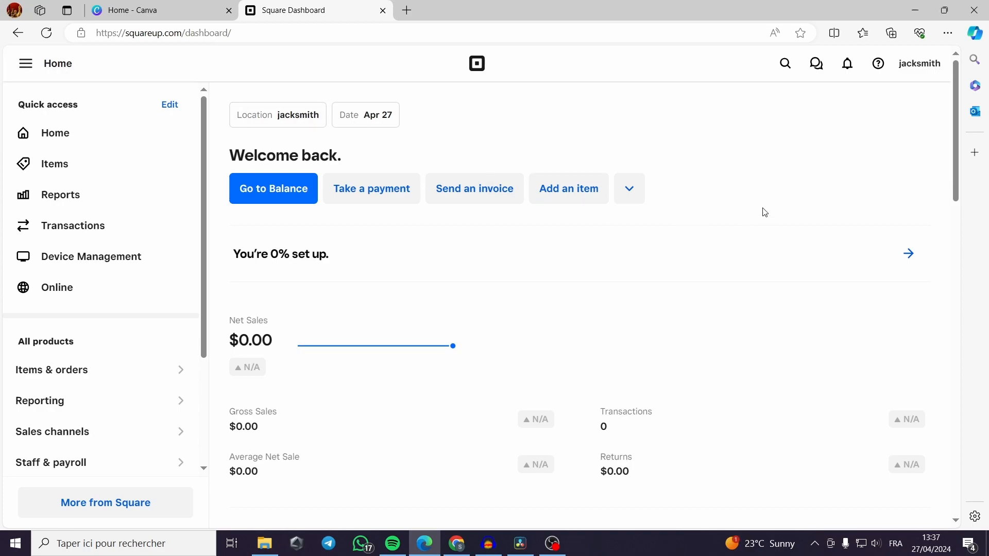
{"action": "mouse_move", "coordinate": [693, 187]}
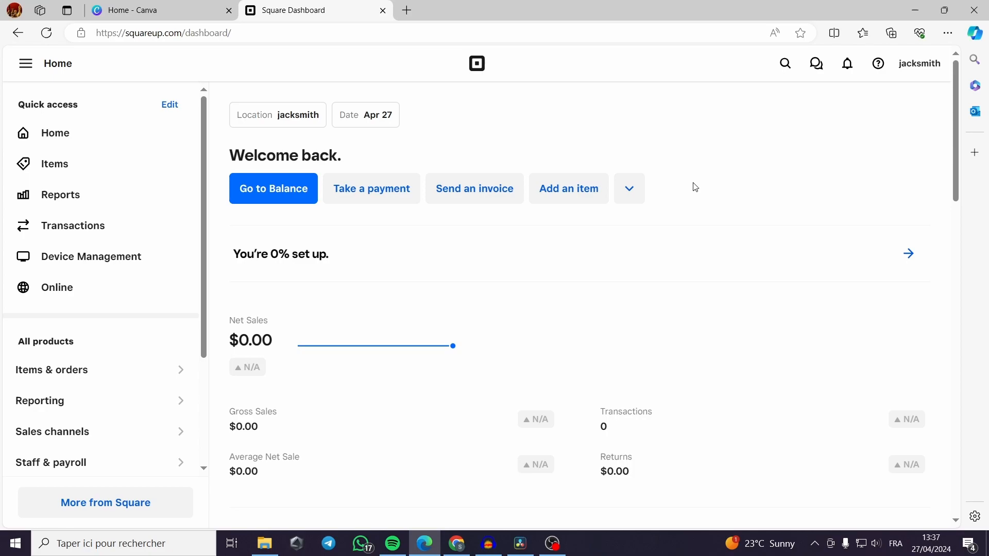
{"action": "mouse_move", "coordinate": [612, 152]}
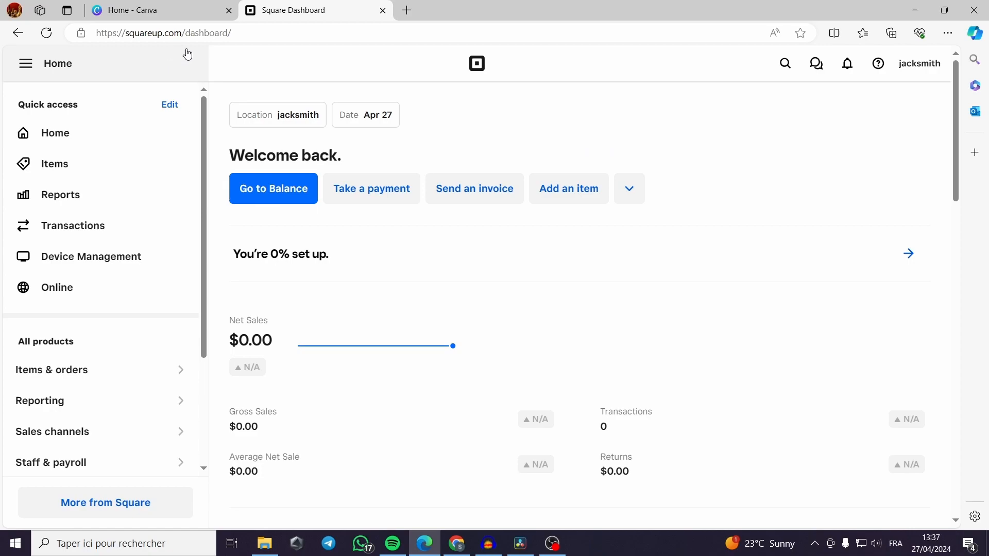
{"action": "mouse_move", "coordinate": [899, 254]}
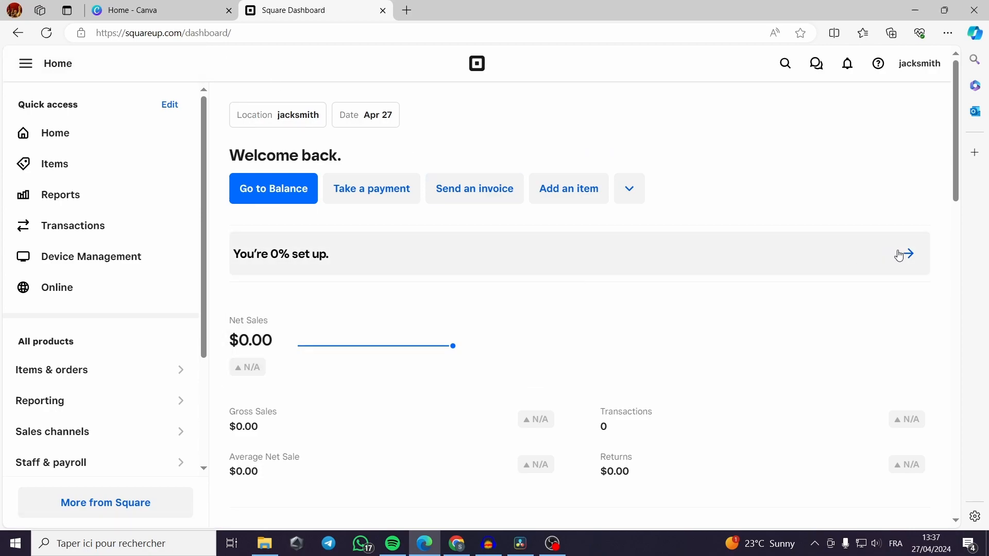
{"action": "mouse_move", "coordinate": [305, 343]}
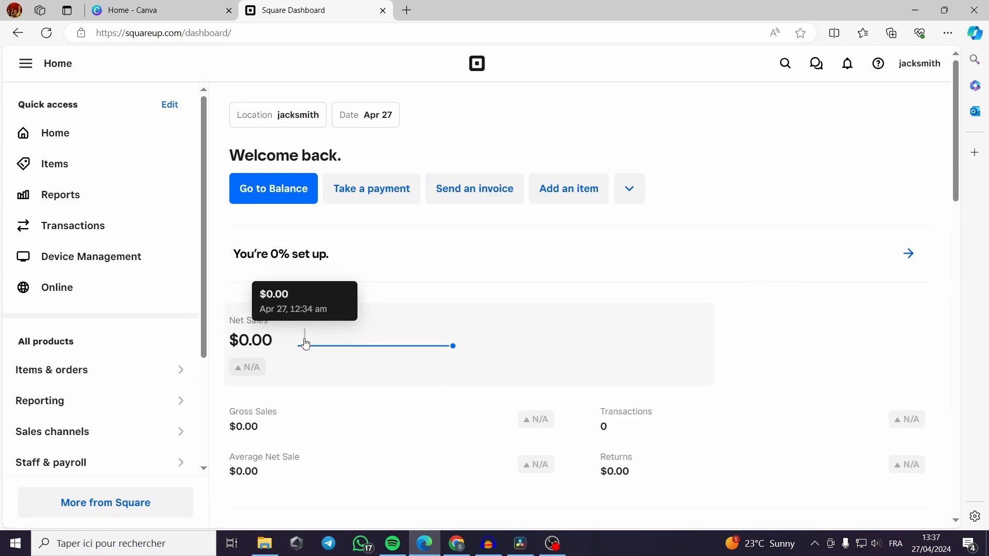
{"action": "mouse_move", "coordinate": [332, 339]}
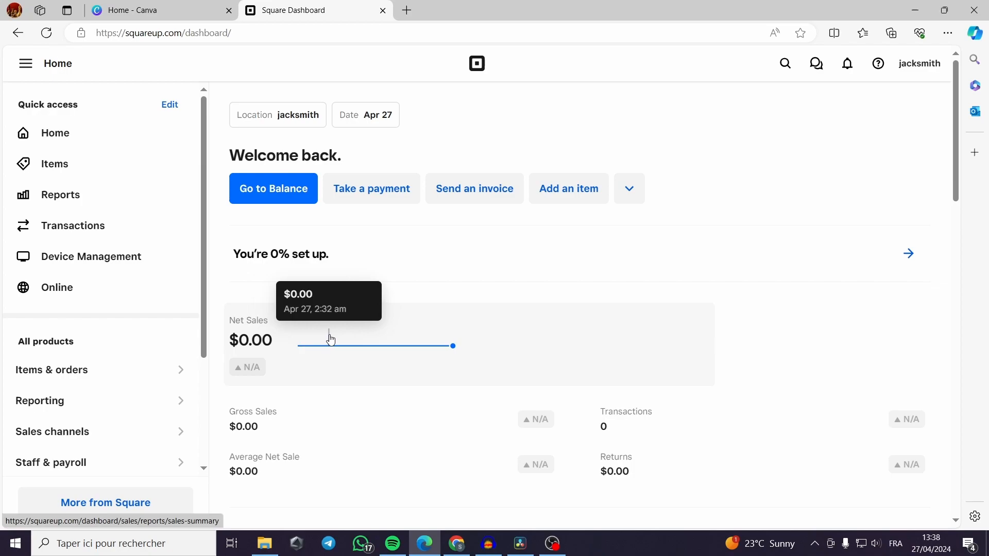
{"action": "mouse_move", "coordinate": [339, 334]}
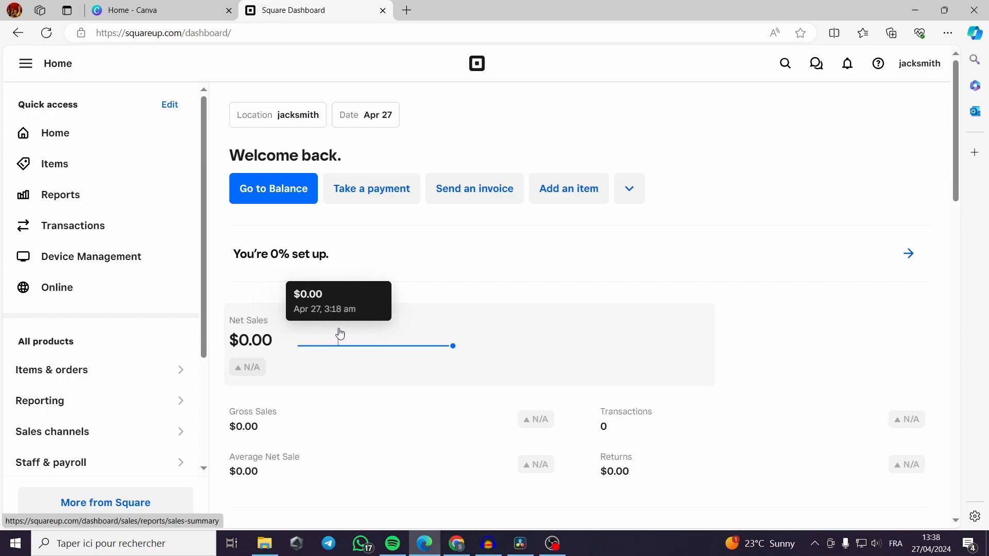
{"action": "mouse_move", "coordinate": [570, 148]}
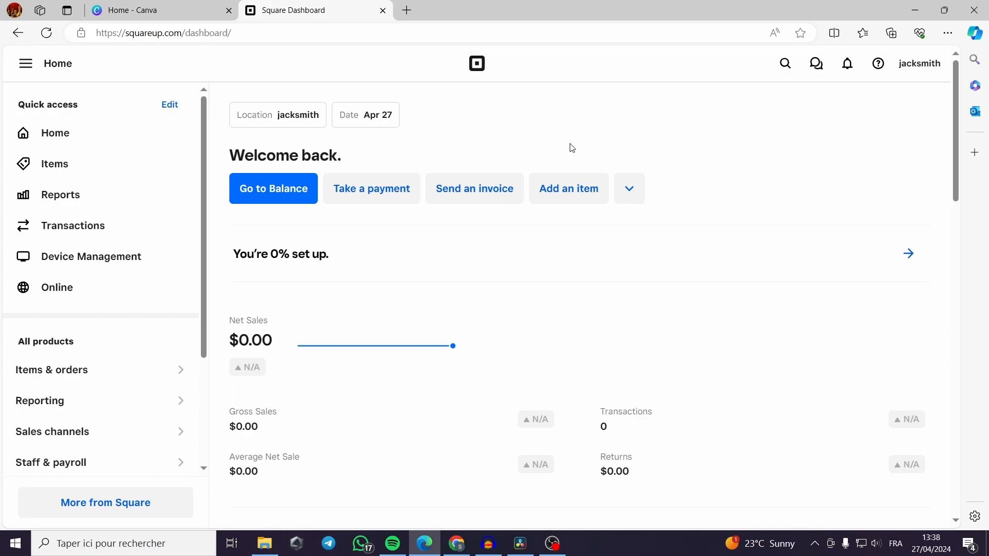
Return to the Canva home page and create a blank untitled website design.
{"action": "left_click", "coordinate": [159, 11]}
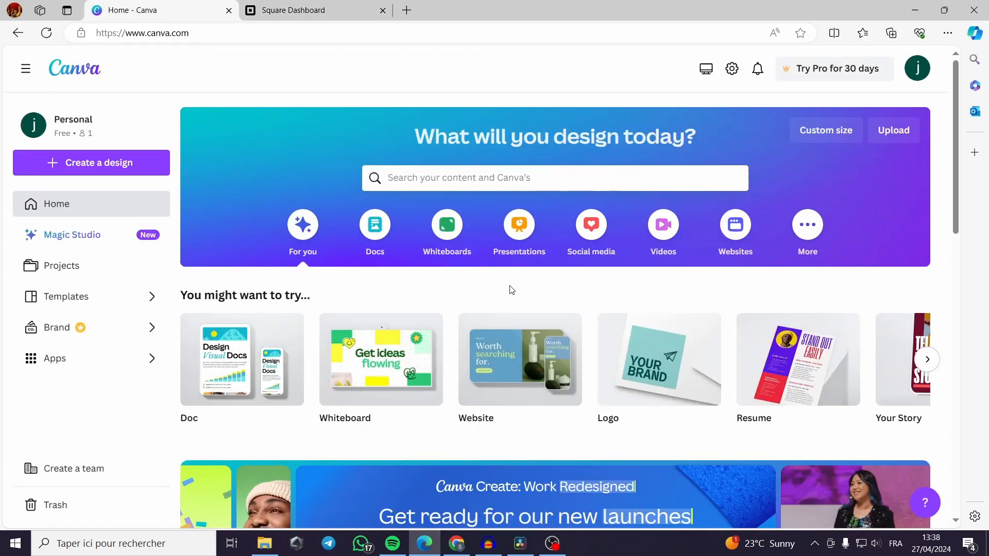
{"action": "mouse_move", "coordinate": [531, 292]}
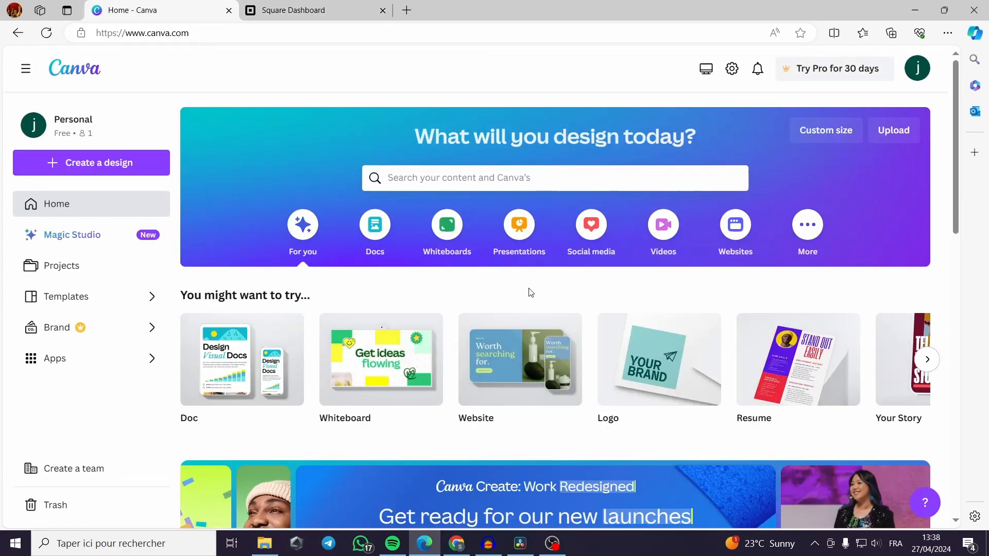
{"action": "mouse_move", "coordinate": [59, 163]}
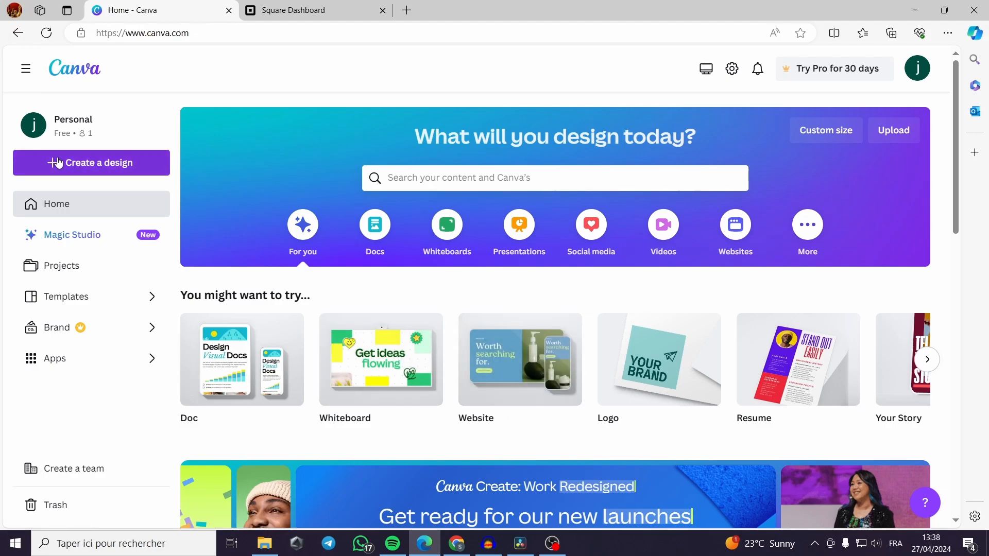
{"action": "mouse_move", "coordinate": [68, 78]}
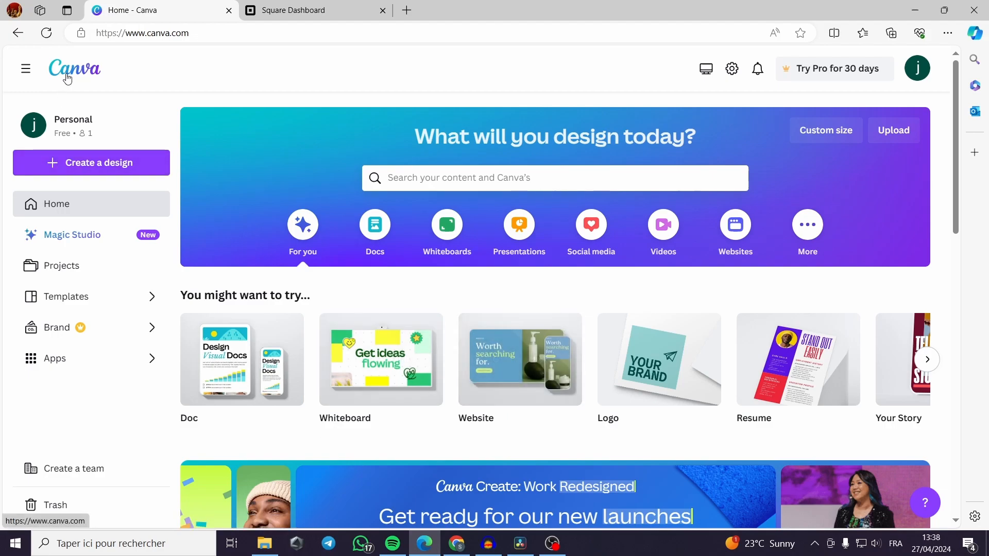
{"action": "left_click", "coordinate": [555, 177]}
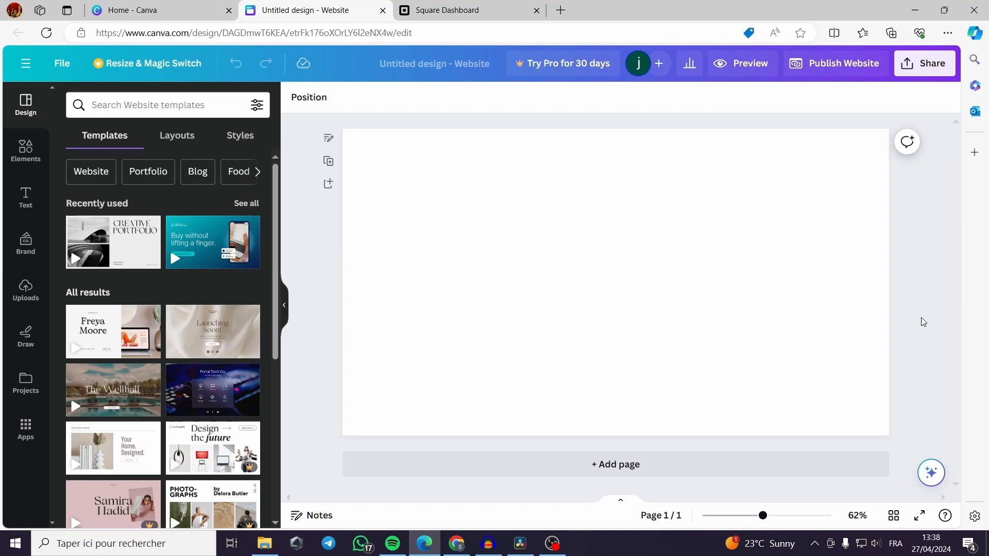
{"action": "mouse_move", "coordinate": [843, 62]}
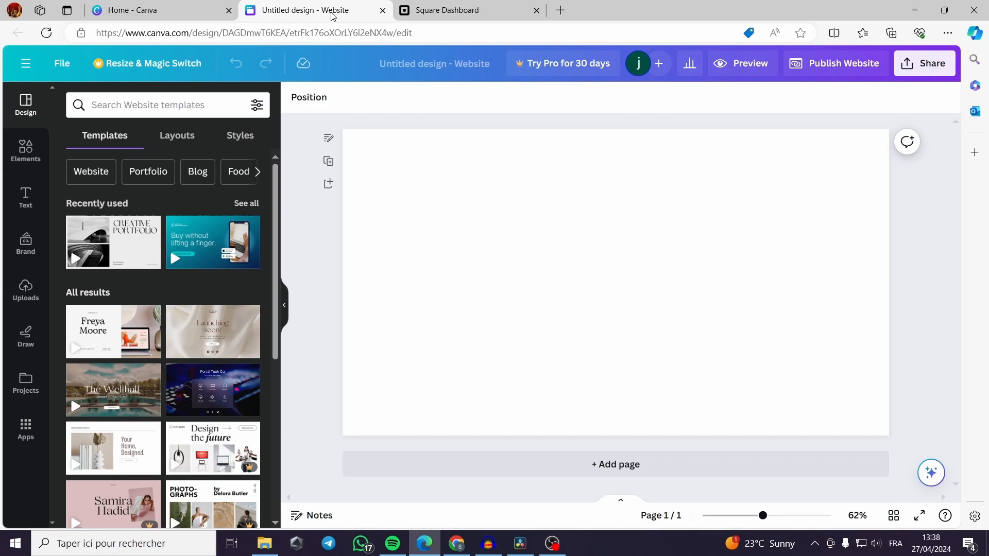
Close the blank design, open the Human Resources Resume Website, and bring up Publish Website.
{"action": "left_click", "coordinate": [382, 11]}
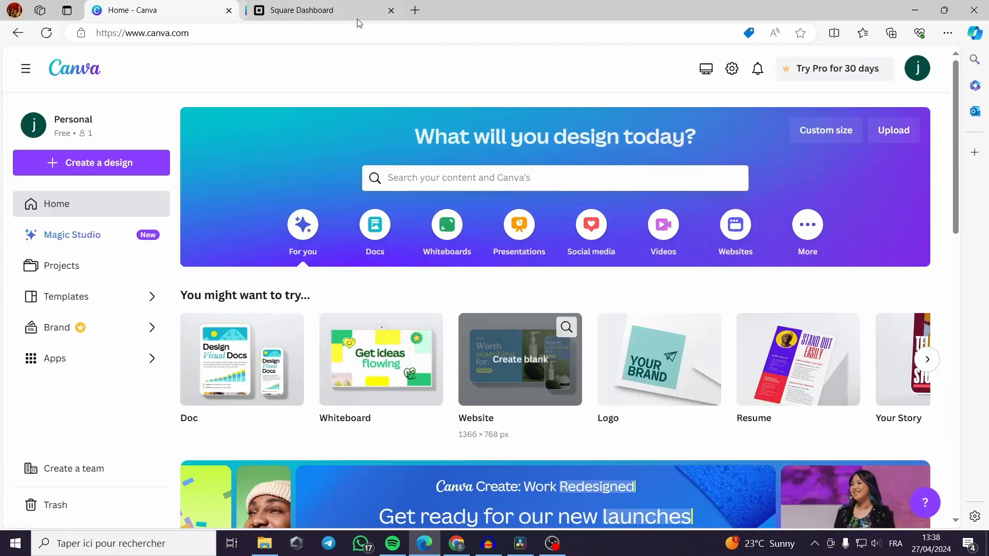
{"action": "scroll", "scroll_direction": "down", "scroll_amount": 3}
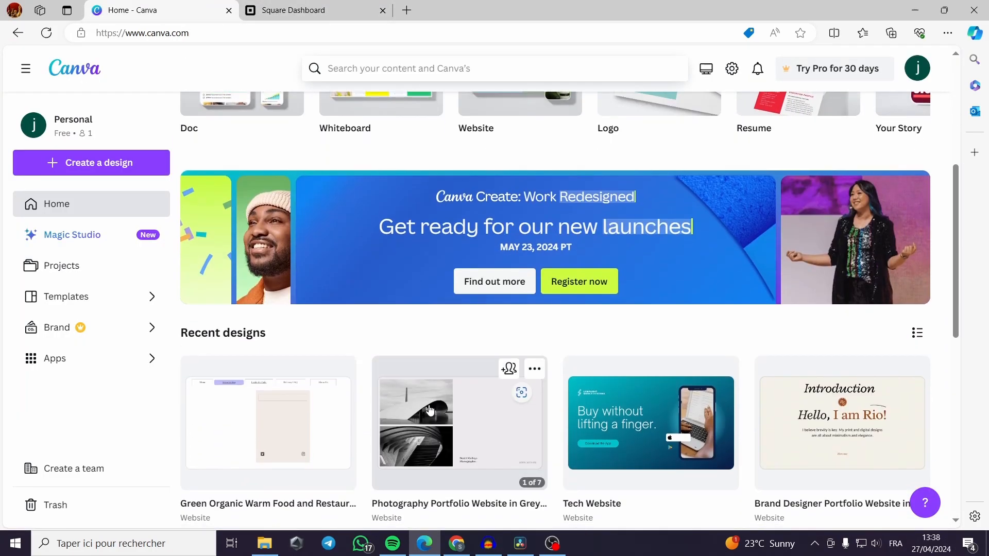
{"action": "scroll", "scroll_direction": "down", "scroll_amount": 3}
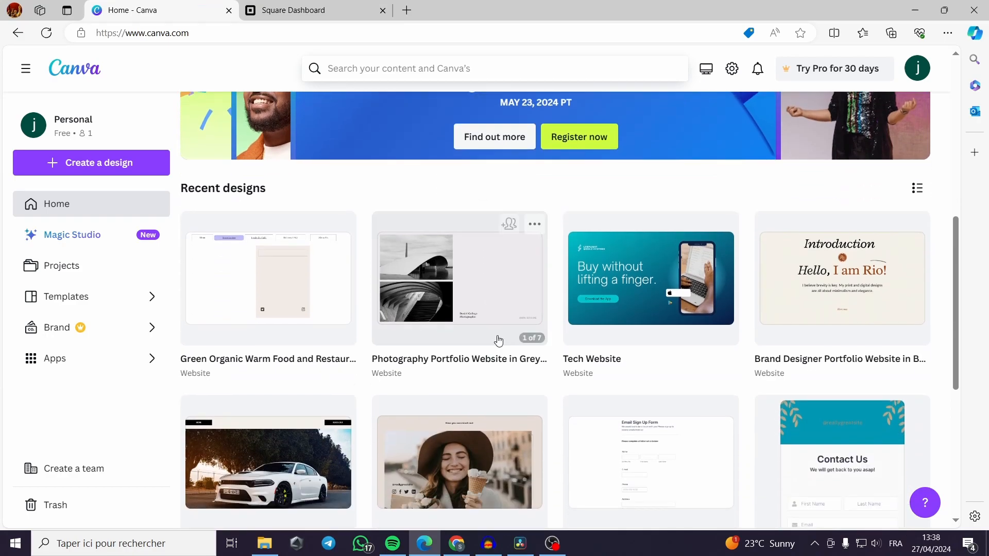
{"action": "scroll", "scroll_direction": "down", "scroll_amount": 3}
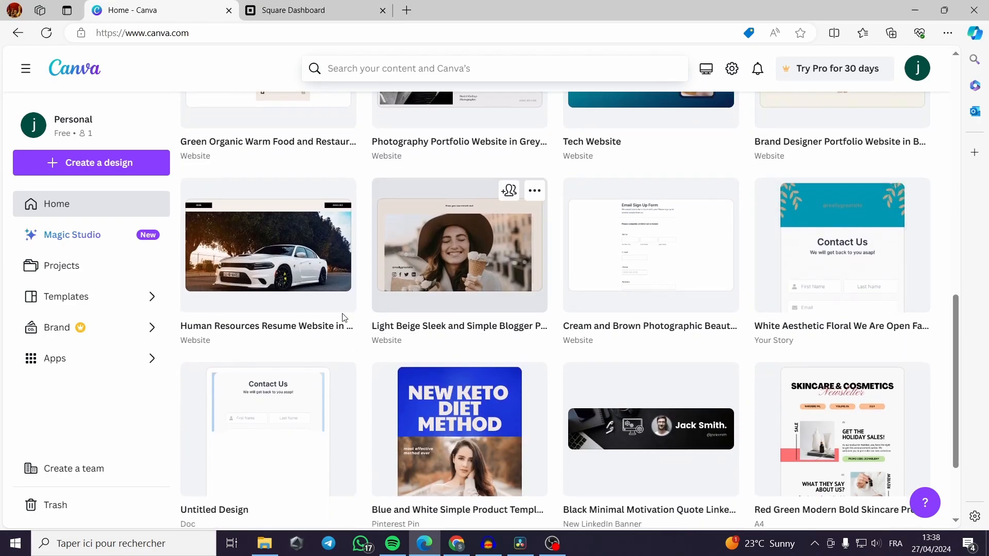
{"action": "left_click", "coordinate": [267, 247]}
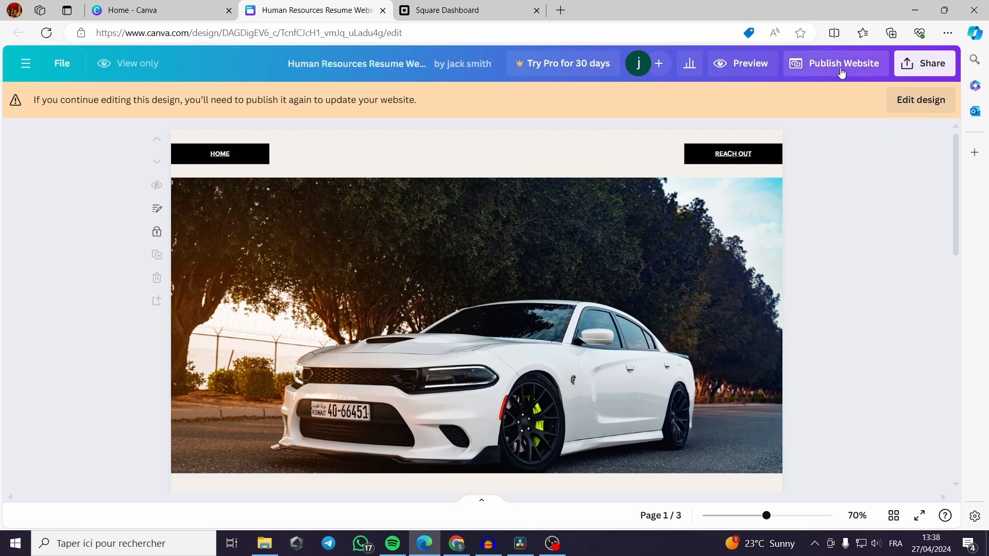
{"action": "left_click", "coordinate": [843, 62]}
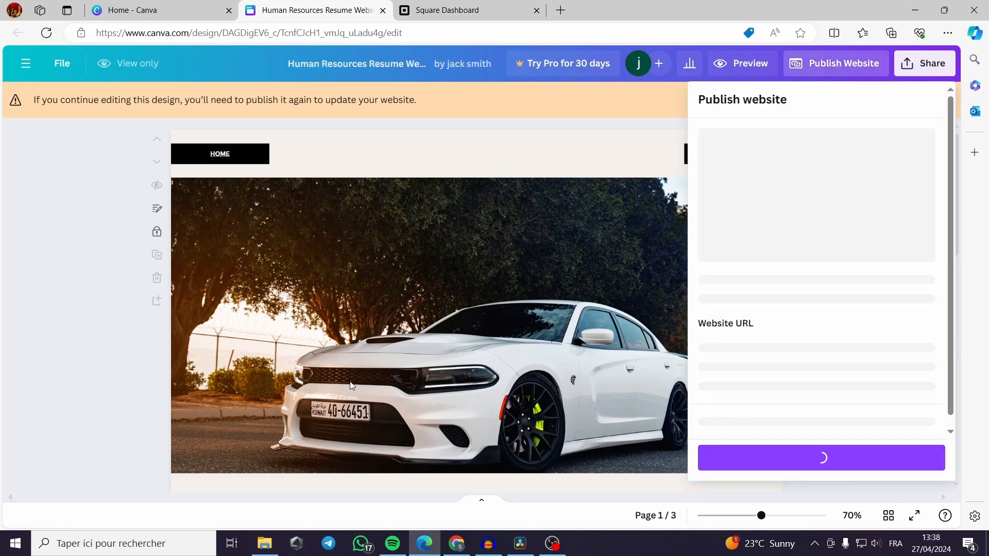
In Square Dashboard, open the empty Item library under Items & orders > Items.
{"action": "left_click", "coordinate": [466, 10]}
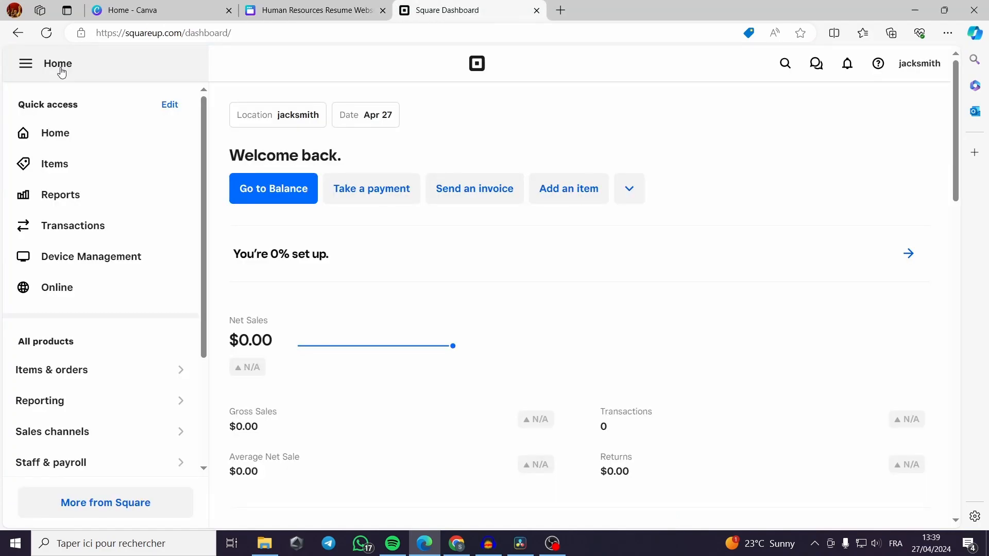
{"action": "mouse_move", "coordinate": [576, 346]}
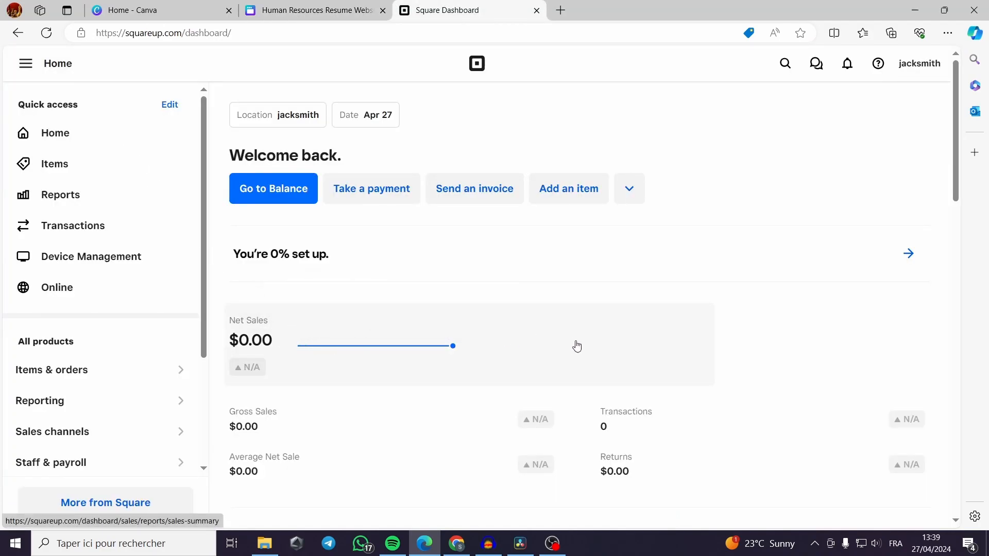
{"action": "mouse_move", "coordinate": [720, 297]}
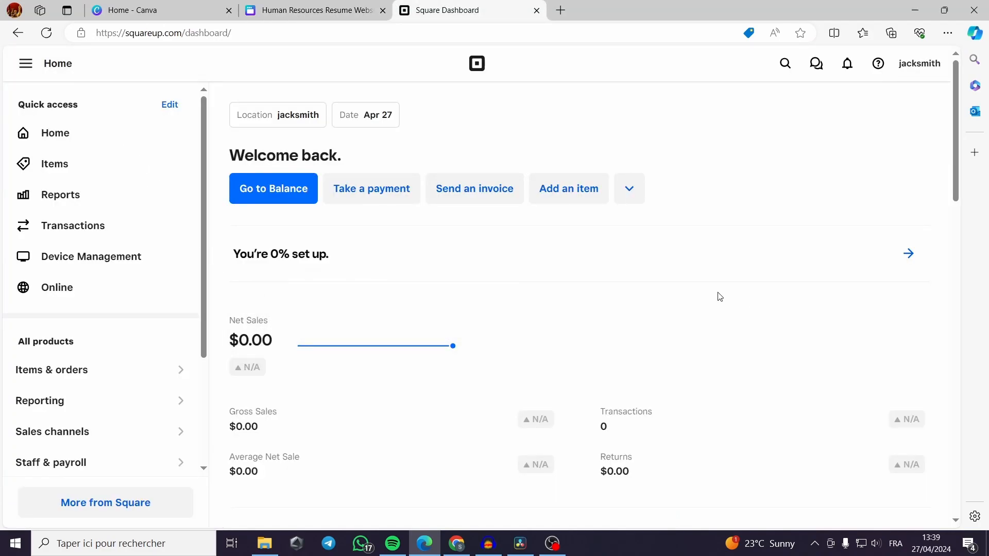
{"action": "mouse_move", "coordinate": [244, 329]}
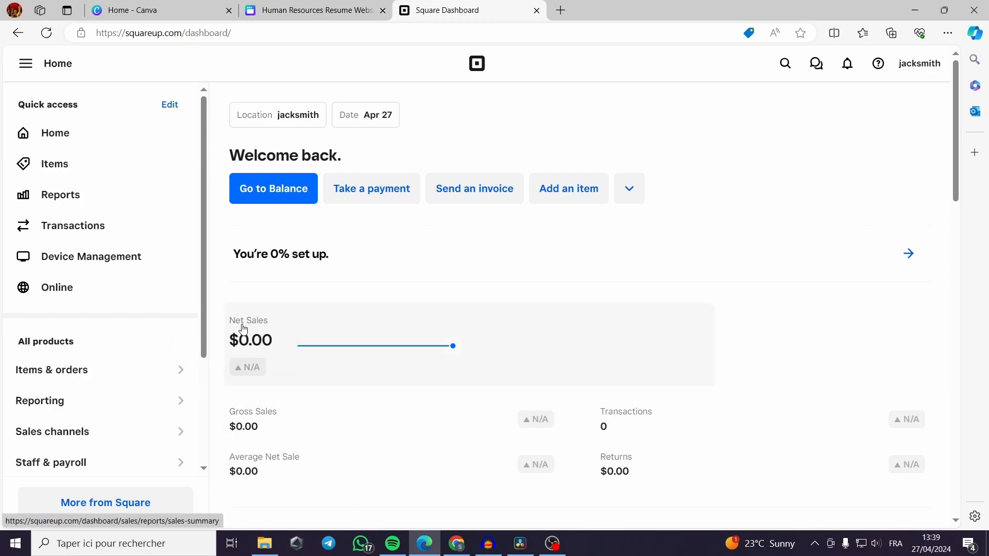
{"action": "mouse_move", "coordinate": [112, 303]}
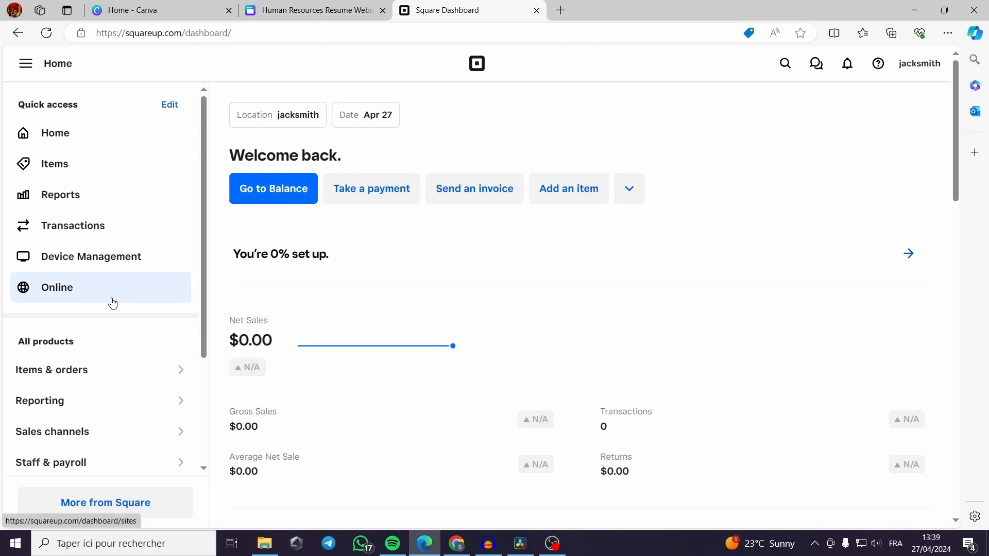
{"action": "mouse_move", "coordinate": [60, 321]}
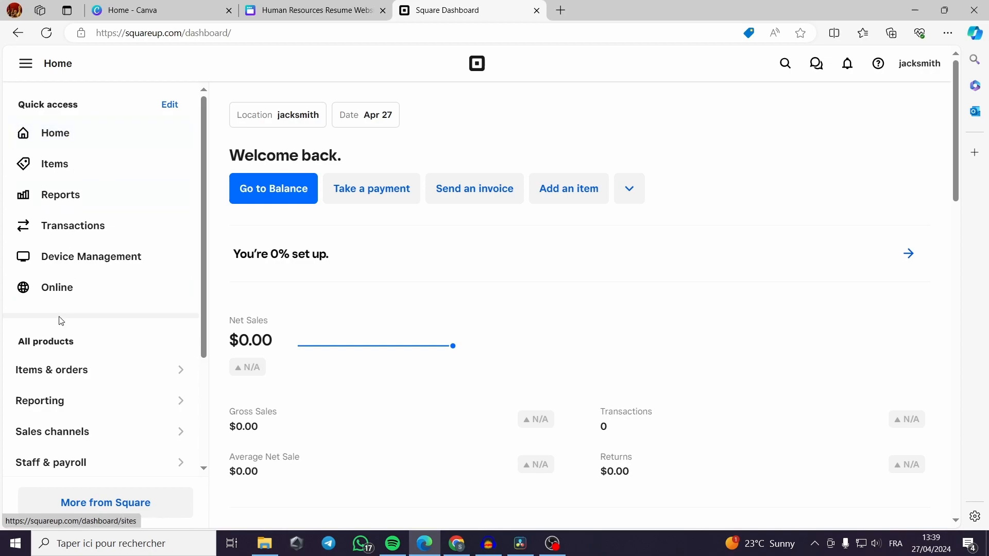
{"action": "mouse_move", "coordinate": [73, 225]}
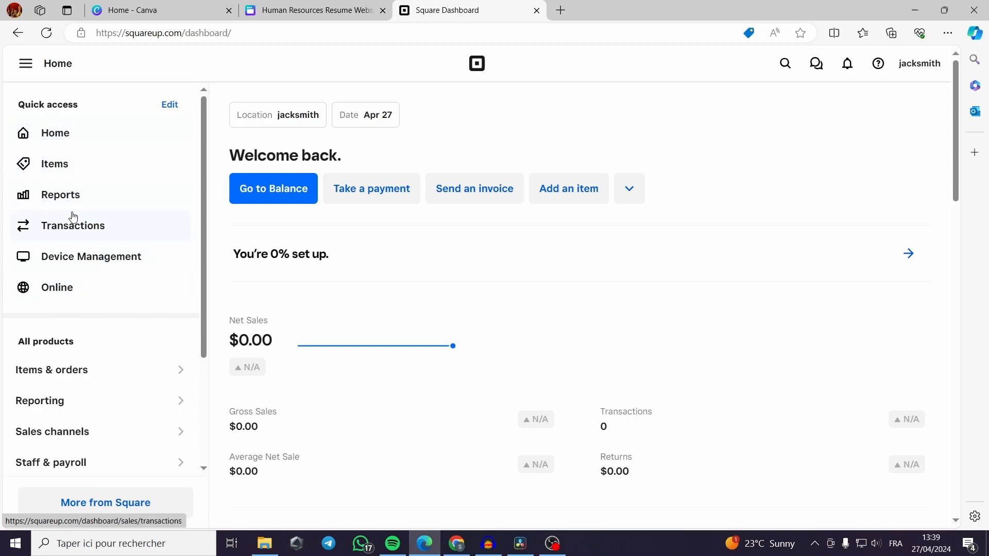
{"action": "left_click", "coordinate": [52, 370]}
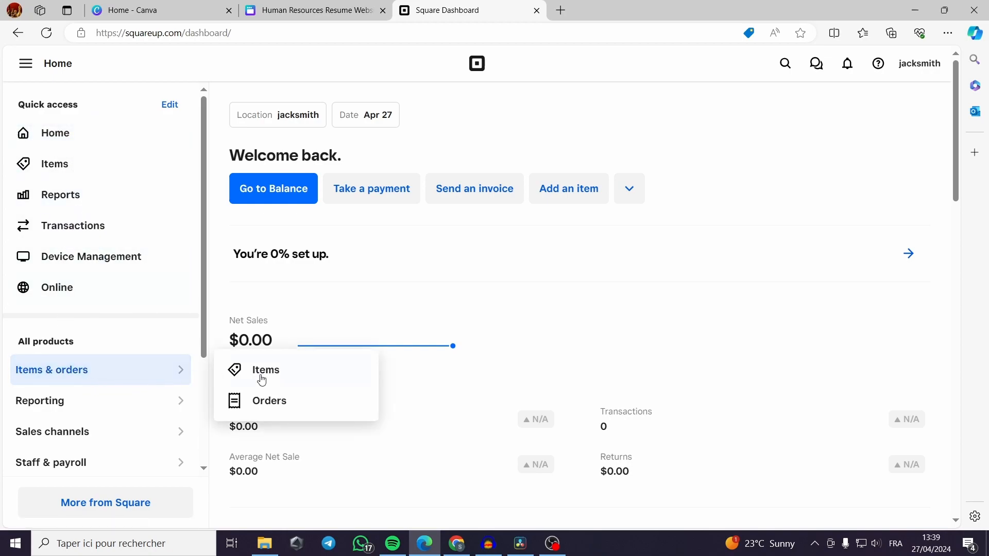
{"action": "left_click", "coordinate": [265, 370]}
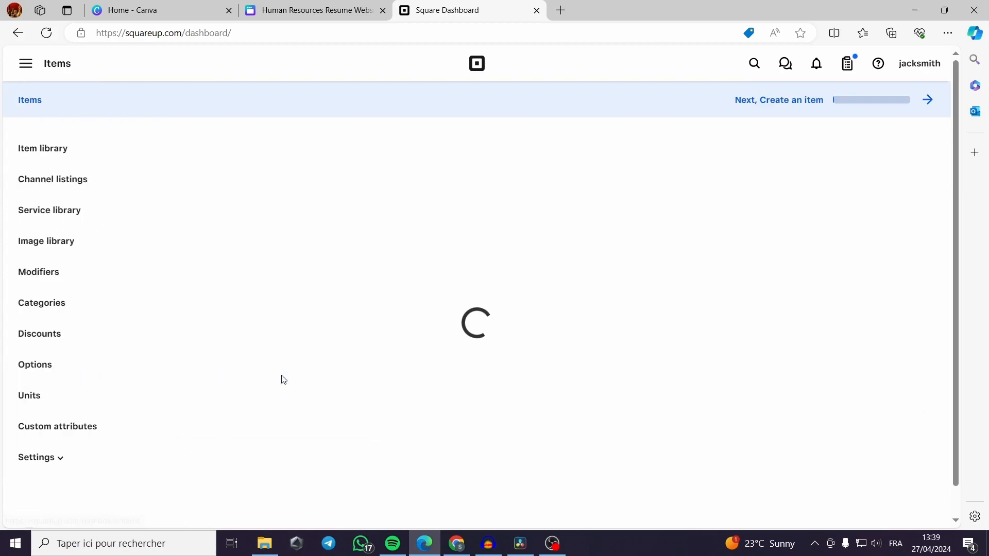
{"action": "left_click", "coordinate": [42, 148]}
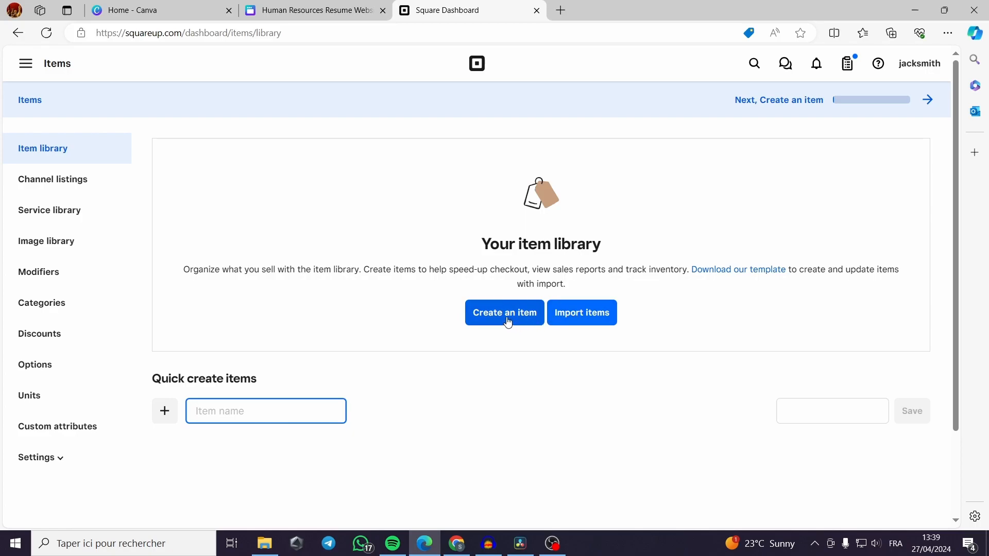
Create a new item 'clothes' and upload the green sweatshirt JPG as its primary image.
{"action": "left_click", "coordinate": [504, 312]}
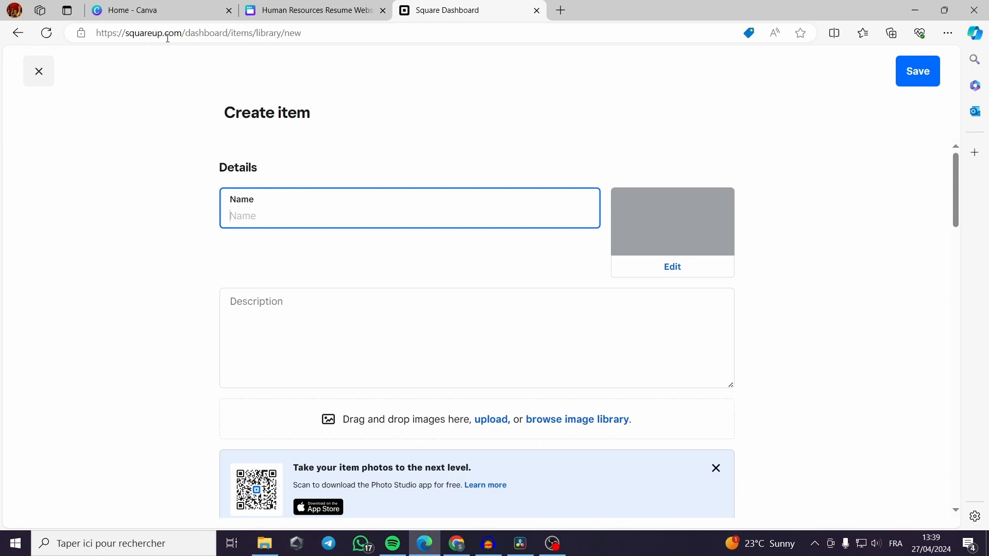
{"action": "mouse_move", "coordinate": [607, 286]}
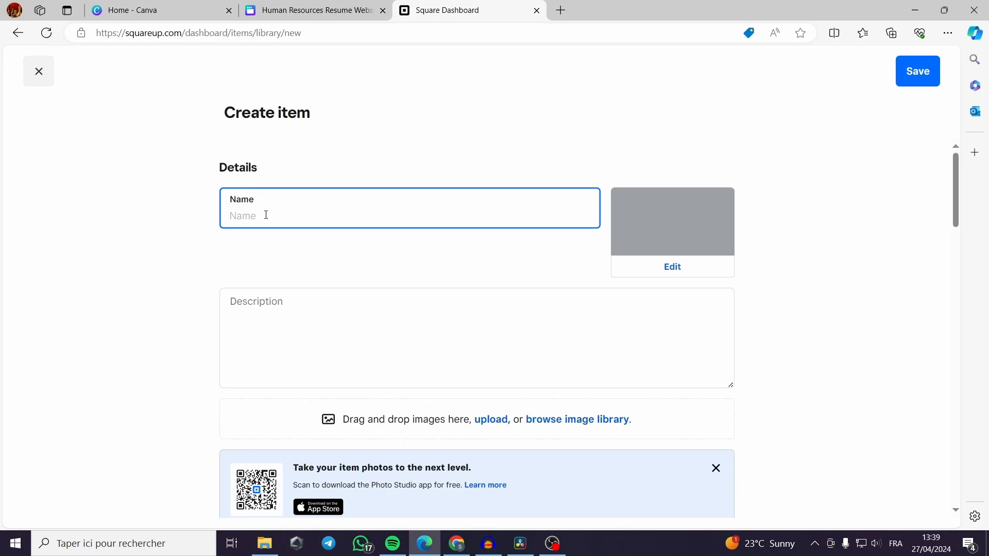
{"action": "mouse_move", "coordinate": [563, 259]}
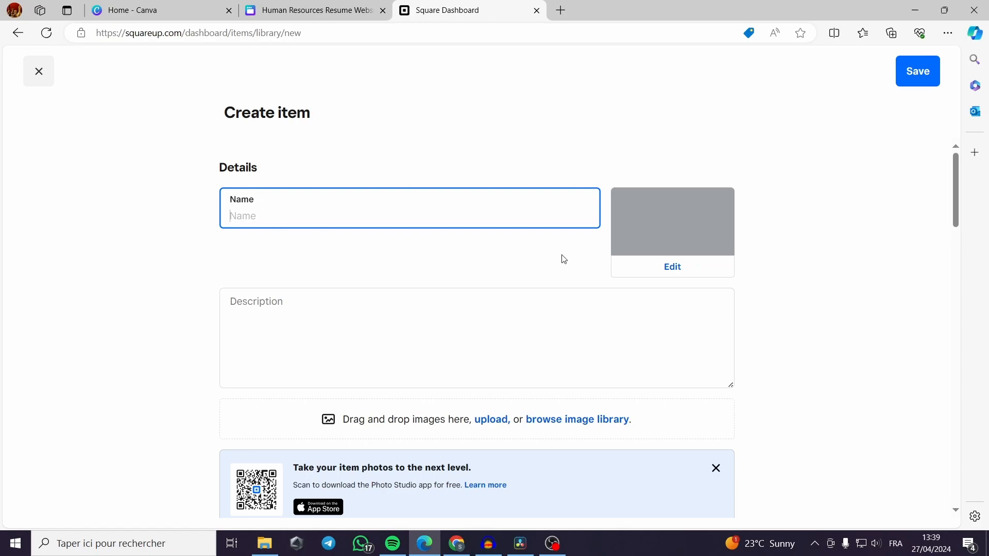
{"action": "mouse_move", "coordinate": [817, 271]}
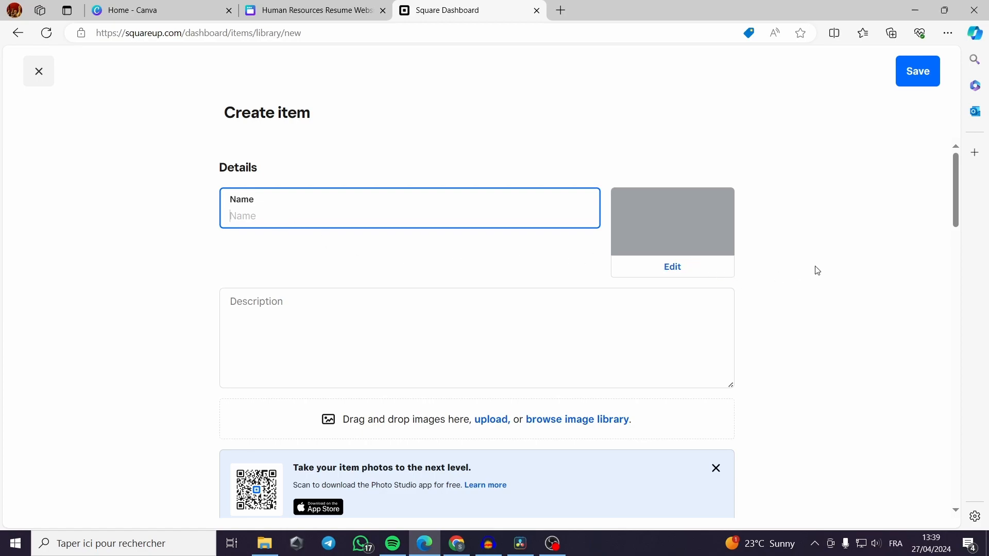
{"action": "mouse_move", "coordinate": [250, 216]}
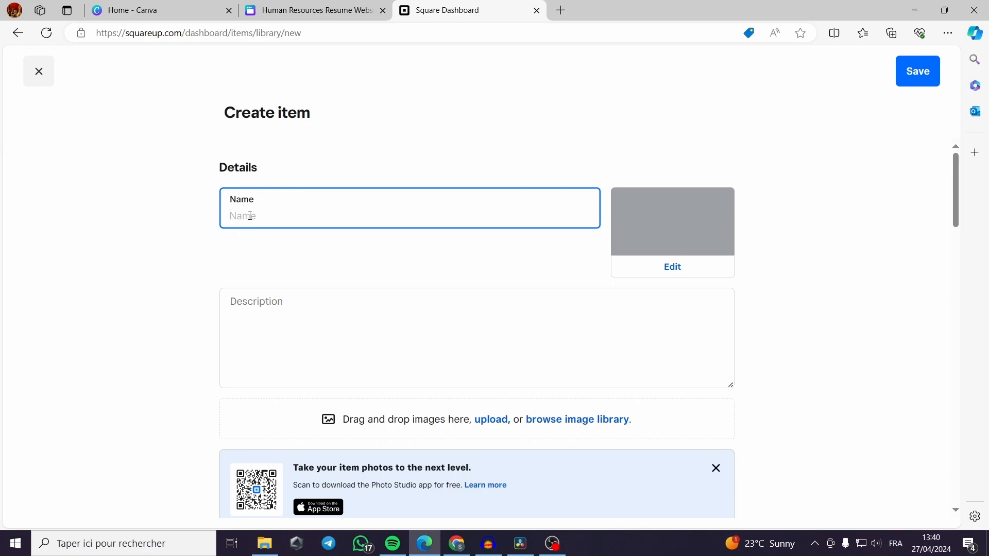
{"action": "mouse_move", "coordinate": [259, 227]}
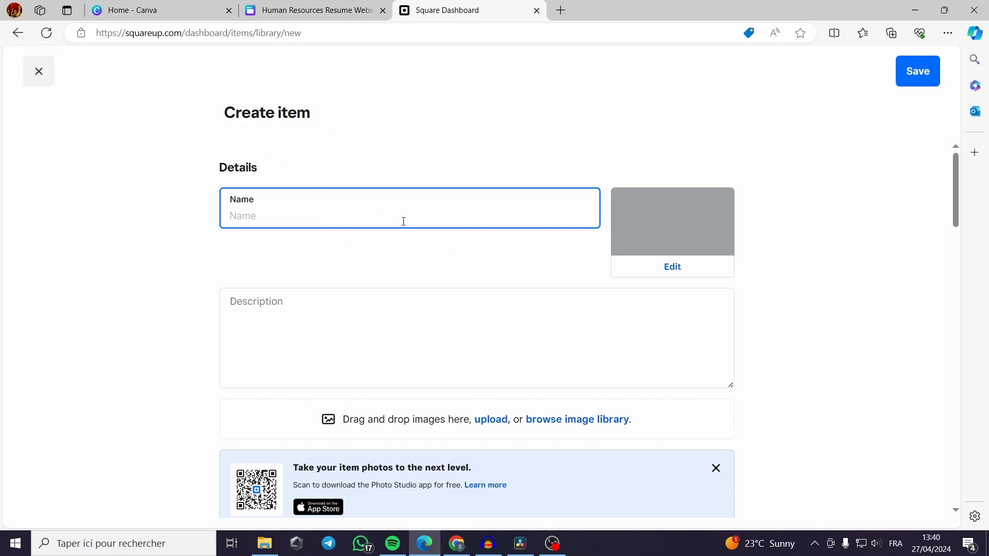
{"action": "scroll", "scroll_direction": "down", "scroll_amount": 3}
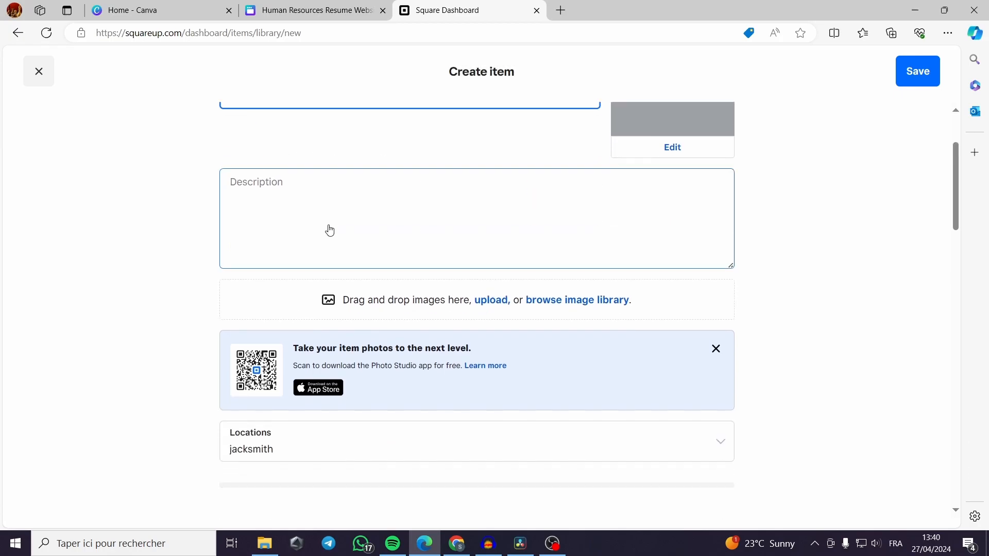
{"action": "scroll", "scroll_direction": "up", "scroll_amount": 3}
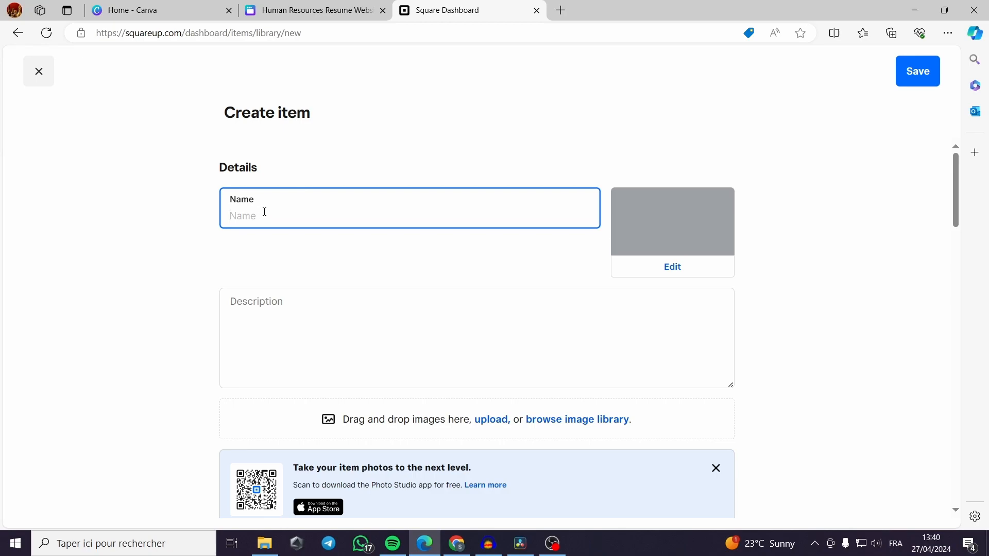
{"action": "mouse_move", "coordinate": [390, 183]}
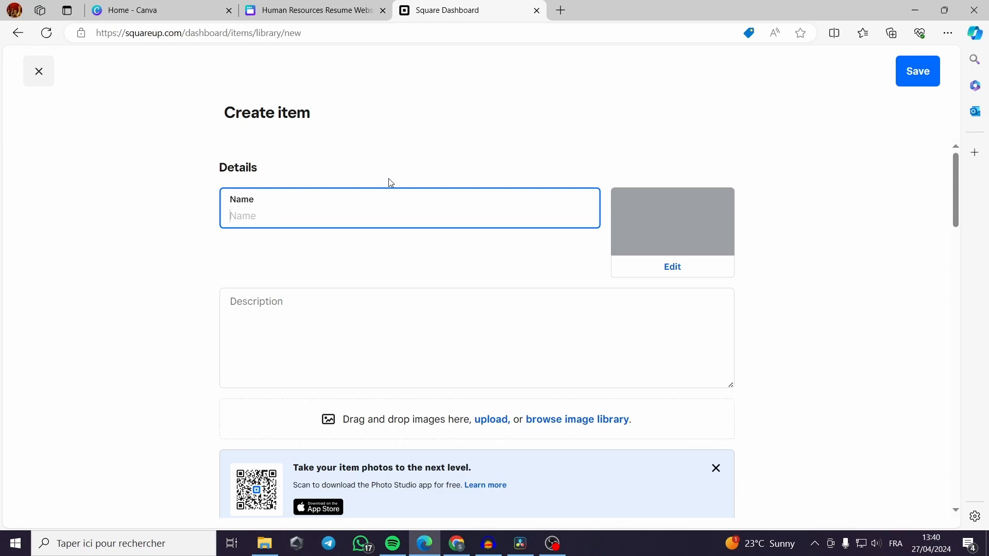
{"action": "mouse_move", "coordinate": [340, 191]}
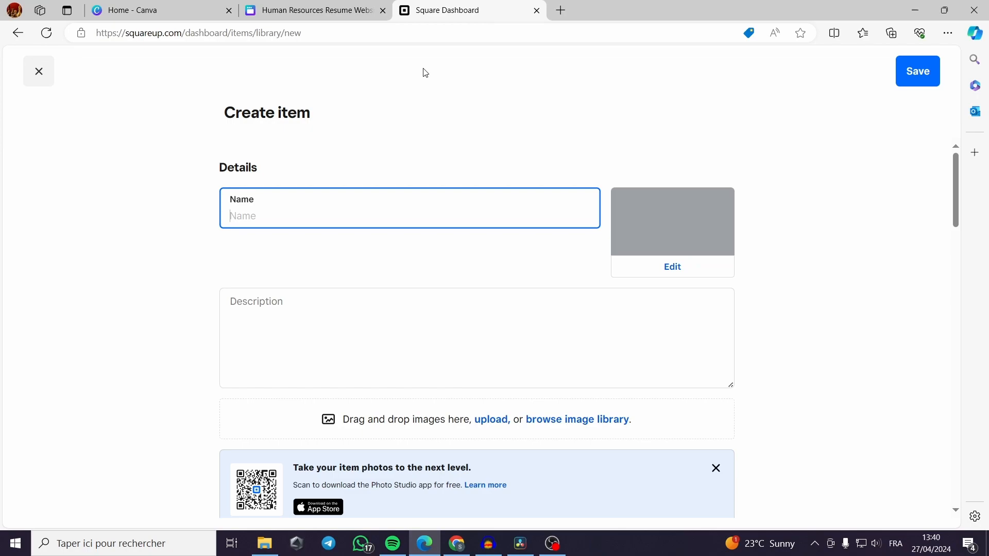
{"action": "mouse_move", "coordinate": [353, 154]}
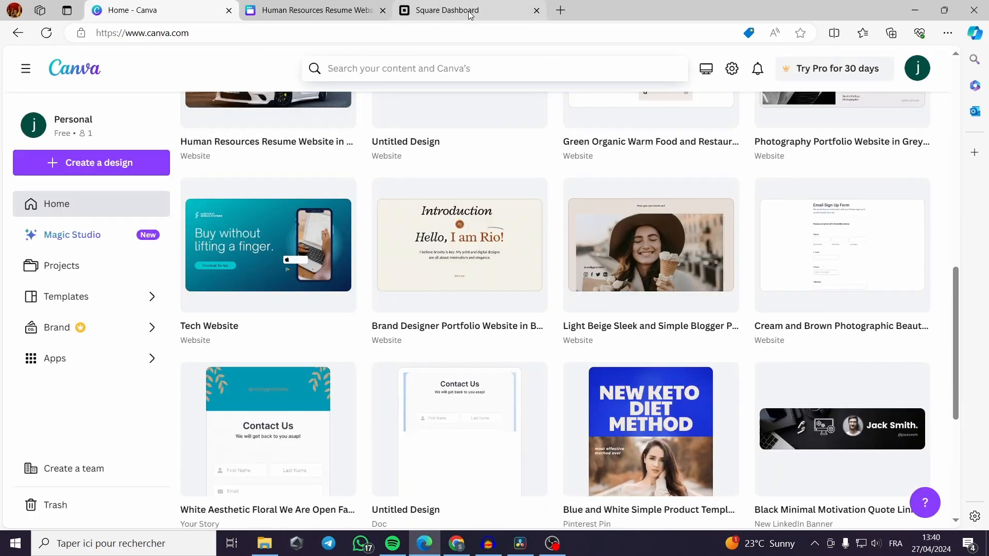
{"action": "mouse_move", "coordinate": [446, 10]}
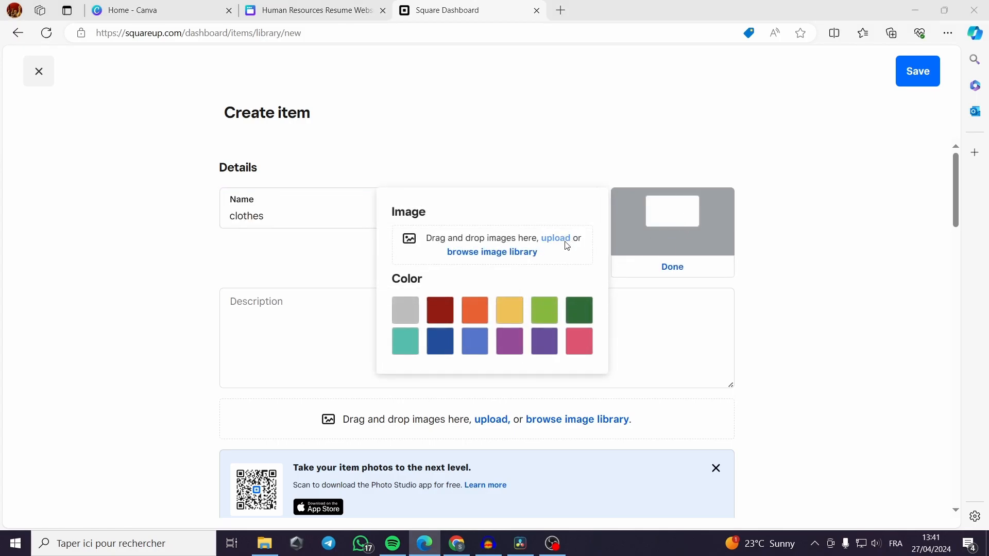
{"action": "left_click", "coordinate": [555, 238]}
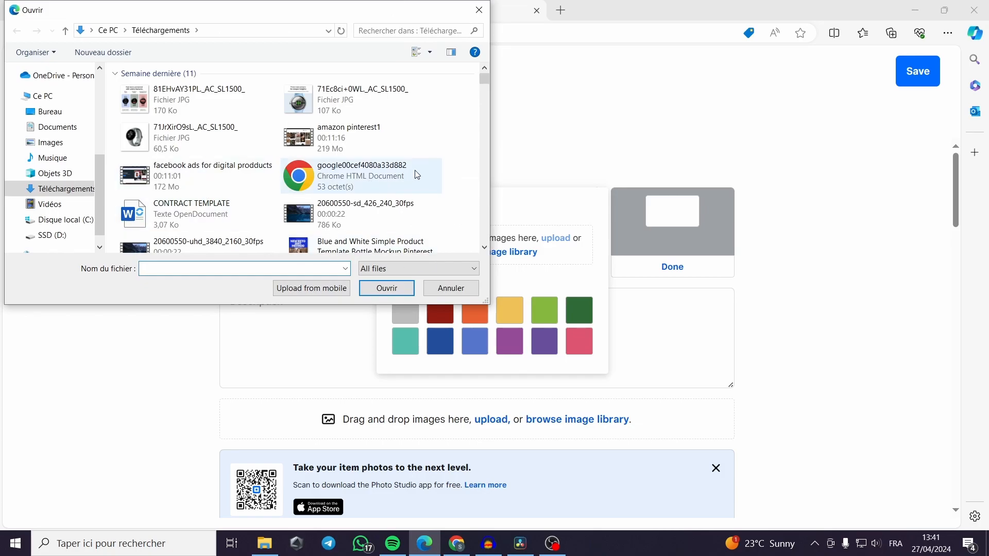
{"action": "left_click", "coordinate": [197, 232]}
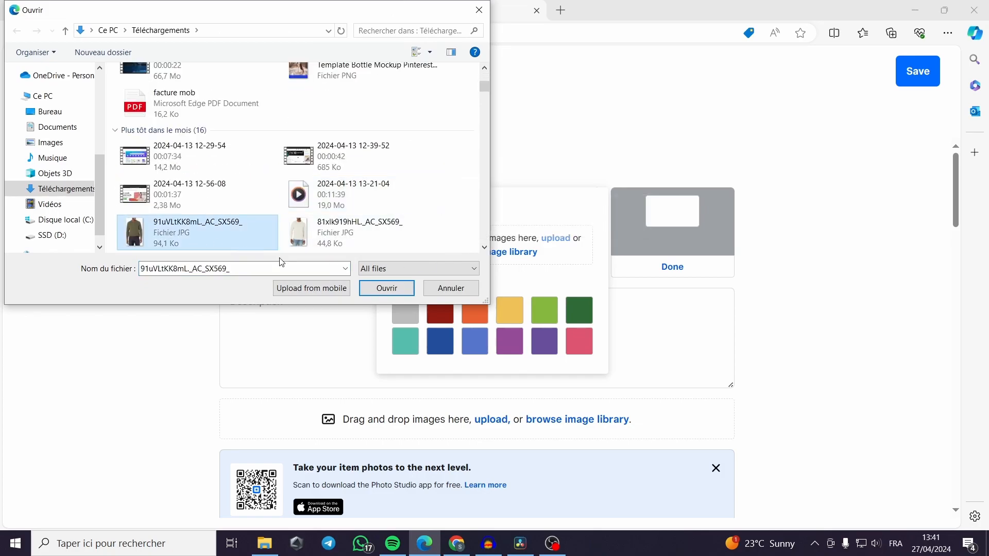
{"action": "left_click", "coordinate": [386, 288]}
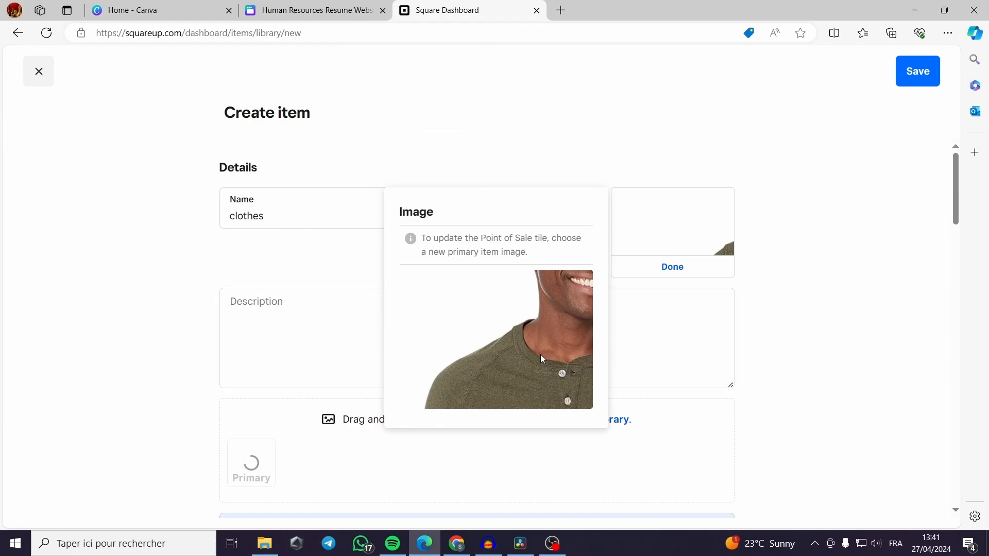
{"action": "left_click", "coordinate": [672, 266]}
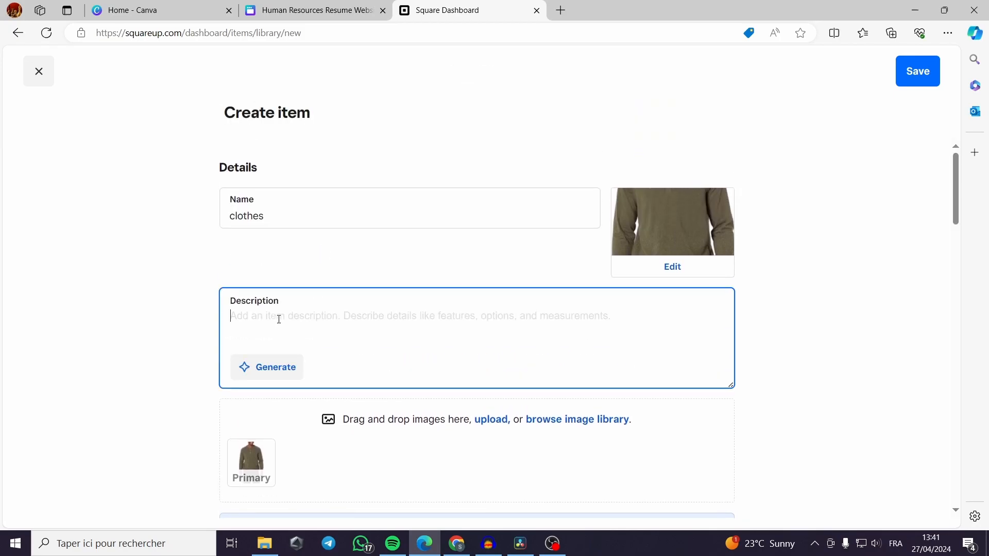
{"action": "mouse_move", "coordinate": [267, 368]}
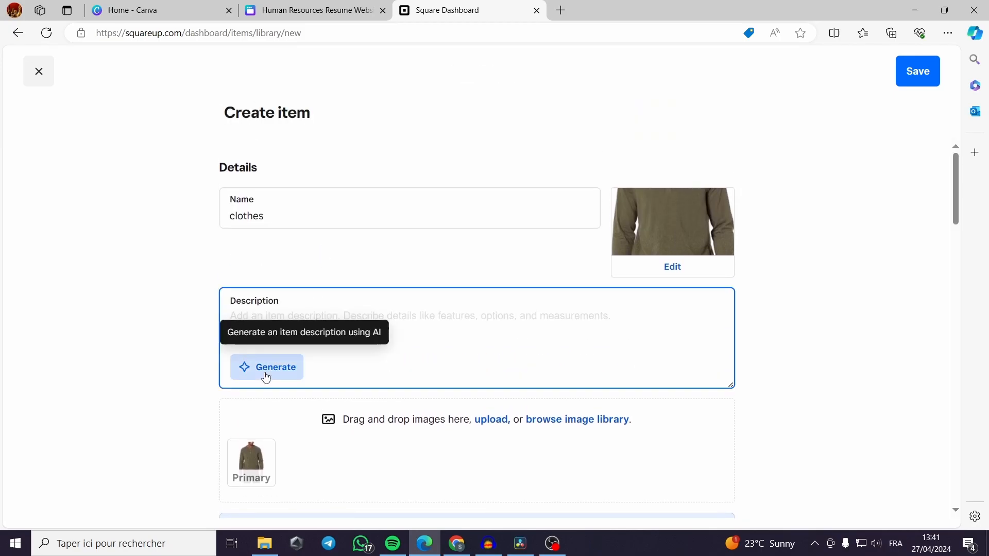
Generate an AI description for the clothes item and keep all locations checked.
{"action": "left_click", "coordinate": [267, 366]}
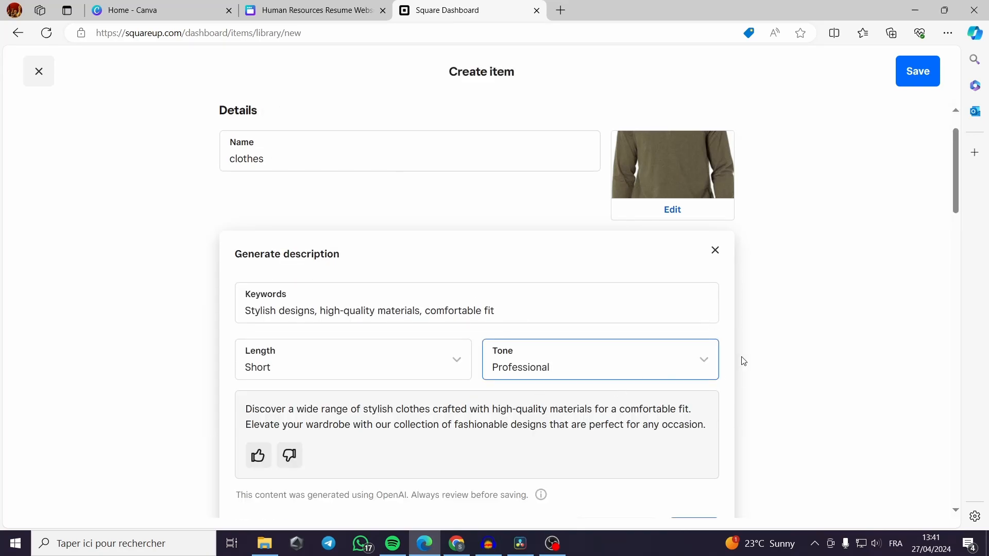
{"action": "scroll", "scroll_direction": "down", "scroll_amount": 3}
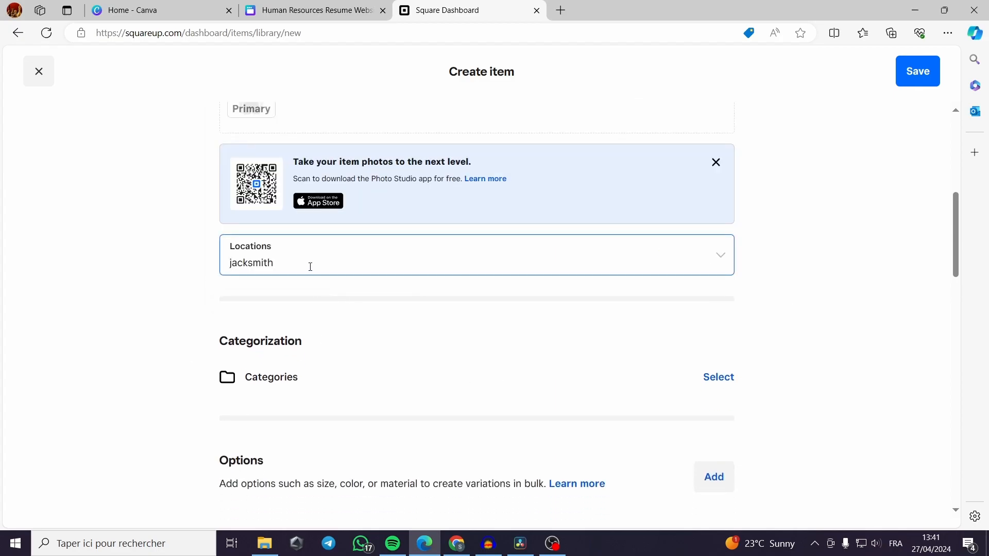
{"action": "mouse_move", "coordinate": [712, 254]}
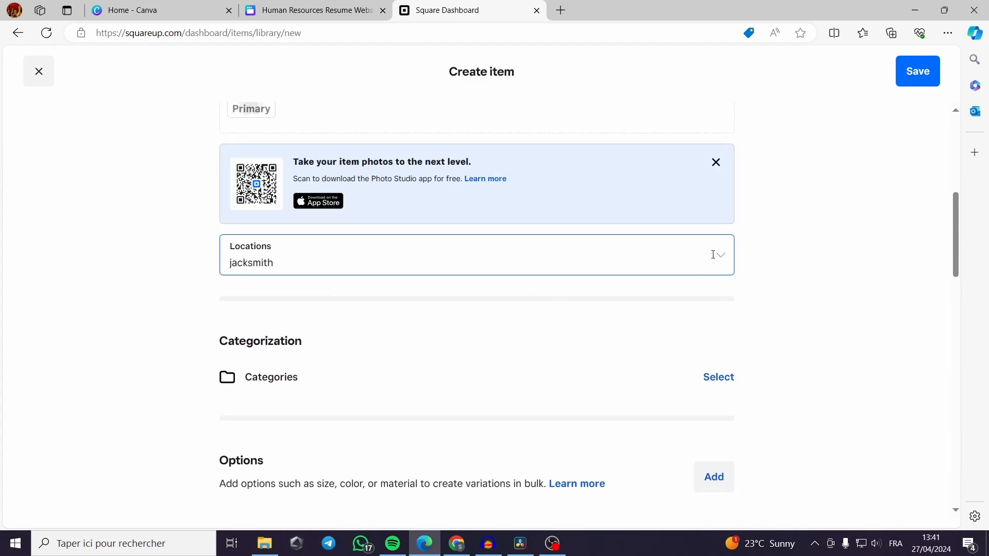
{"action": "left_click", "coordinate": [719, 255]}
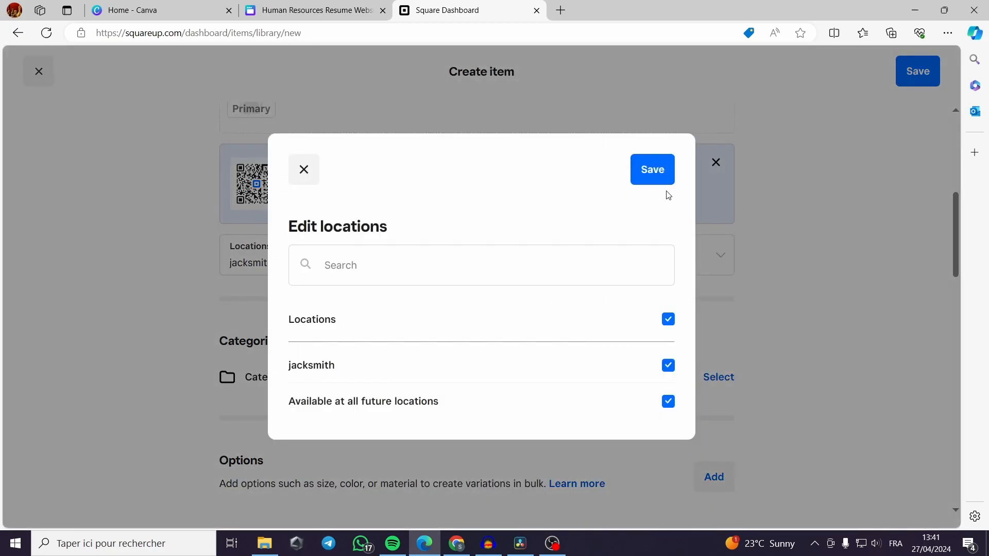
{"action": "left_click", "coordinate": [651, 169]}
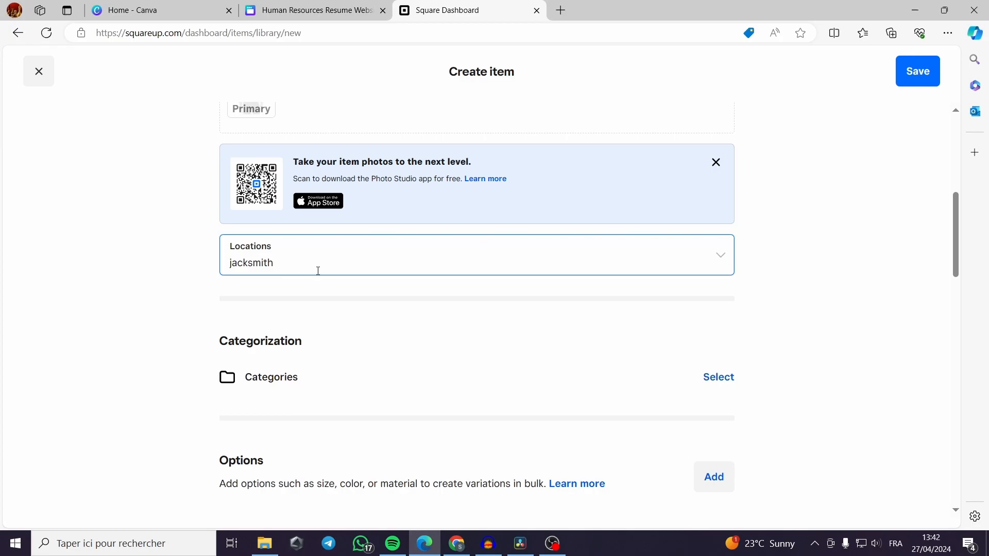
Switch on 'Create a payment link or buy button' under Online Checkout for the clothes item.
{"action": "scroll", "scroll_direction": "down", "scroll_amount": 3}
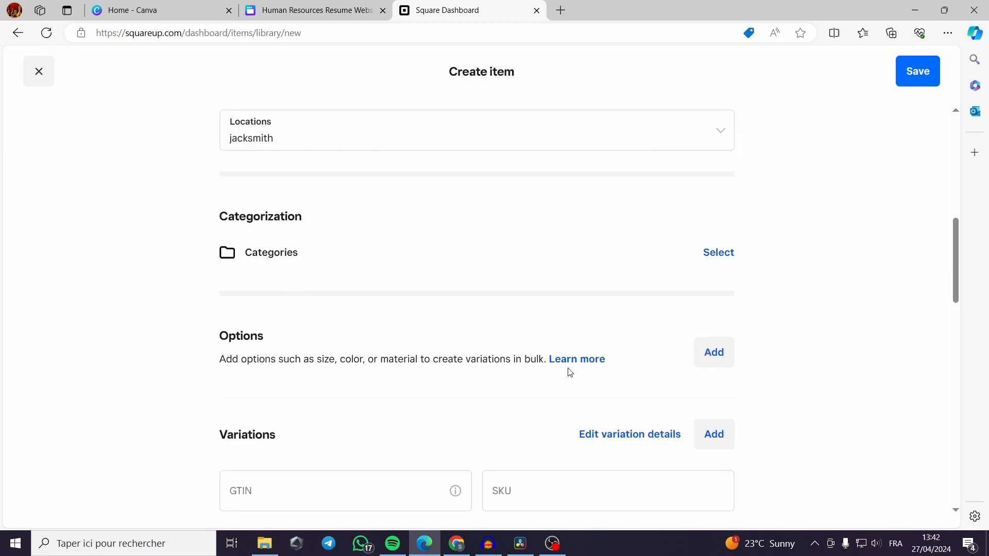
{"action": "mouse_move", "coordinate": [804, 382]}
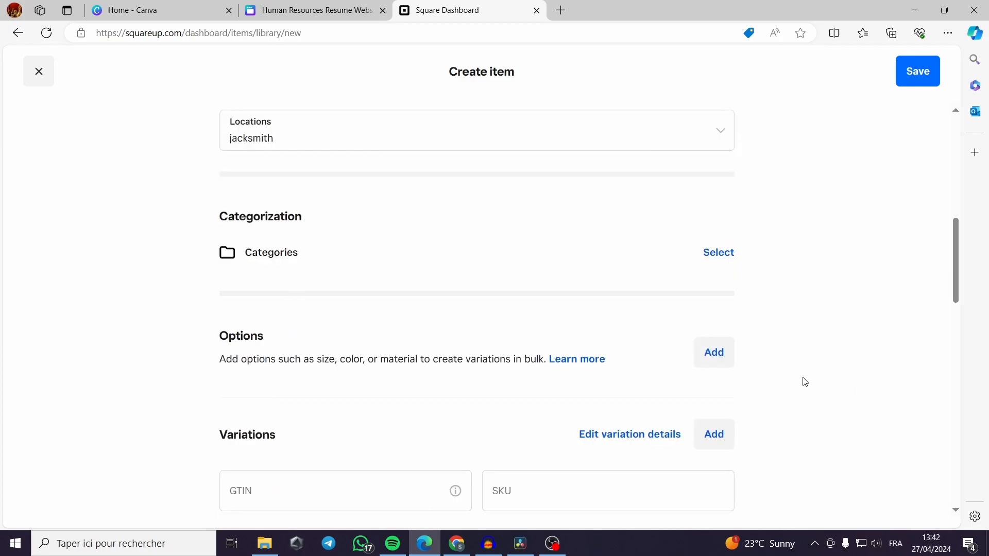
{"action": "scroll", "scroll_direction": "down", "scroll_amount": 3}
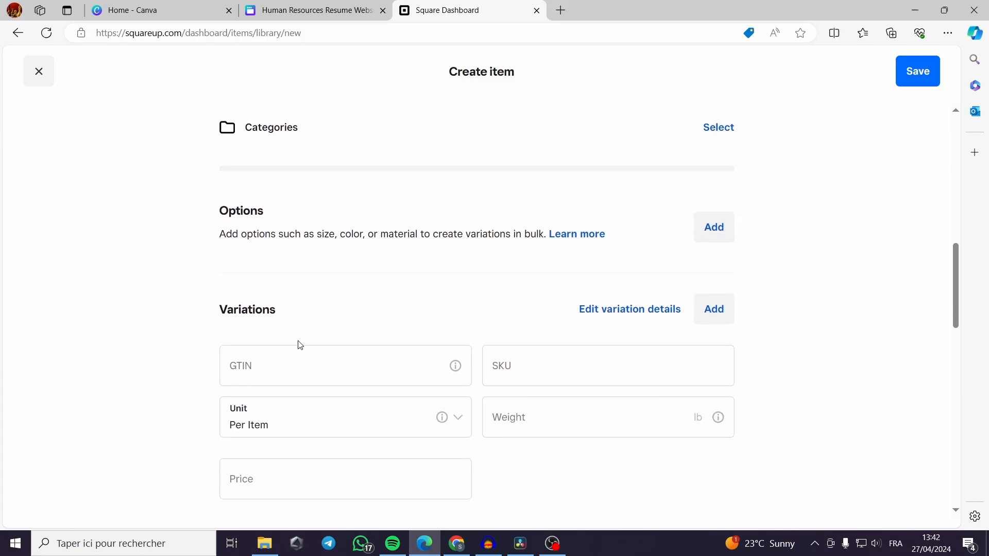
{"action": "scroll", "scroll_direction": "down", "scroll_amount": 3}
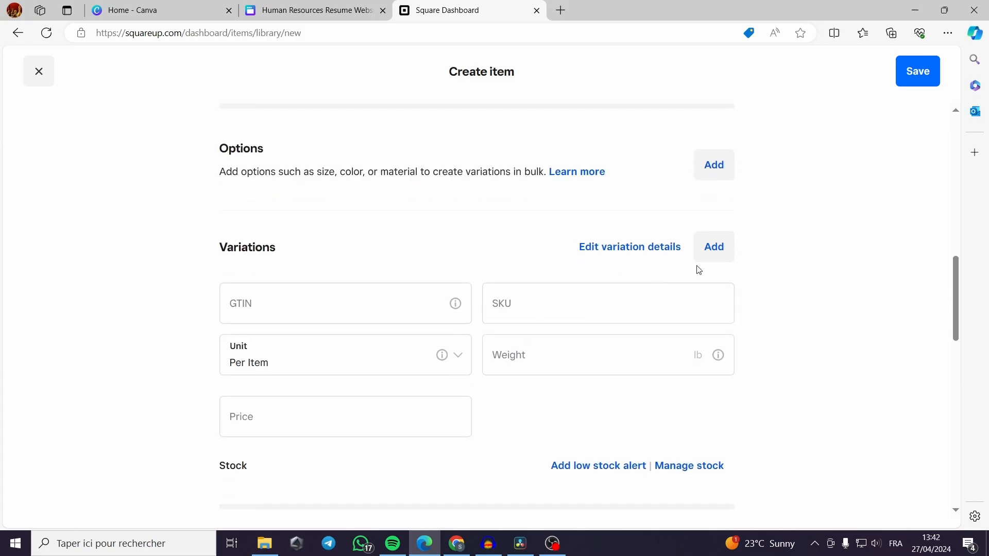
{"action": "scroll", "scroll_direction": "down", "scroll_amount": 3}
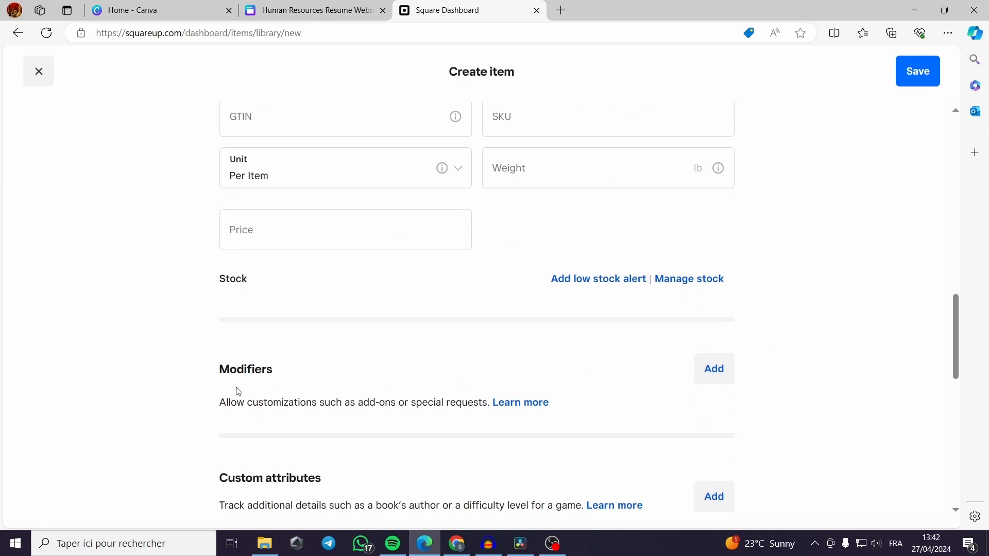
{"action": "scroll", "scroll_direction": "down", "scroll_amount": 3}
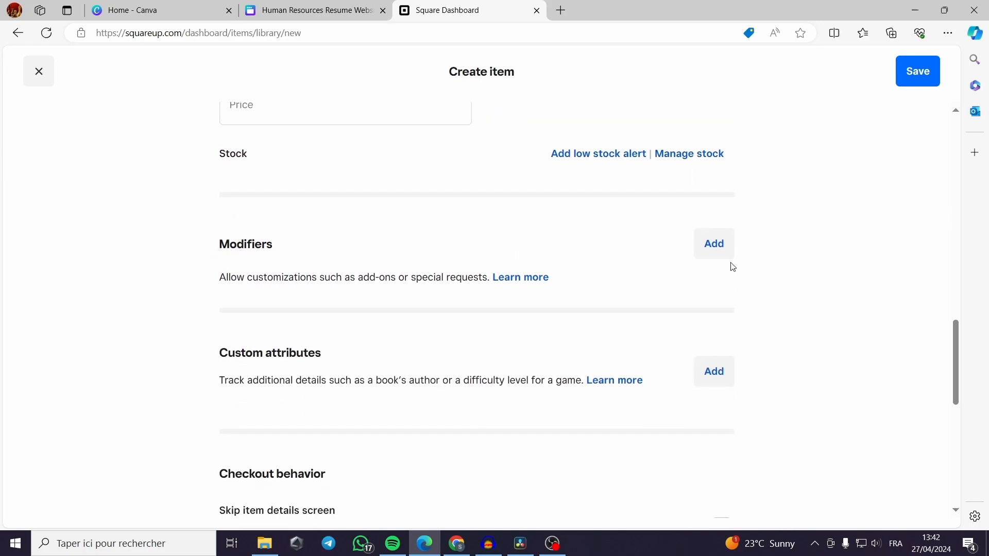
{"action": "scroll", "scroll_direction": "down", "scroll_amount": 3}
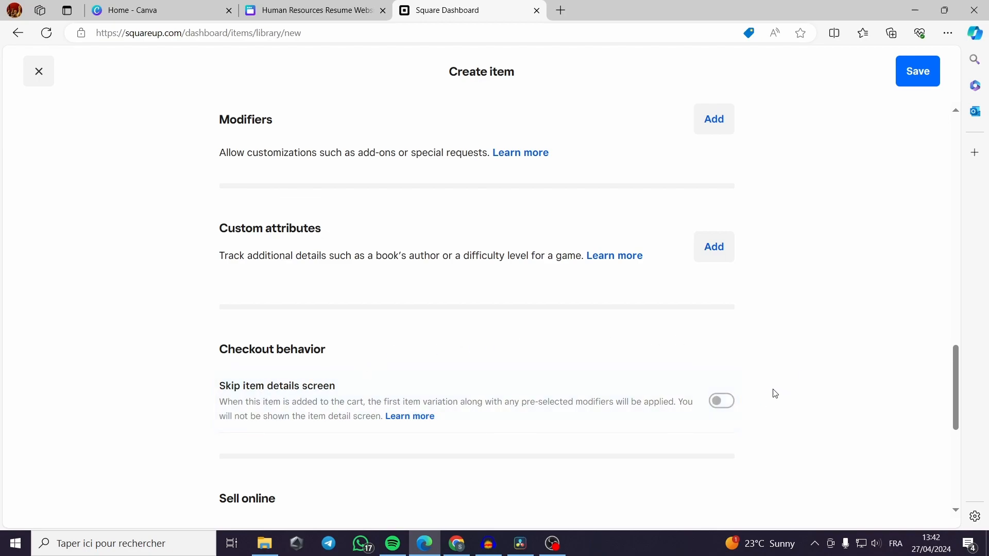
{"action": "scroll", "scroll_direction": "down", "scroll_amount": 3}
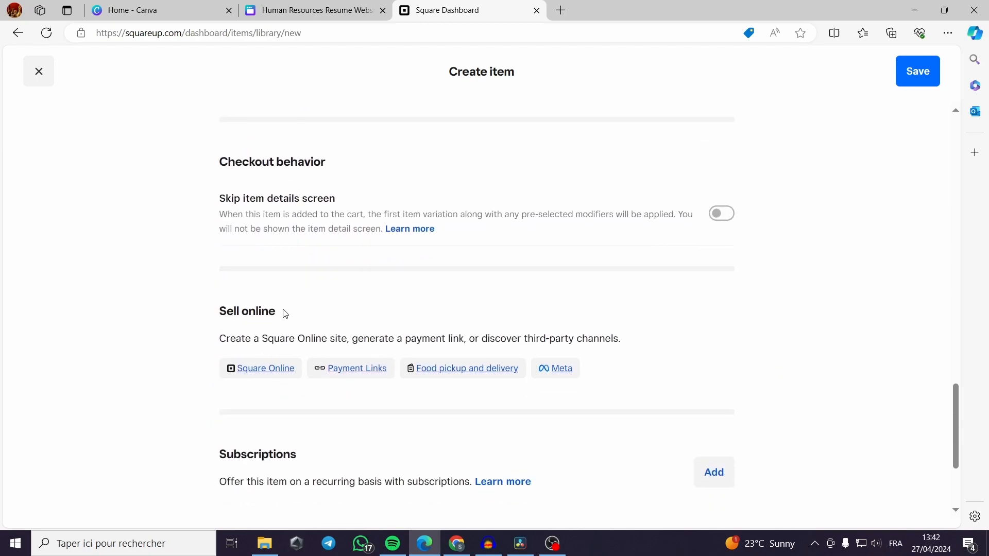
{"action": "mouse_move", "coordinate": [260, 367]}
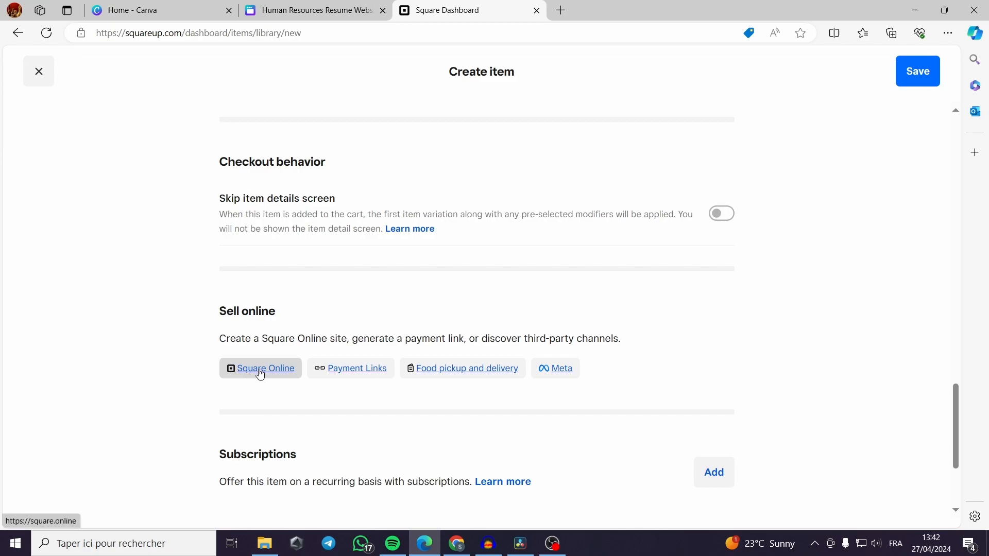
{"action": "mouse_move", "coordinate": [357, 368]}
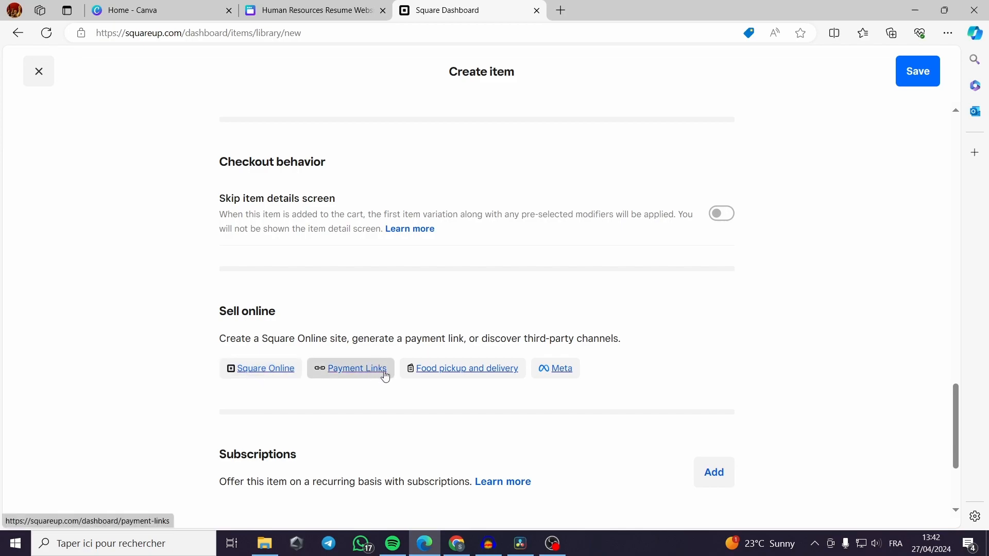
{"action": "mouse_move", "coordinate": [561, 368]}
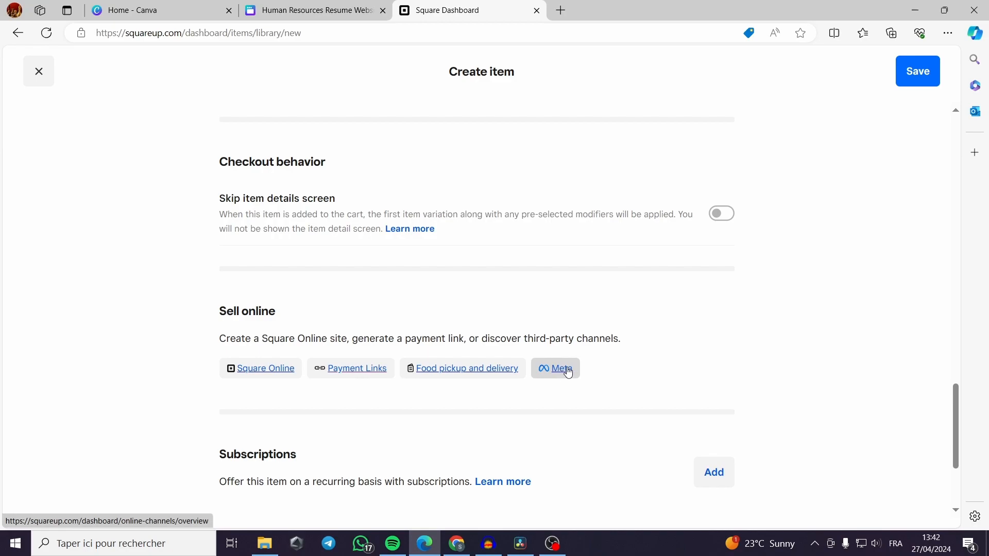
{"action": "mouse_move", "coordinate": [629, 362]}
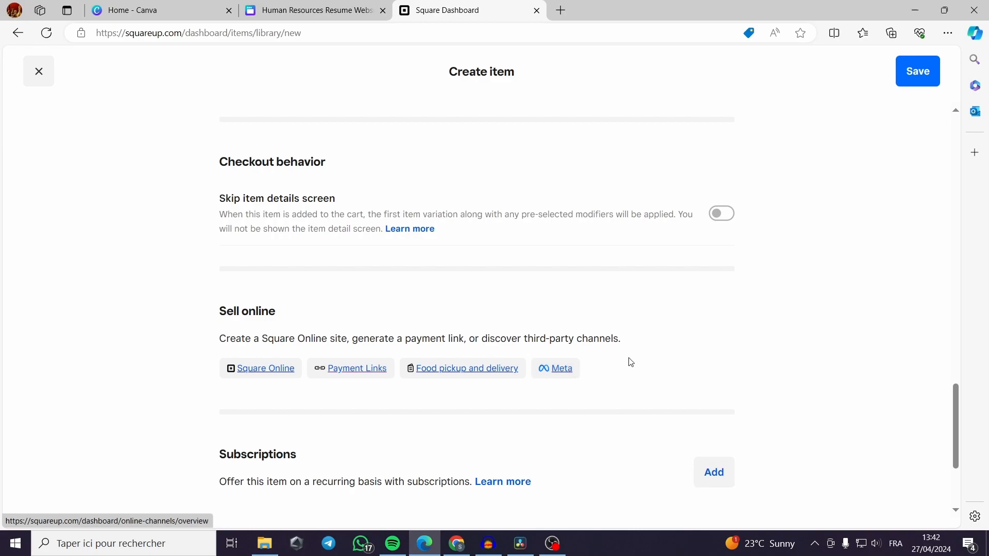
{"action": "scroll", "scroll_direction": "down", "scroll_amount": 3}
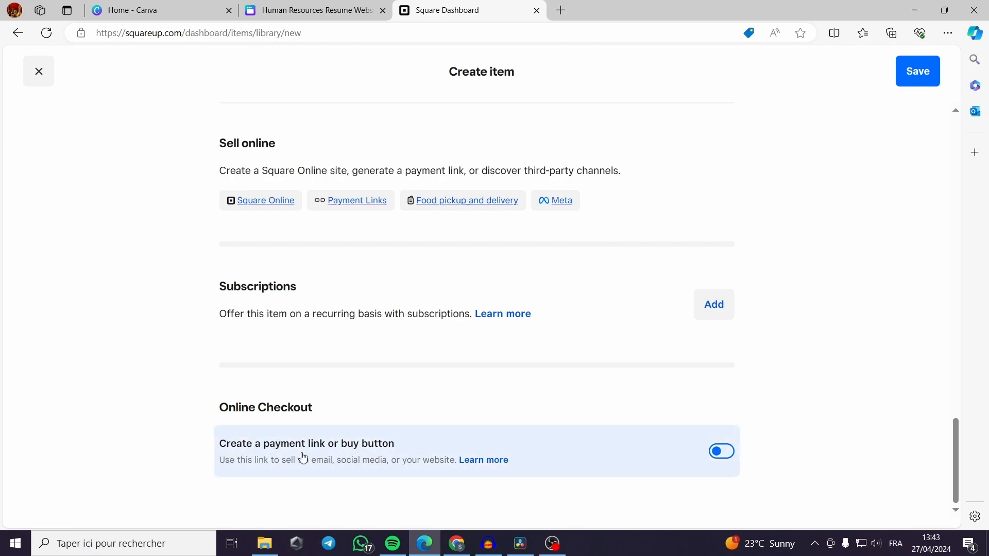
{"action": "mouse_move", "coordinate": [403, 449]}
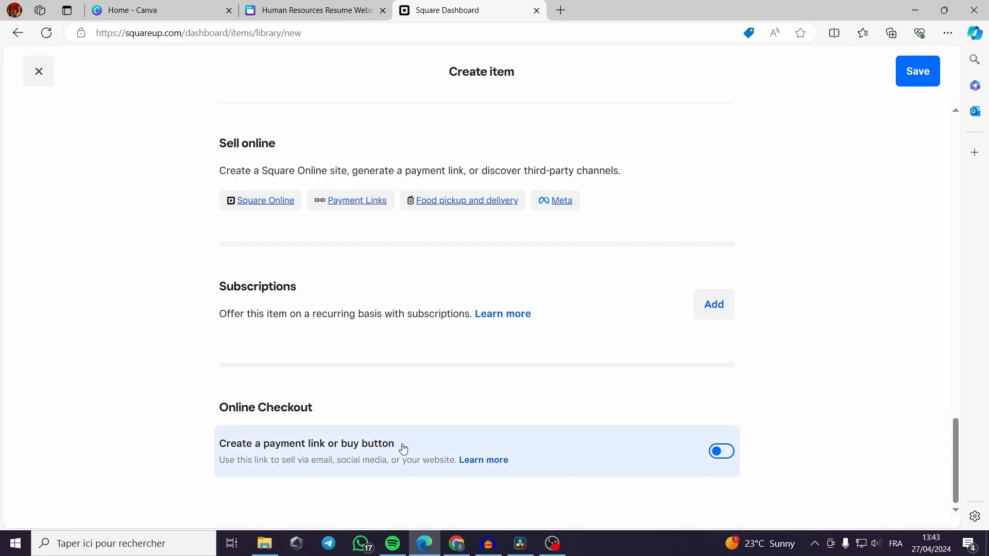
{"action": "left_click", "coordinate": [720, 451]}
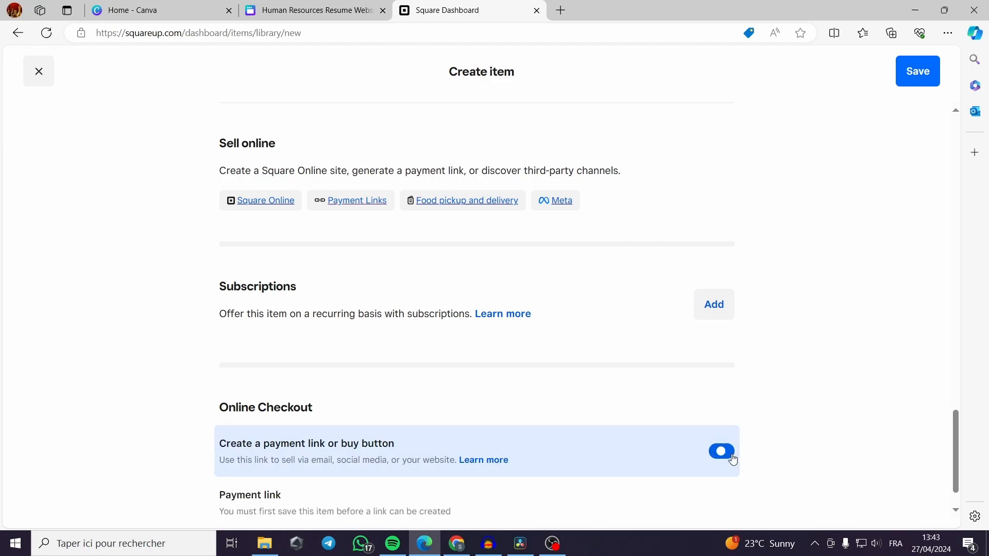
{"action": "scroll", "scroll_direction": "down", "scroll_amount": 3}
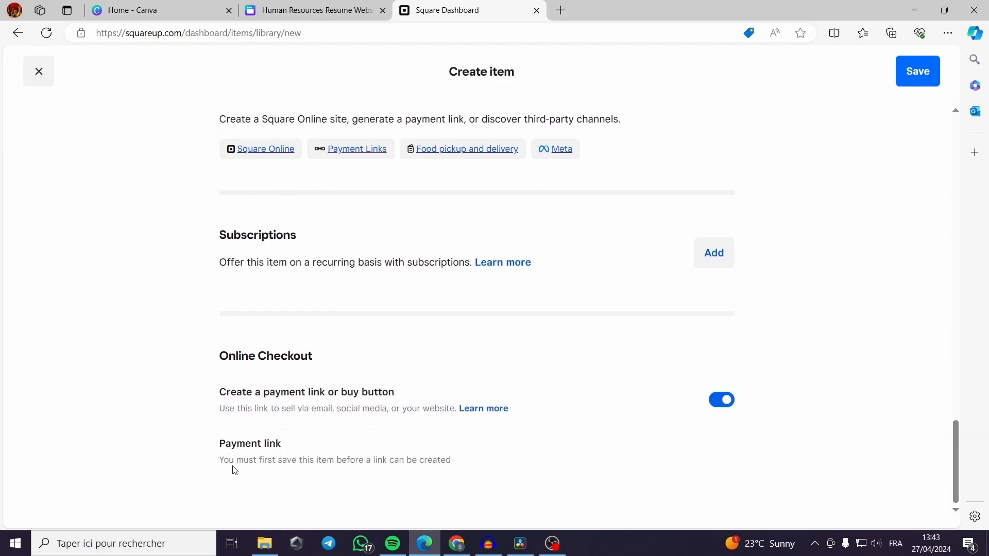
{"action": "mouse_move", "coordinate": [397, 470]}
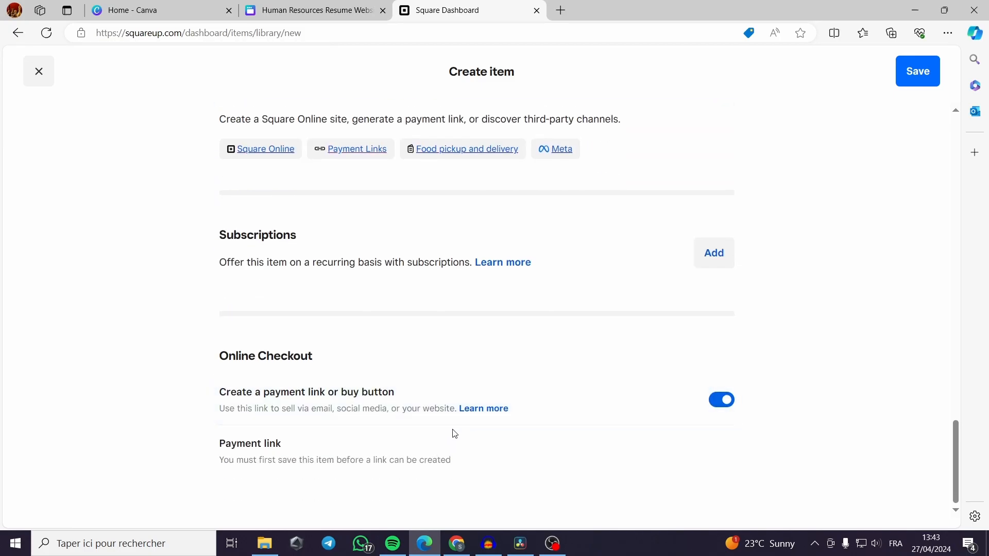
{"action": "scroll", "scroll_direction": "up", "scroll_amount": 3}
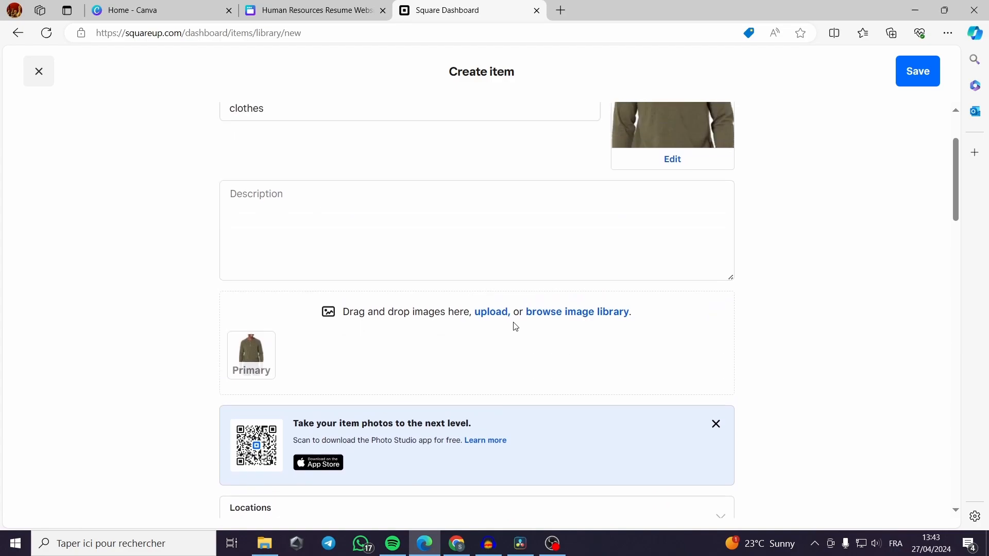
Save the clothes item, dismiss the bulk-edit tip, and go to Payments > Payment Links.
{"action": "left_click", "coordinate": [918, 70]}
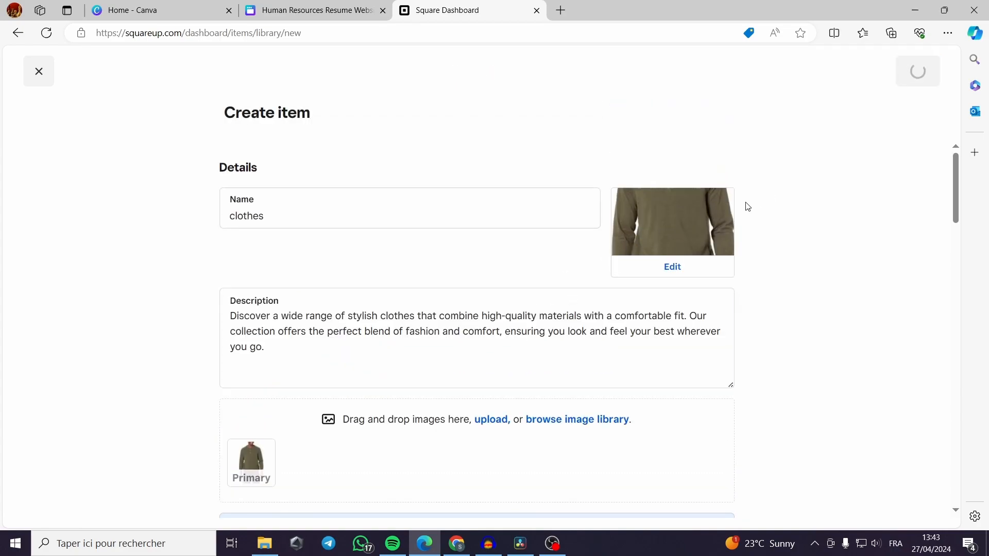
{"action": "mouse_move", "coordinate": [464, 113]}
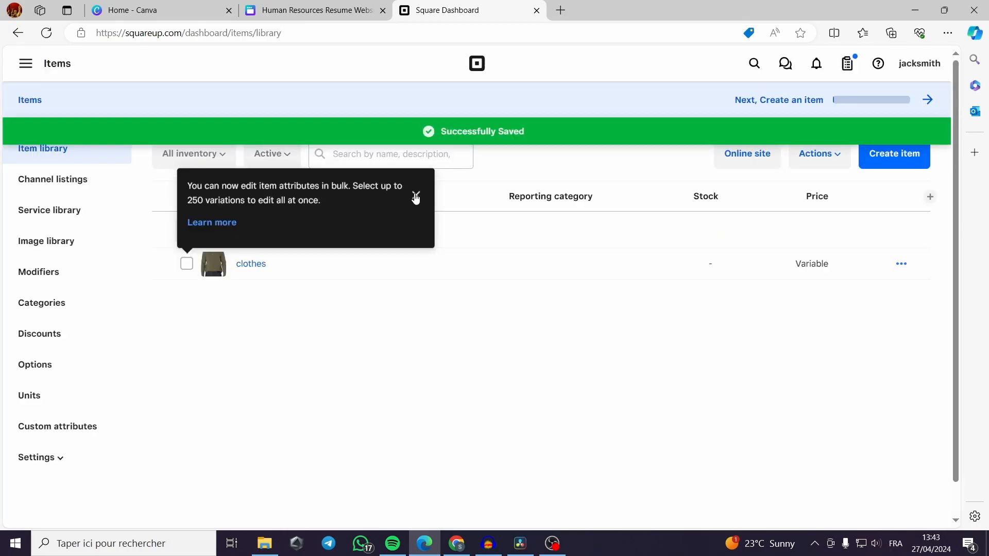
{"action": "left_click", "coordinate": [415, 197]}
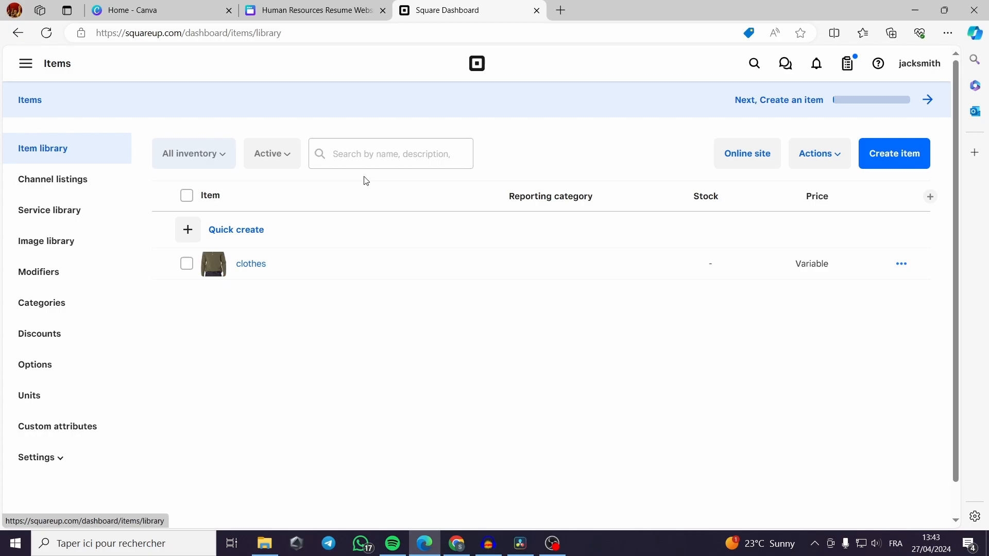
{"action": "mouse_move", "coordinate": [700, 271]}
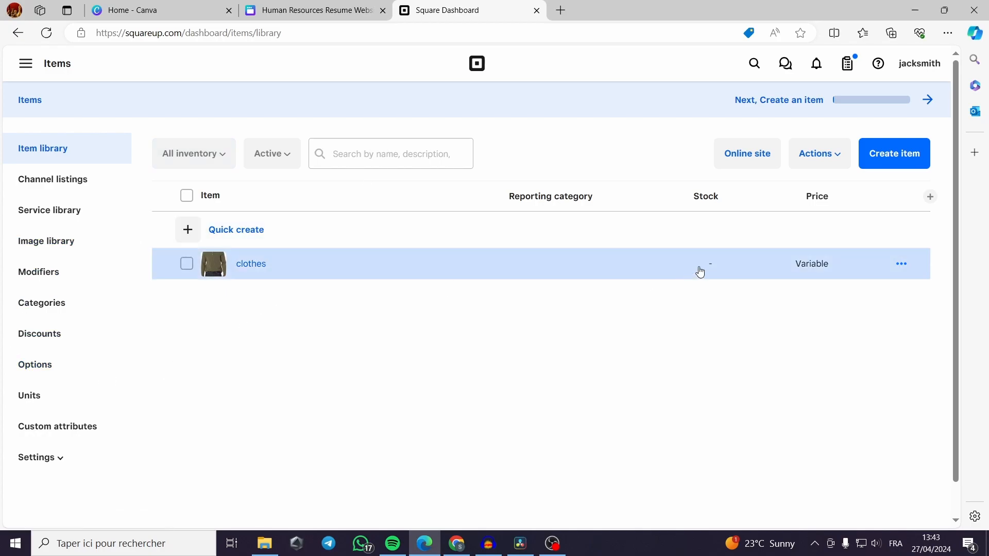
{"action": "left_click", "coordinate": [25, 62]}
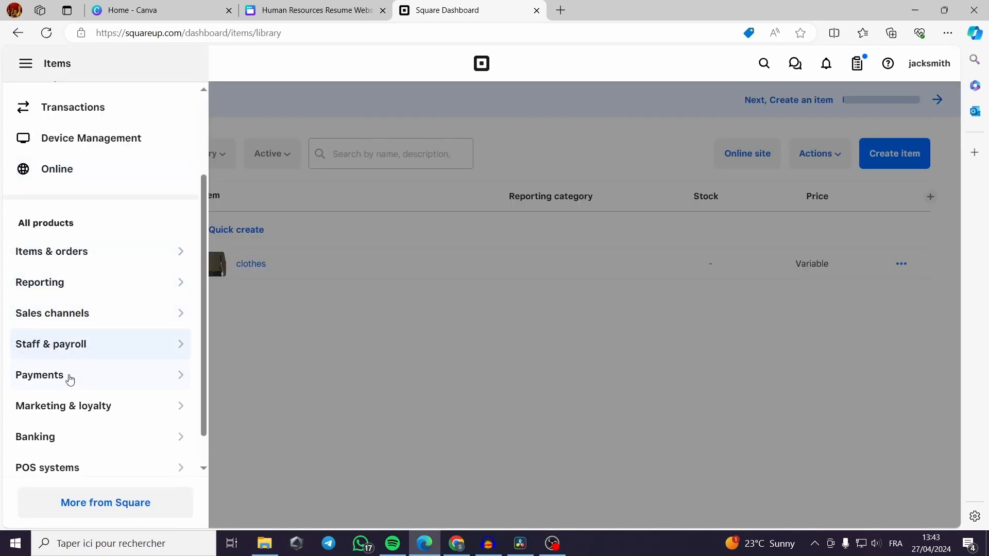
{"action": "left_click", "coordinate": [40, 374]}
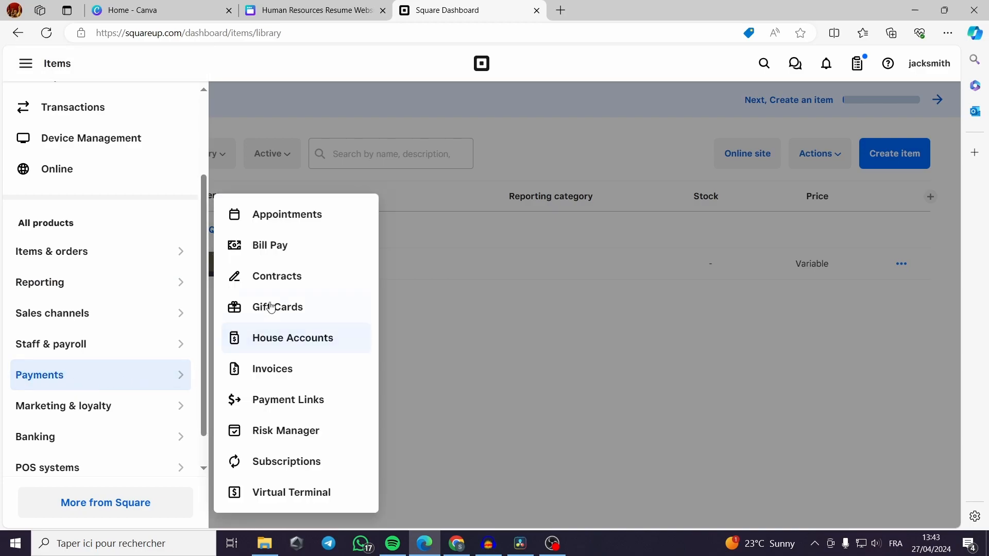
{"action": "mouse_move", "coordinate": [288, 399]}
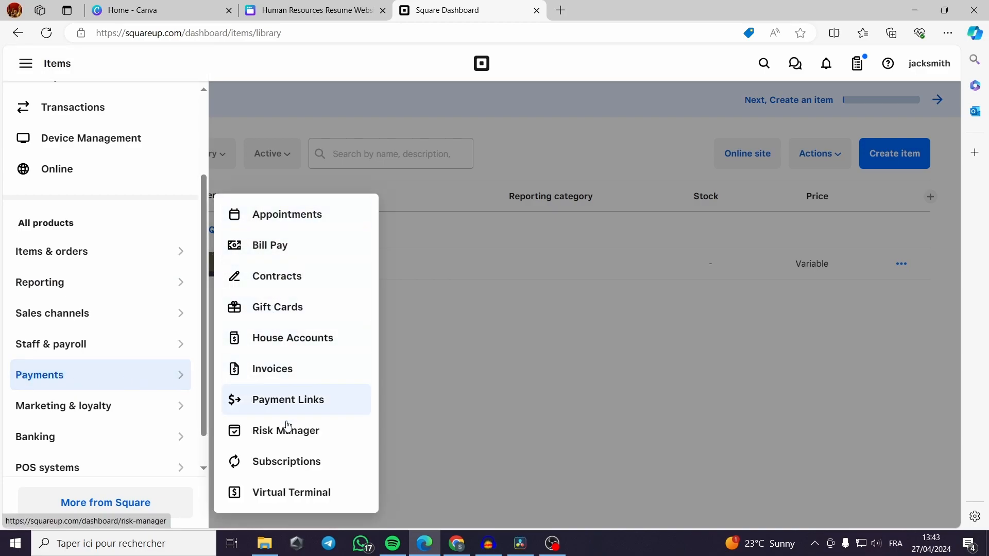
{"action": "mouse_move", "coordinate": [297, 335]}
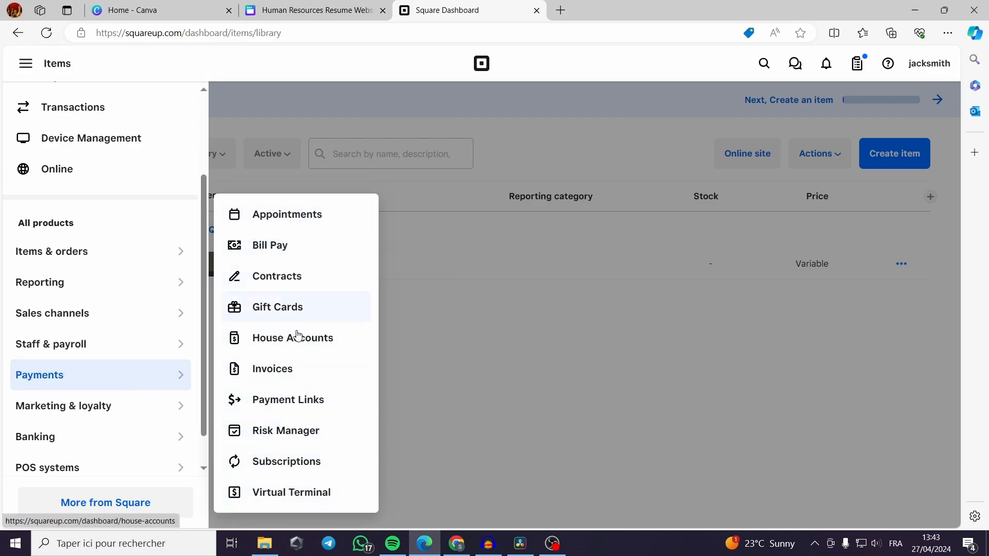
{"action": "mouse_move", "coordinate": [288, 399]}
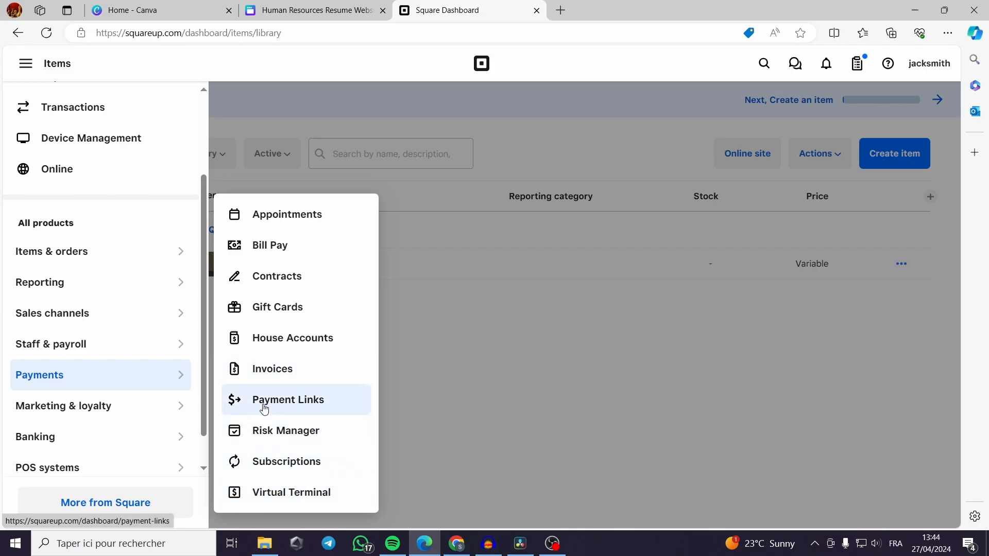
{"action": "left_click", "coordinate": [289, 399]}
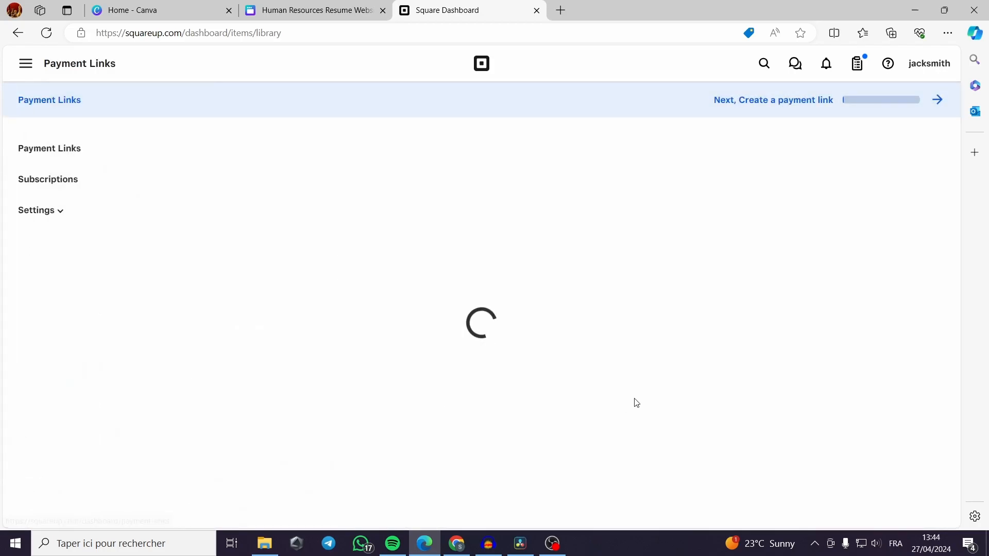
Start a new take-a-payment link from the Payment Links list.
{"action": "left_click", "coordinate": [49, 149]}
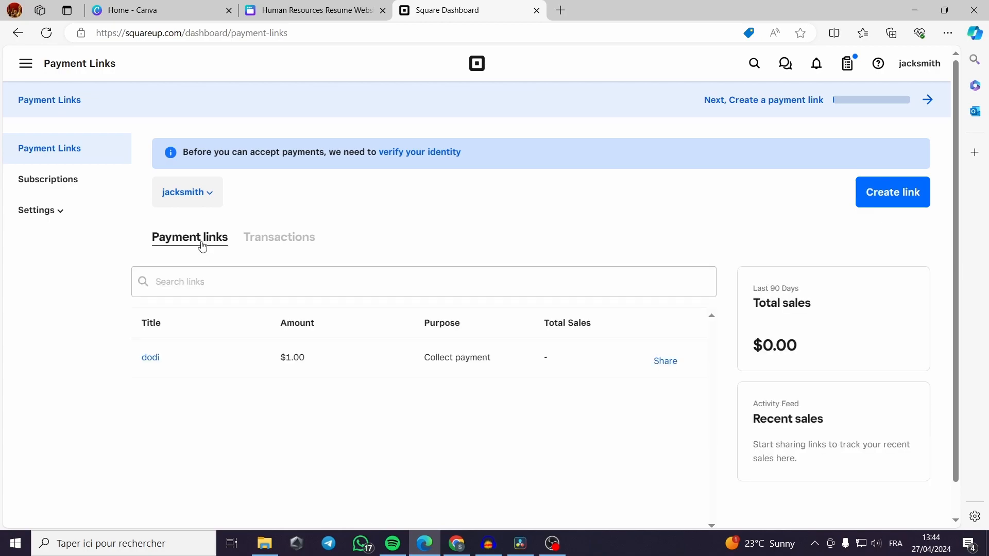
{"action": "mouse_move", "coordinate": [316, 365]}
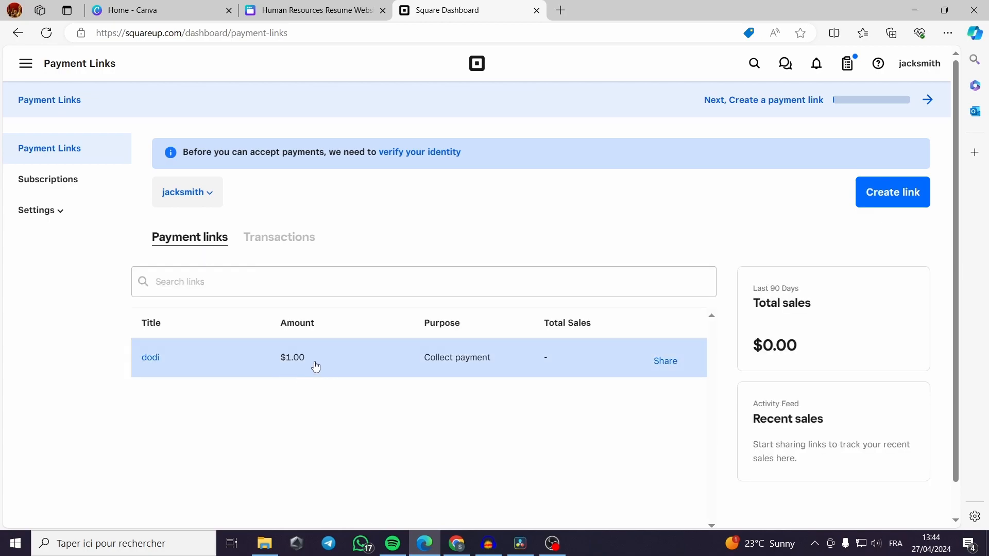
{"action": "mouse_move", "coordinate": [402, 380]}
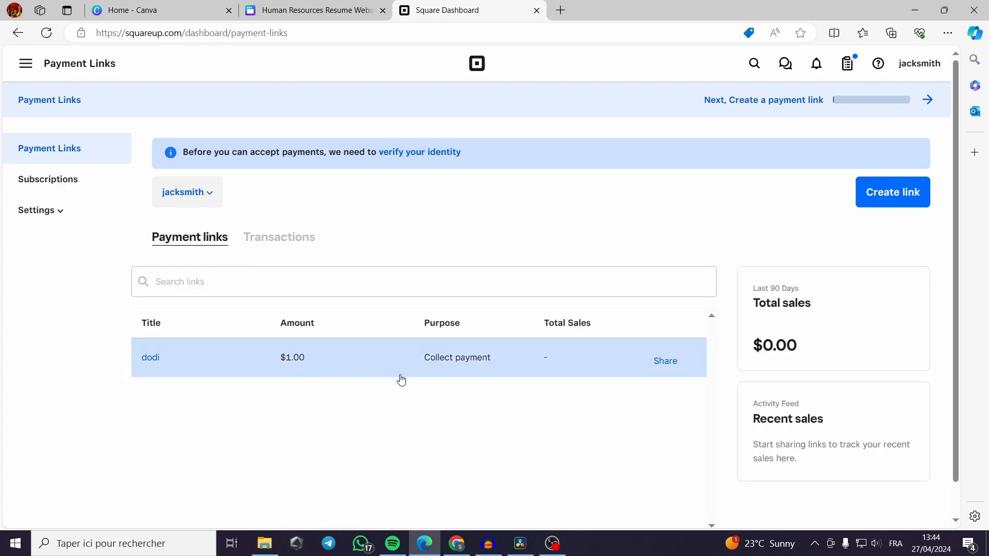
{"action": "mouse_move", "coordinate": [891, 192]}
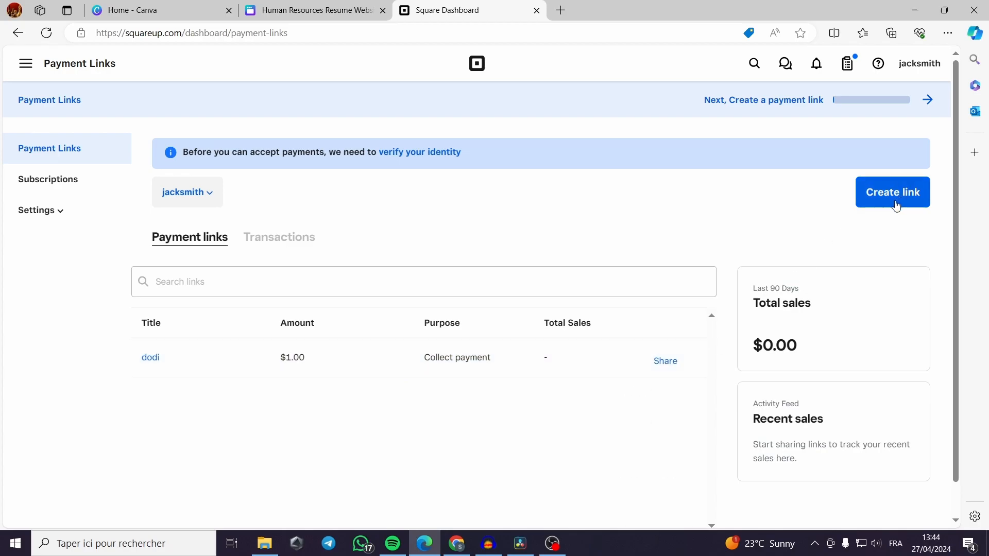
{"action": "left_click", "coordinate": [891, 191]}
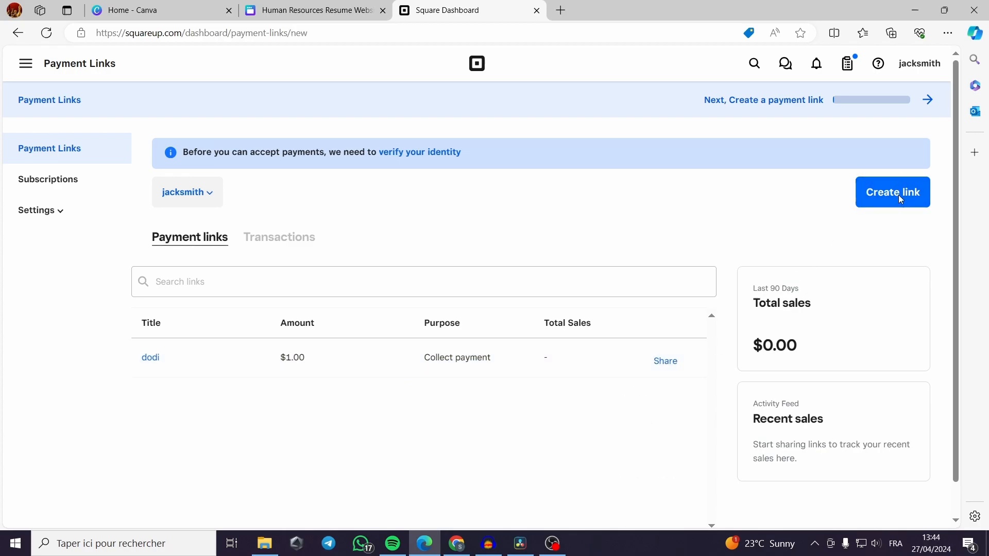
{"action": "left_click", "coordinate": [892, 191]}
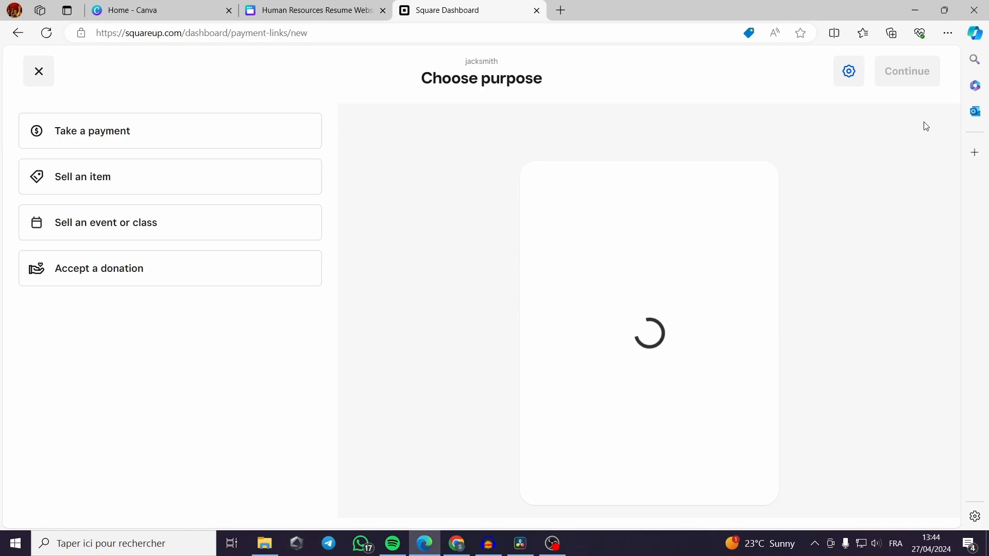
{"action": "left_click", "coordinate": [170, 130]}
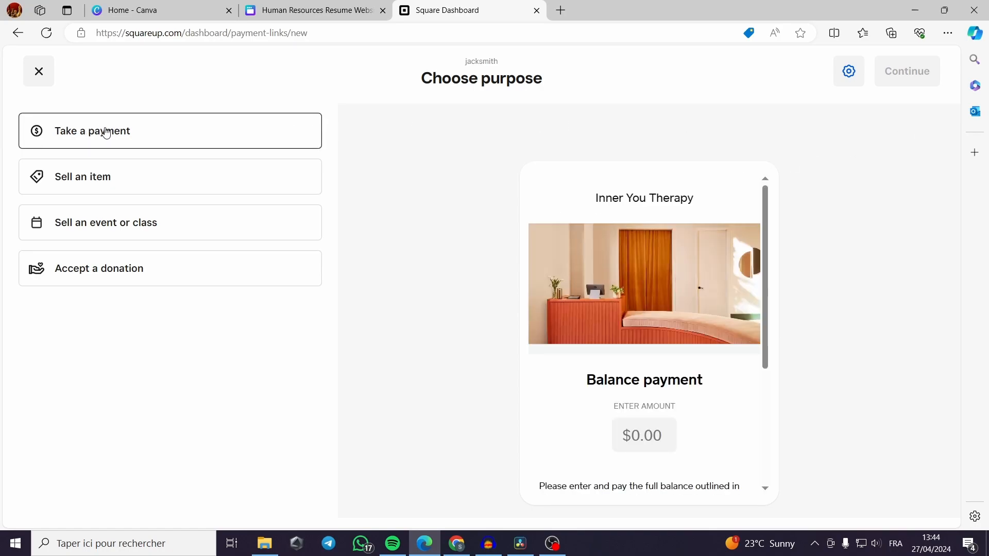
{"action": "mouse_move", "coordinate": [72, 135]}
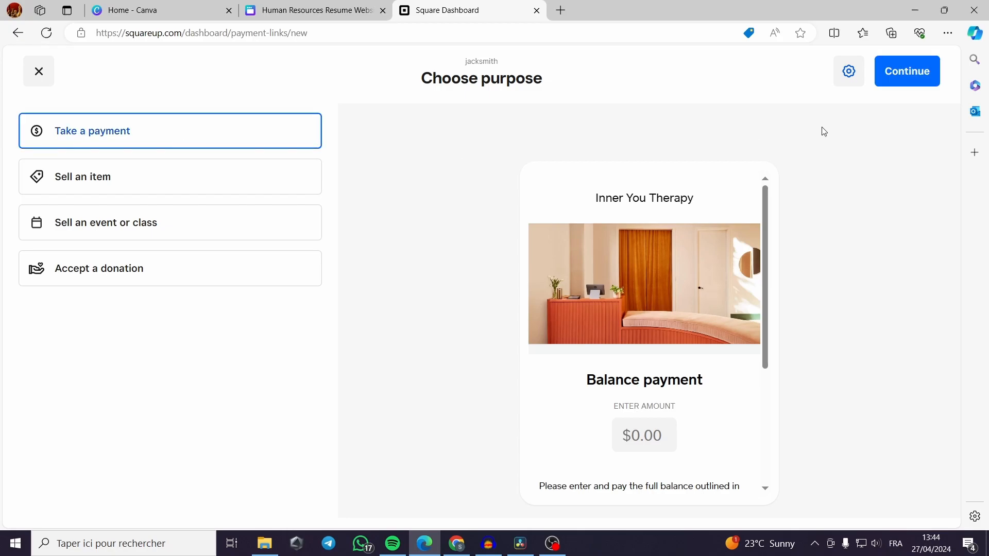
{"action": "left_click", "coordinate": [907, 71]}
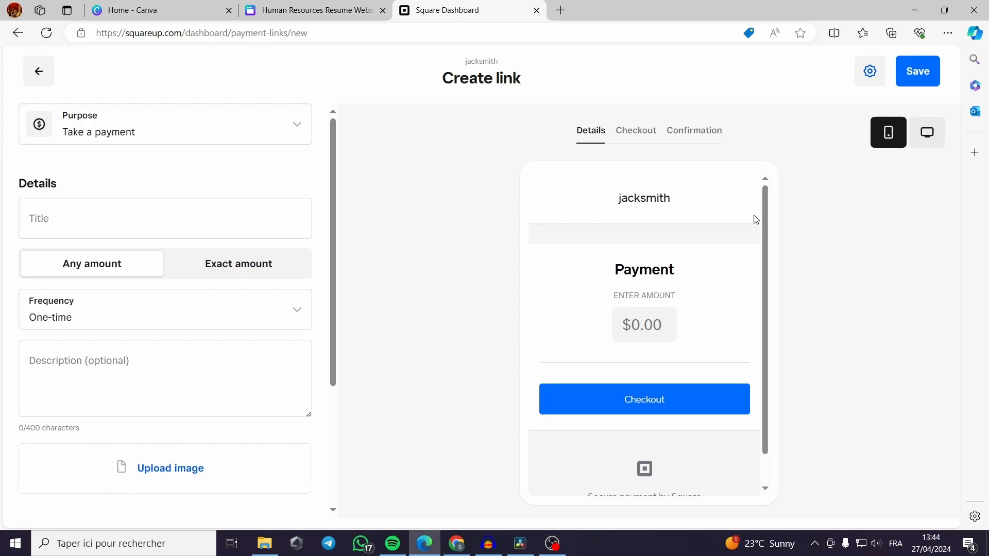
{"action": "mouse_move", "coordinate": [769, 186]}
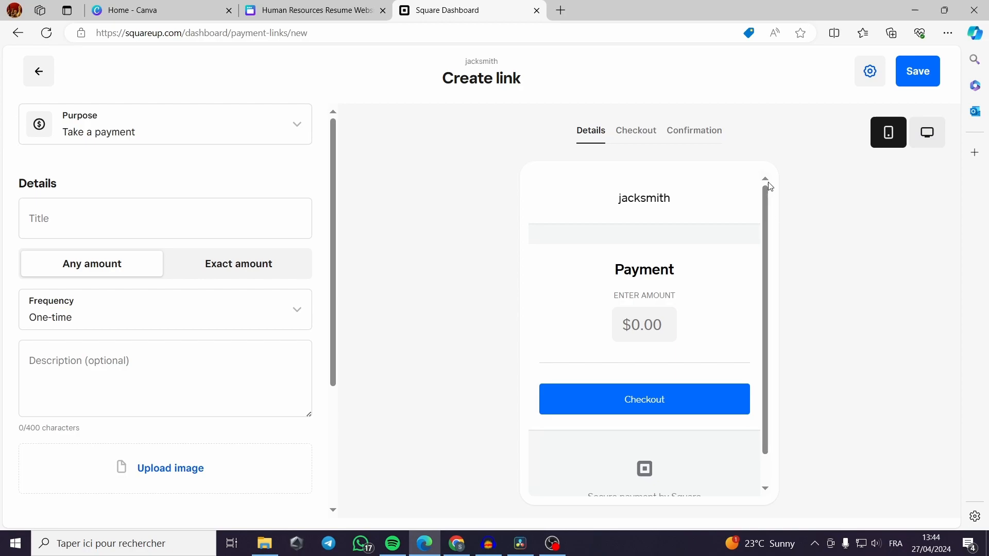
Title the link 'Green sweat shirt' and set an exact amount of $25.
{"action": "left_click", "coordinate": [166, 218]}
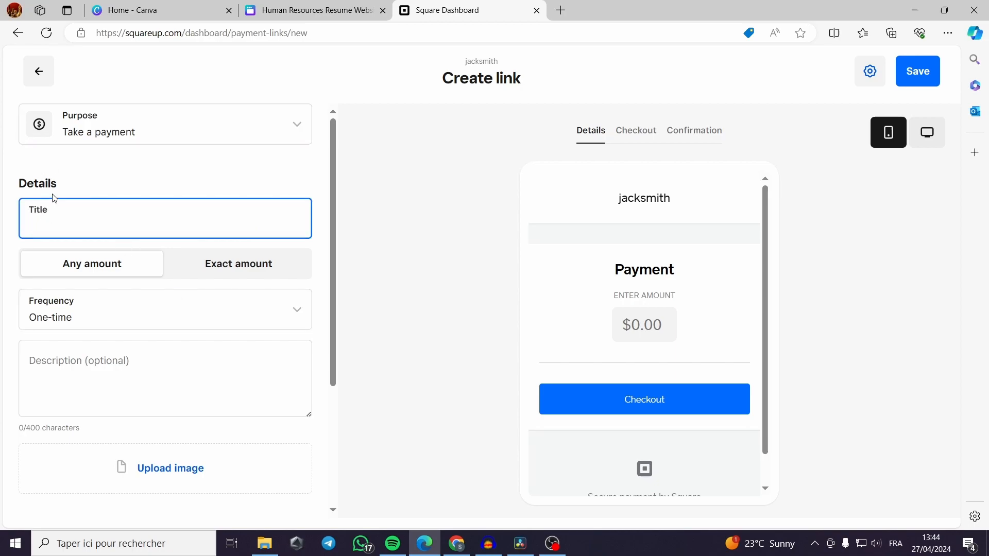
{"action": "left_click", "coordinate": [165, 227]}
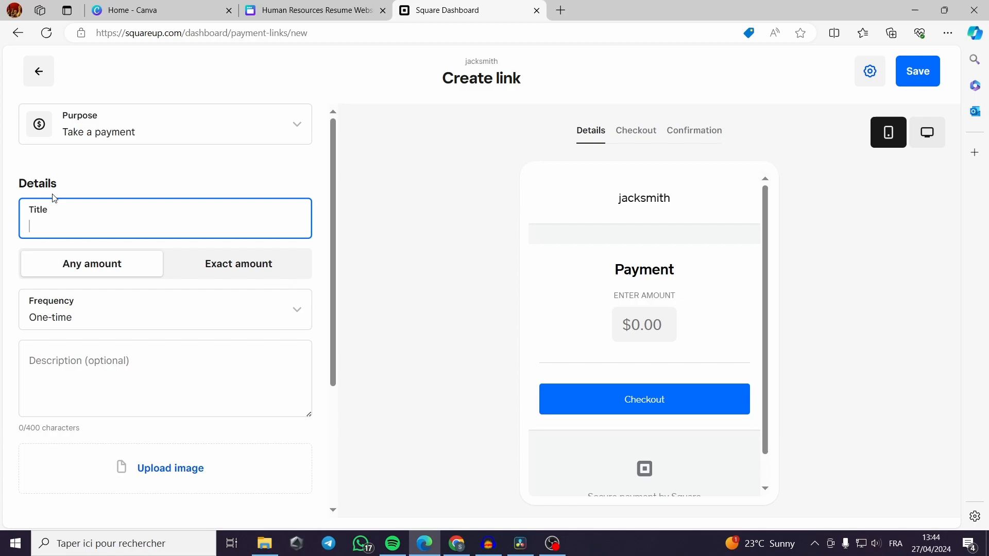
{"action": "type", "text": "Green sweat shirt"}
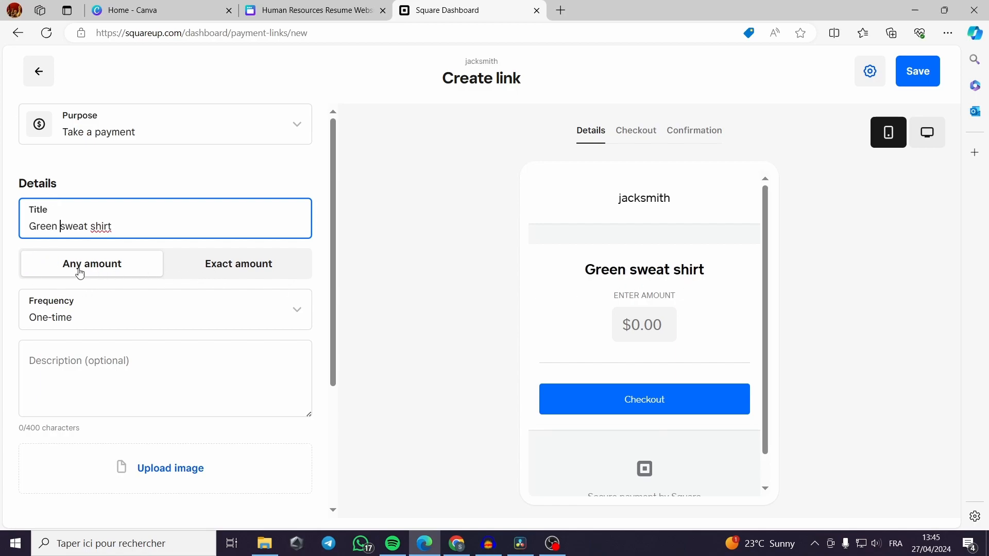
{"action": "left_click", "coordinate": [239, 264]}
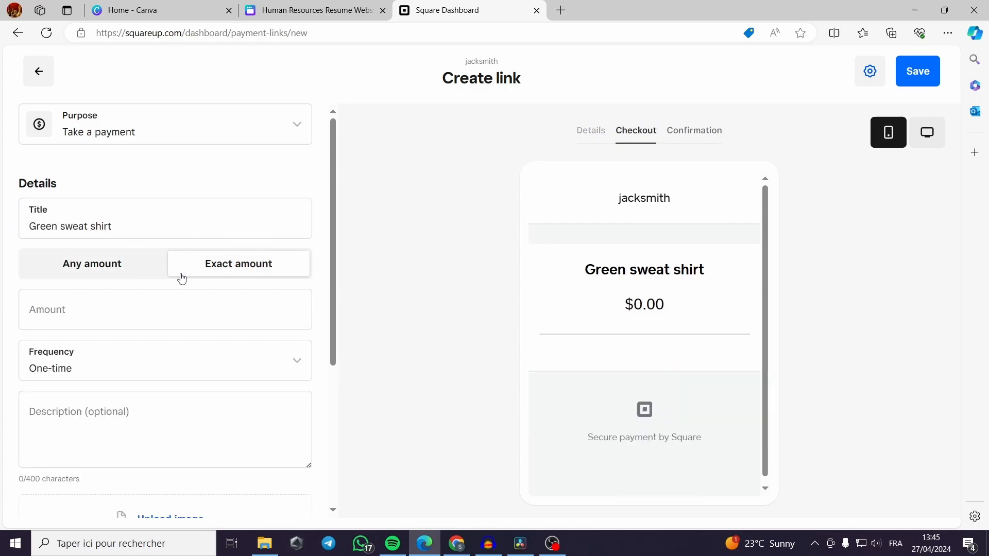
{"action": "left_click", "coordinate": [165, 310]}
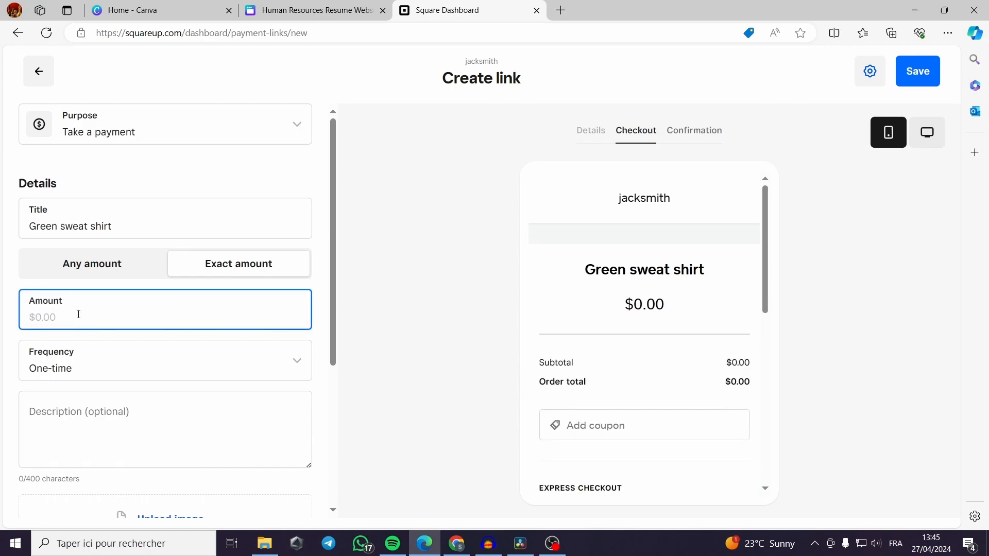
{"action": "type", "text": "25.00"}
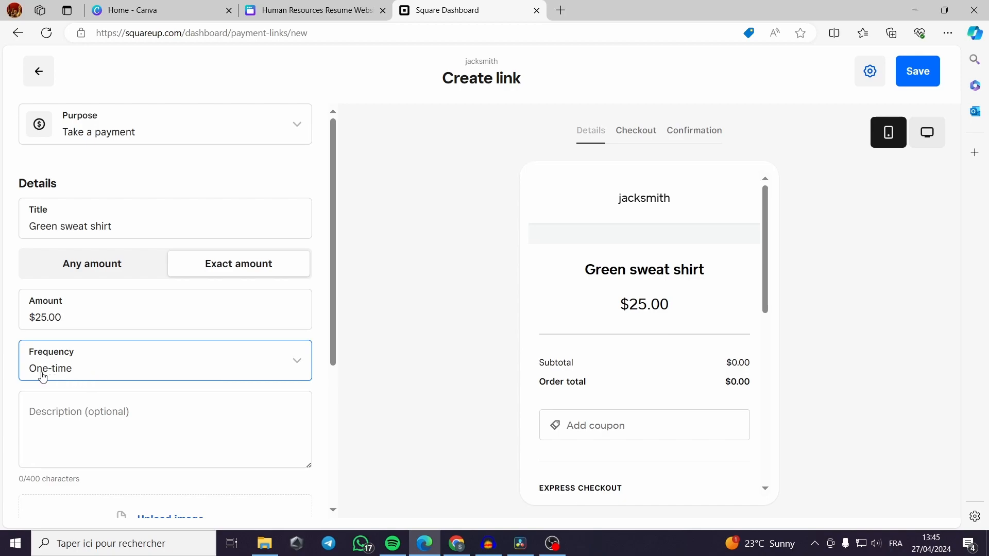
Keep the payment frequency One-time and begin adding a product image.
{"action": "left_click", "coordinate": [165, 360]}
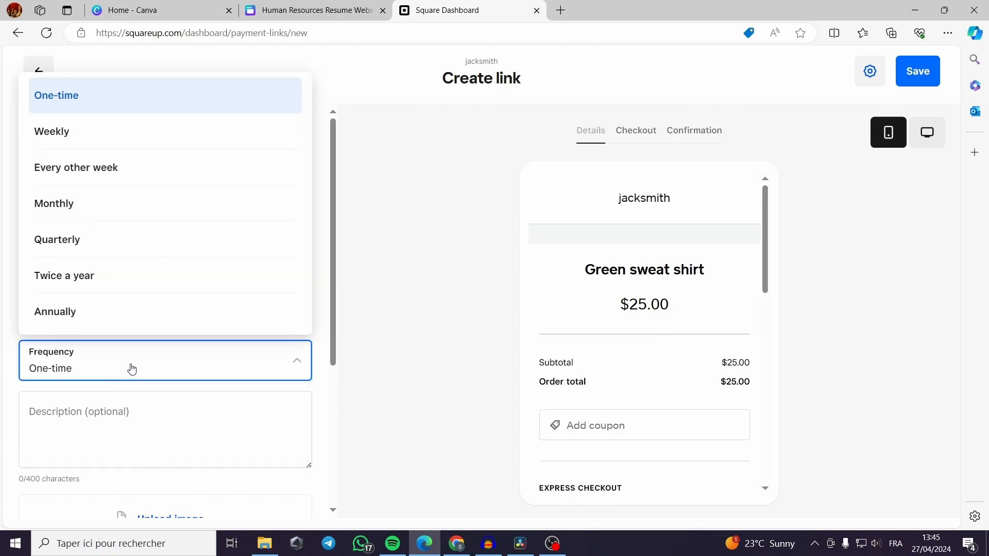
{"action": "mouse_move", "coordinate": [103, 131]}
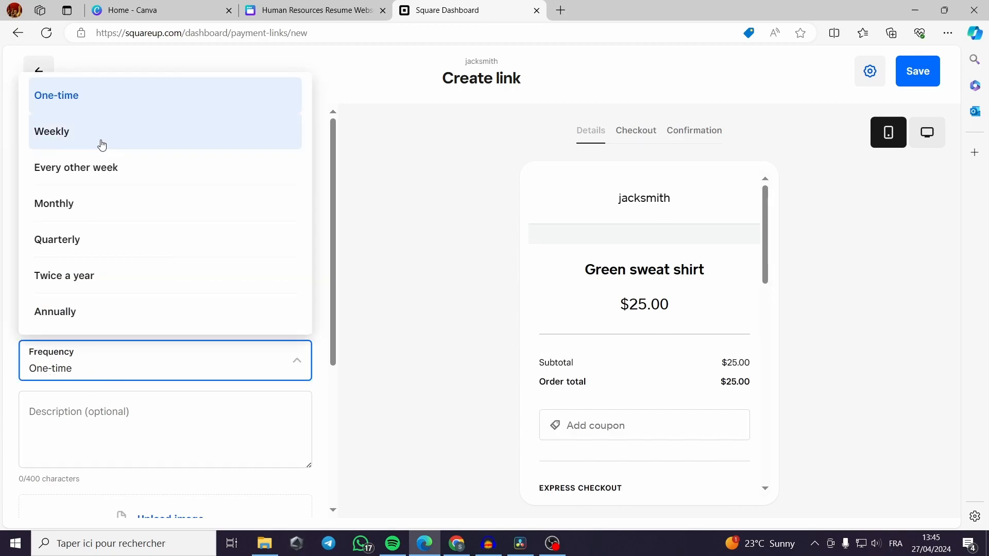
{"action": "mouse_move", "coordinate": [43, 142]}
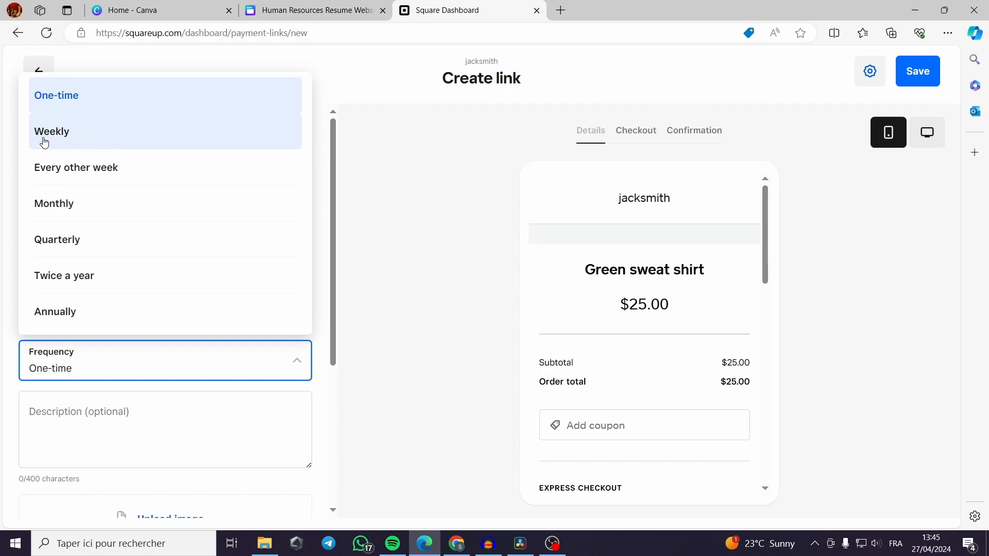
{"action": "left_click", "coordinate": [56, 96]}
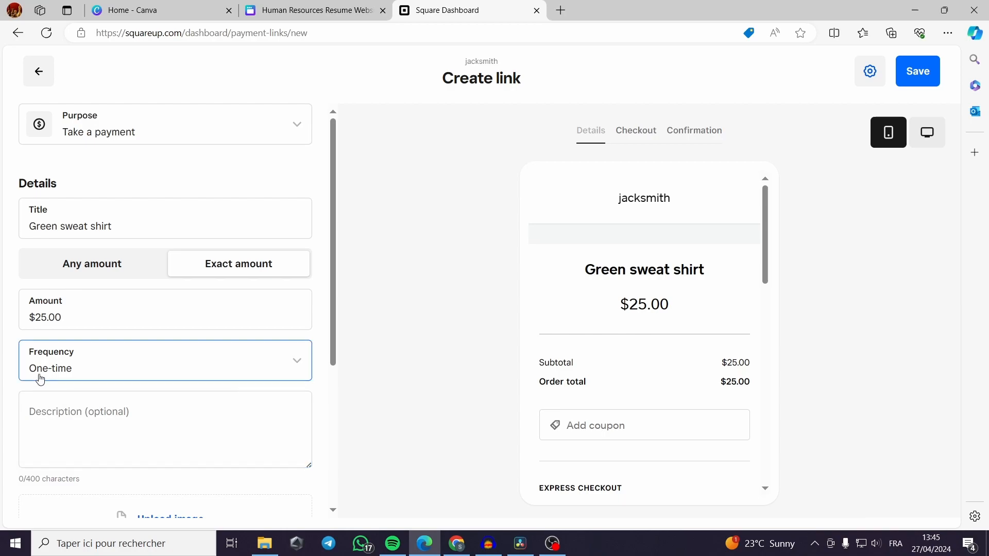
{"action": "left_click", "coordinate": [165, 429]}
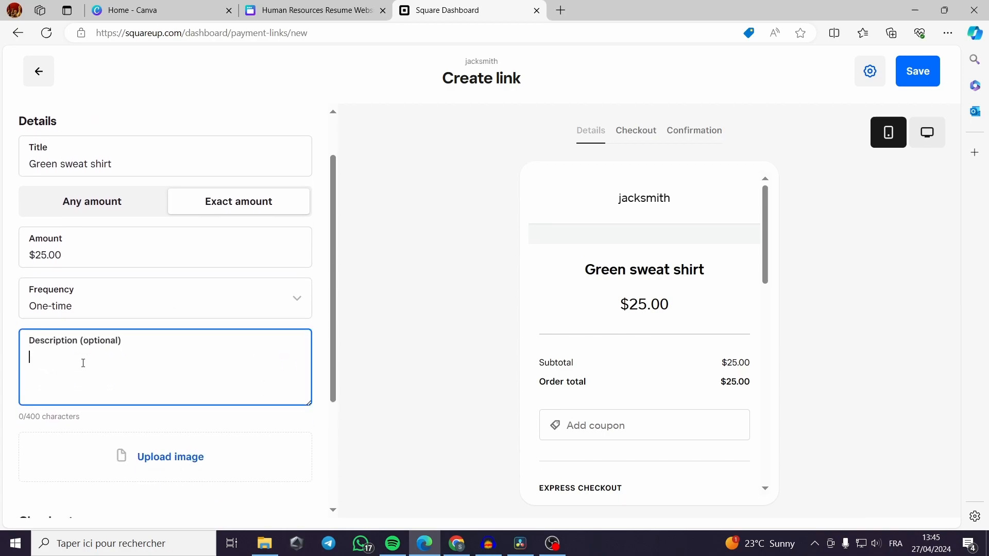
{"action": "mouse_move", "coordinate": [550, 376]}
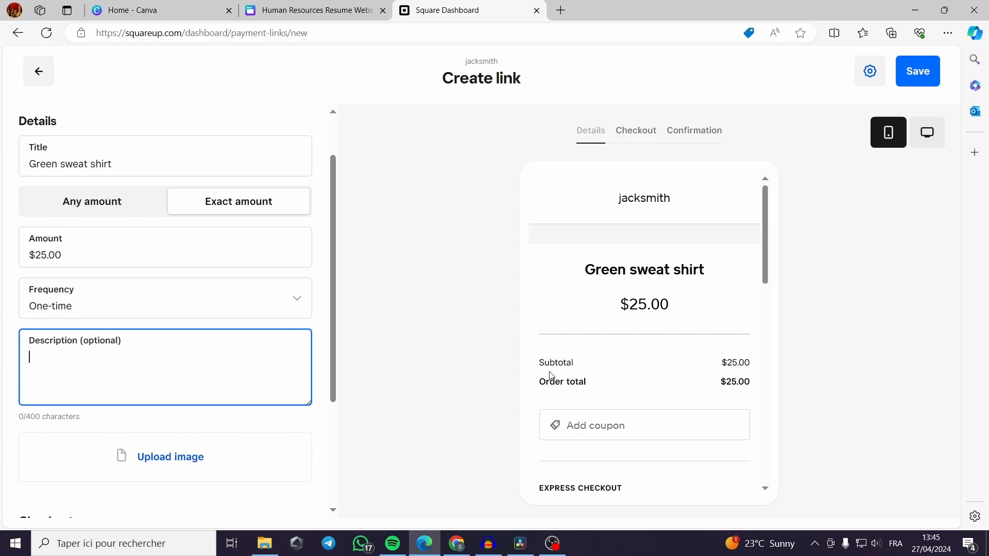
{"action": "scroll", "scroll_direction": "down", "scroll_amount": 3}
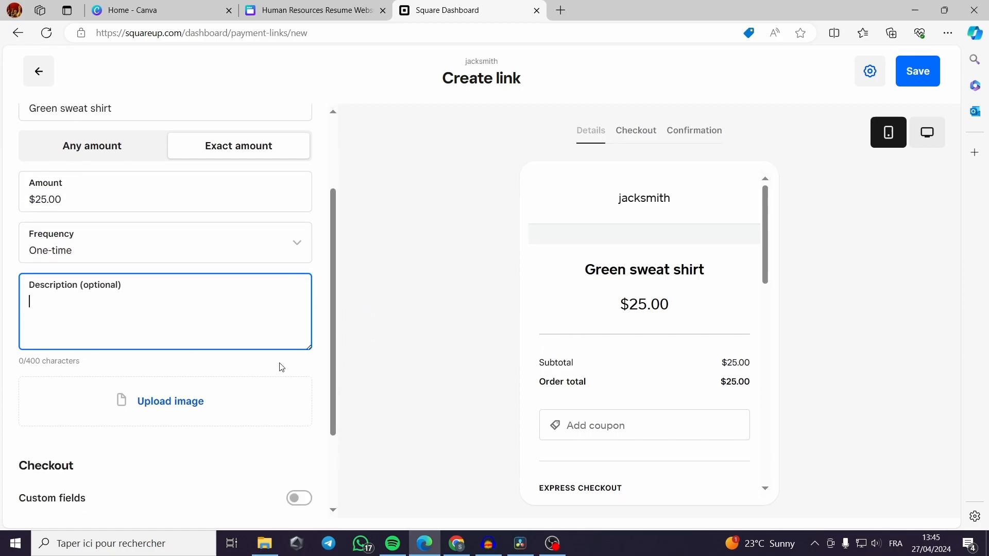
{"action": "left_click", "coordinate": [169, 400]}
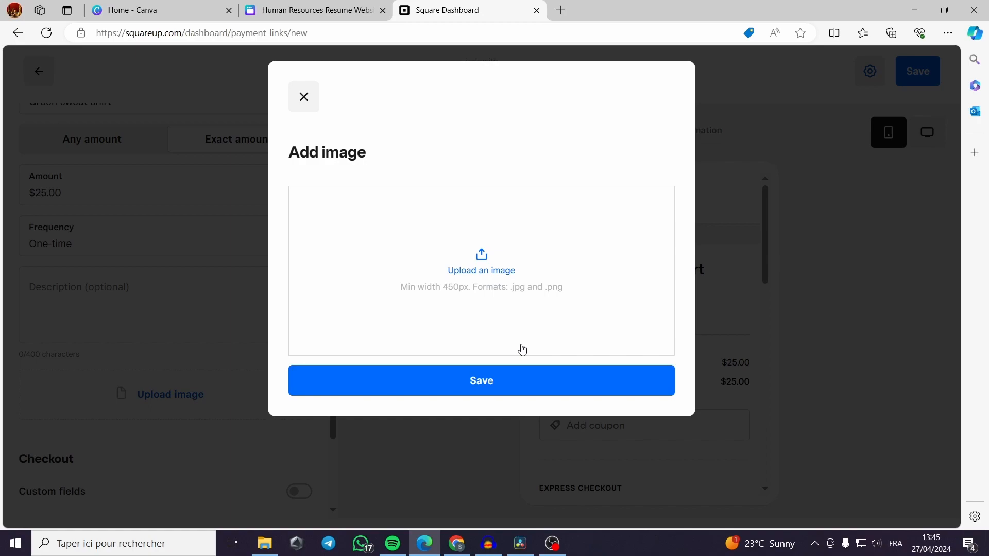
Upload the green sweatshirt JPG to the payment link and save it into the preview.
{"action": "left_click", "coordinate": [480, 270]}
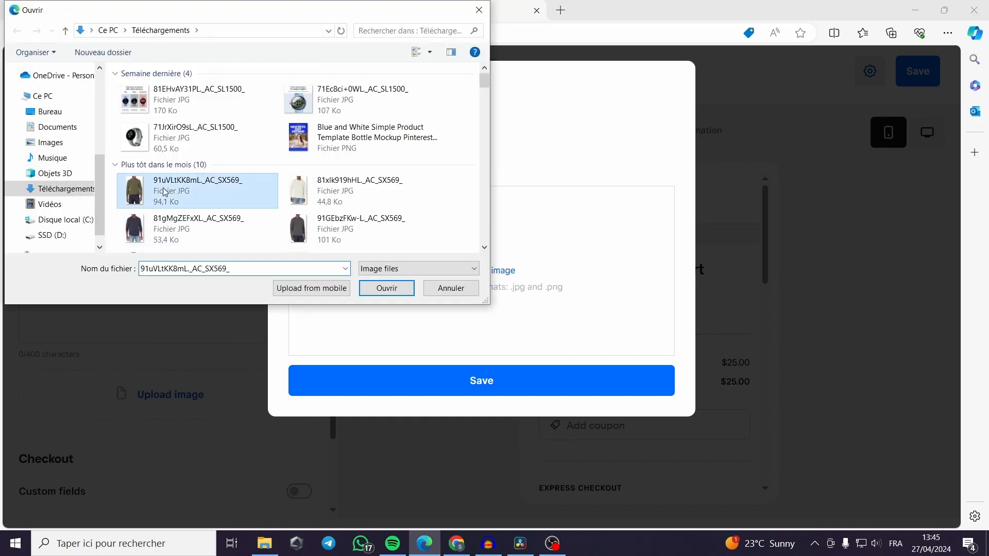
{"action": "left_click", "coordinate": [386, 288]}
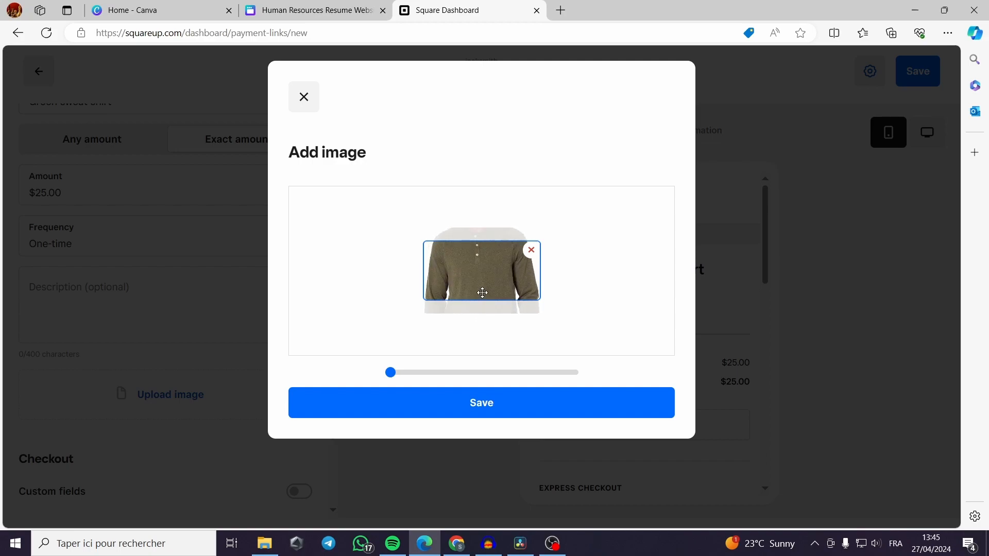
{"action": "left_click", "coordinate": [481, 402]}
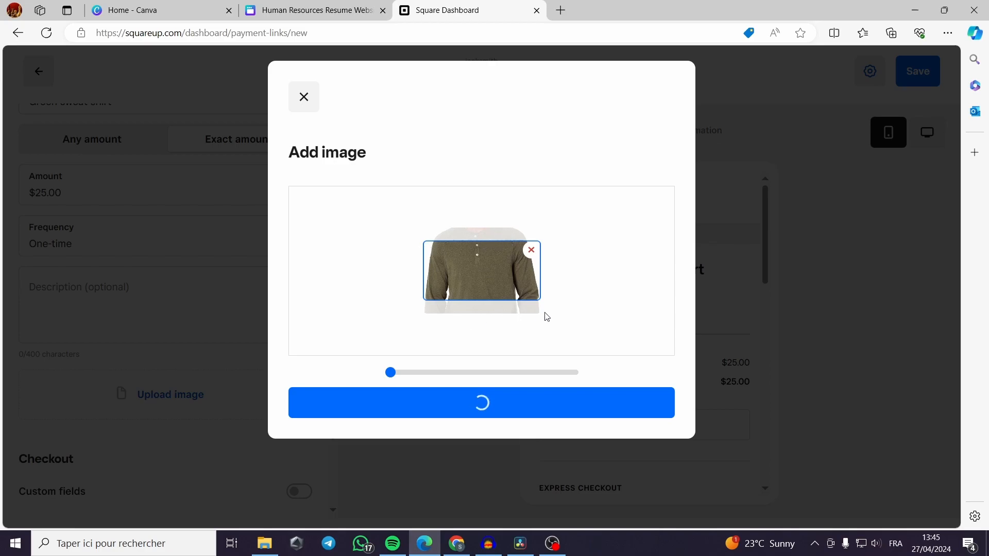
{"action": "mouse_move", "coordinate": [549, 237]}
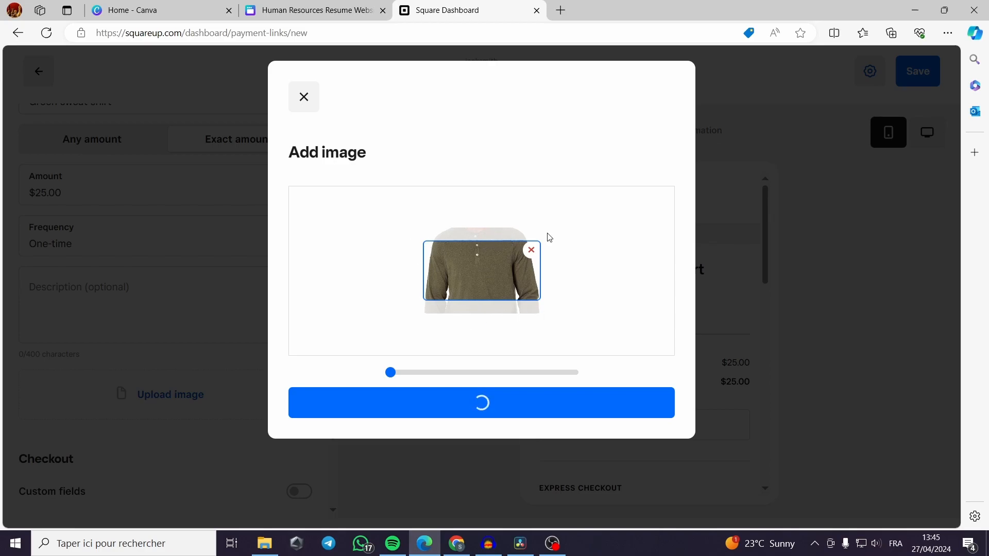
{"action": "left_click", "coordinate": [481, 403]}
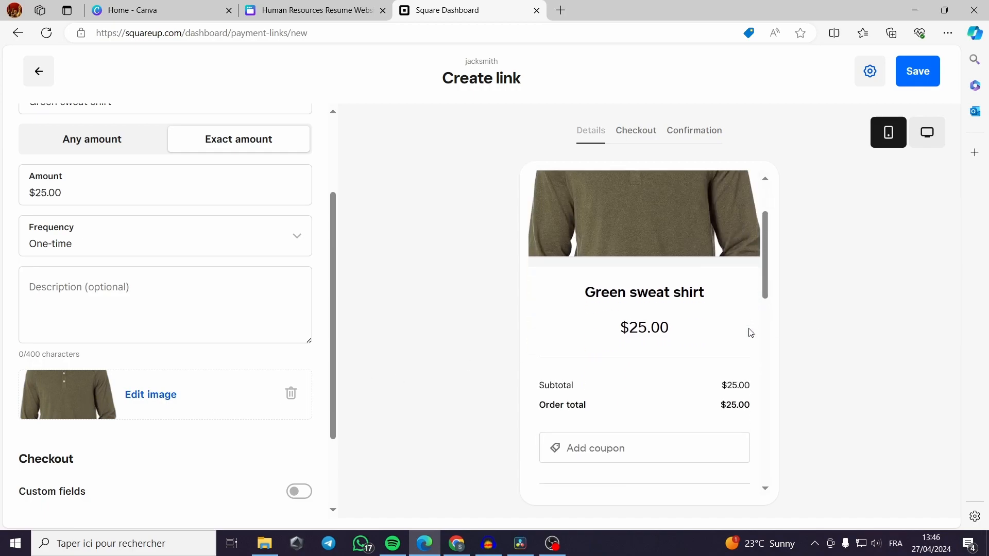
{"action": "scroll", "scroll_direction": "up", "scroll_amount": 3}
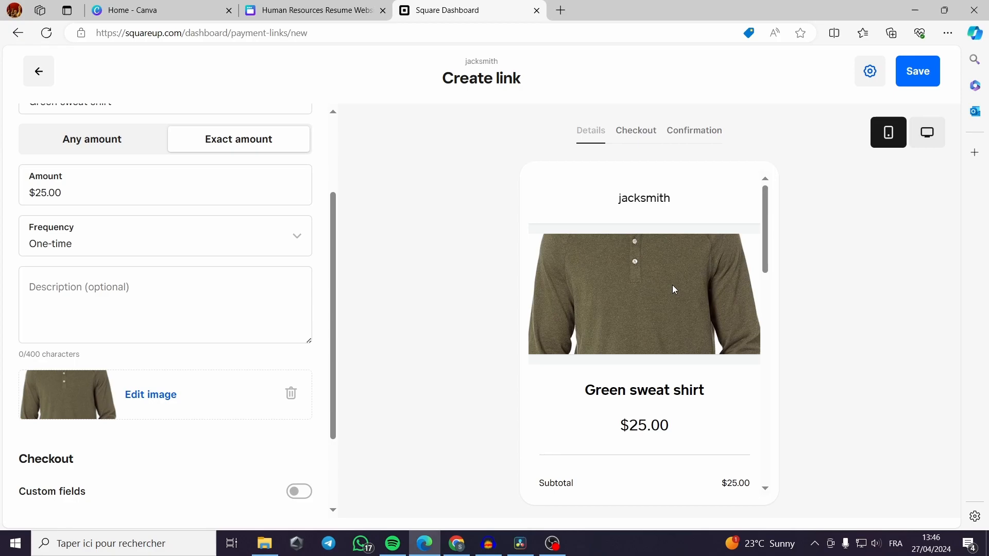
{"action": "mouse_move", "coordinate": [169, 452]}
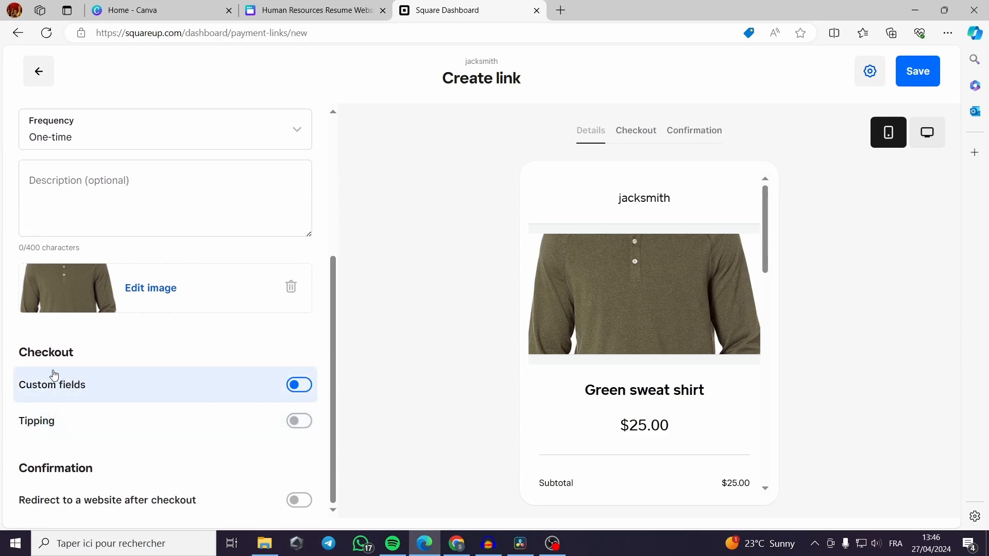
{"action": "mouse_move", "coordinate": [32, 397]}
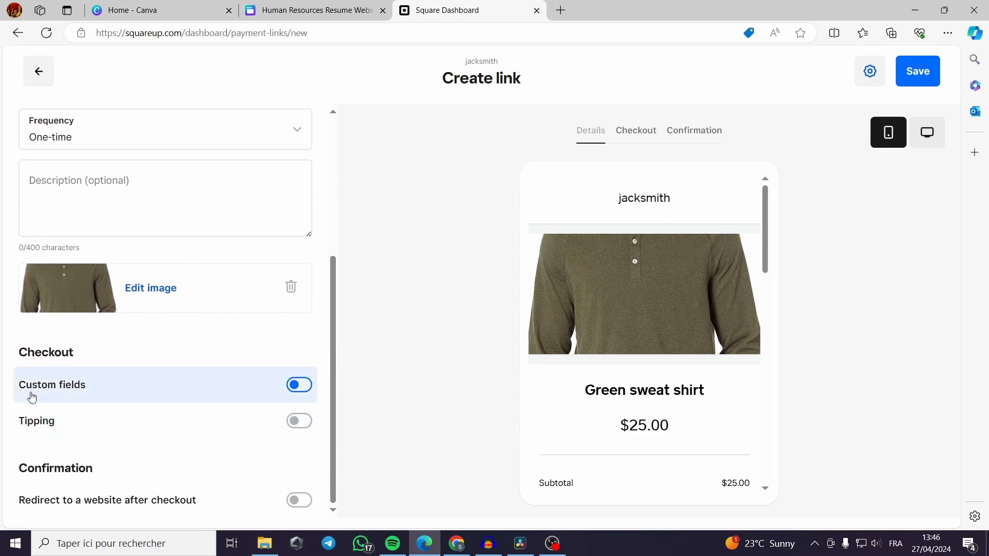
Turn tipping on and leave the post-checkout website redirect off.
{"action": "left_click", "coordinate": [298, 420]}
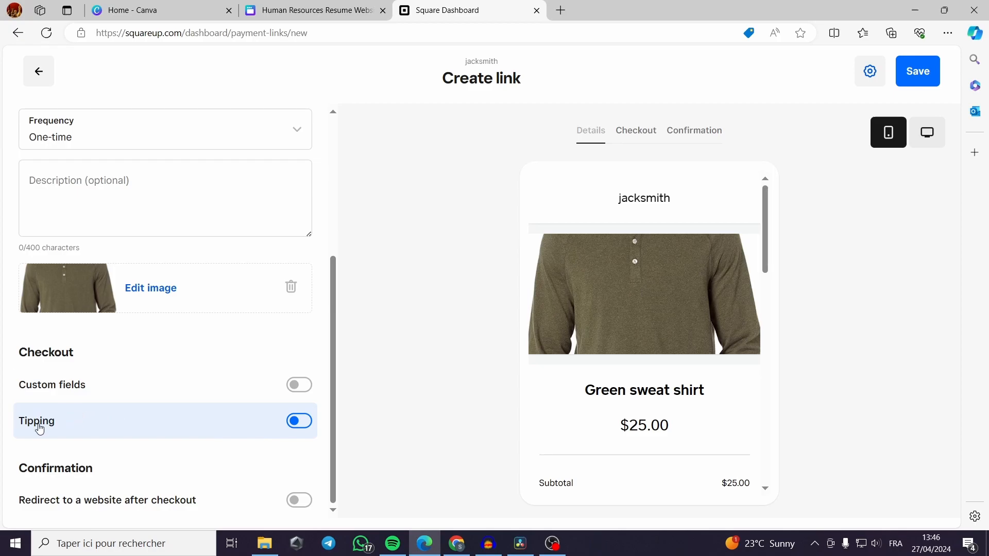
{"action": "left_click", "coordinate": [635, 130]}
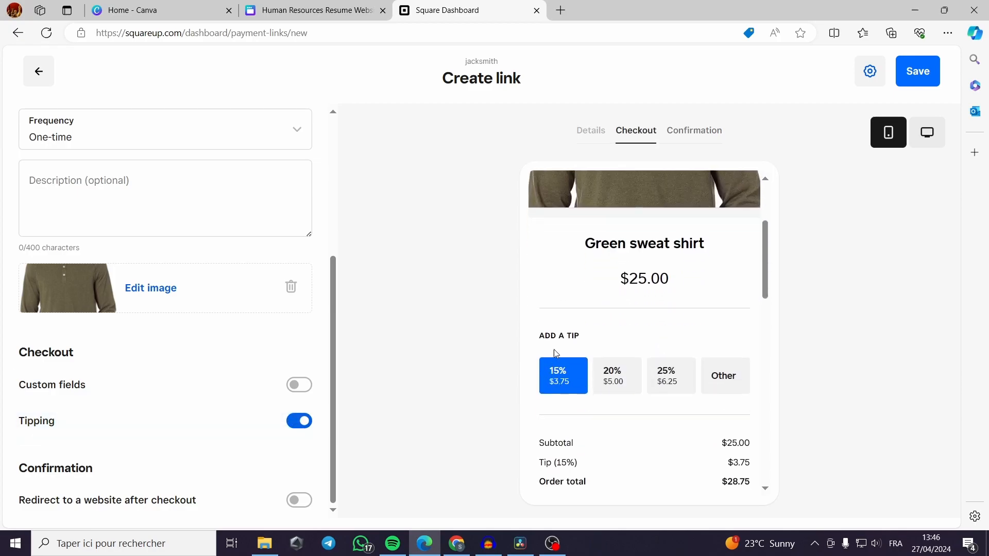
{"action": "mouse_move", "coordinate": [495, 370]}
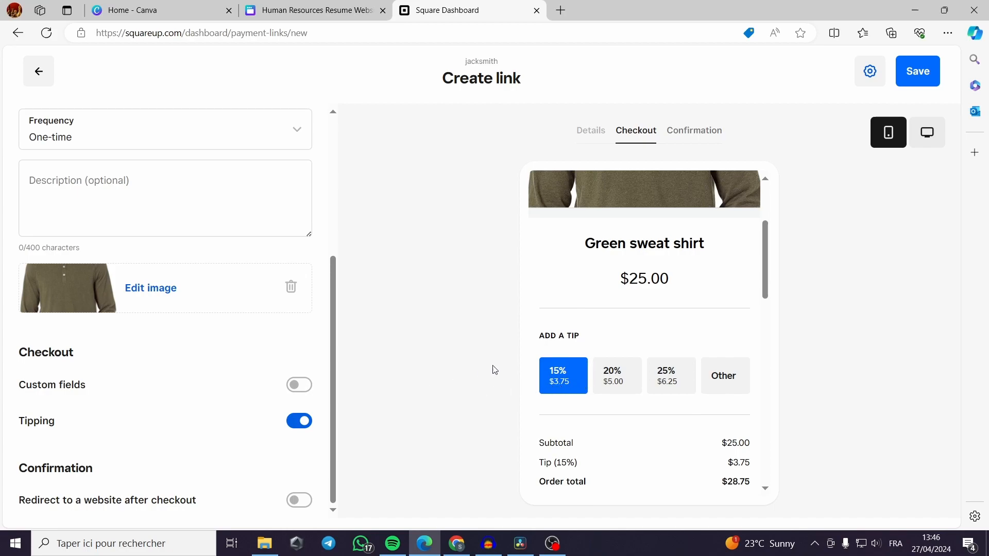
{"action": "mouse_move", "coordinate": [581, 383]}
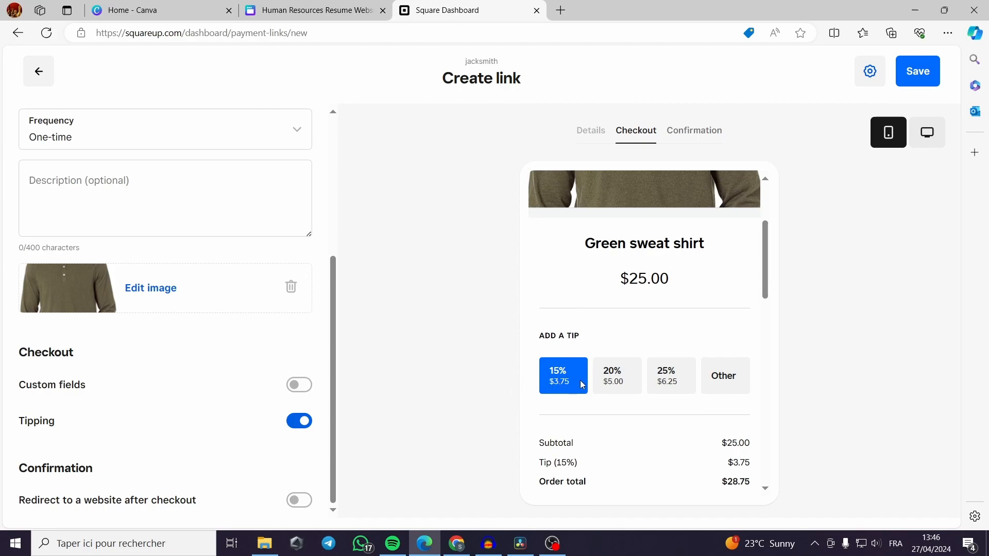
{"action": "mouse_move", "coordinate": [722, 385]}
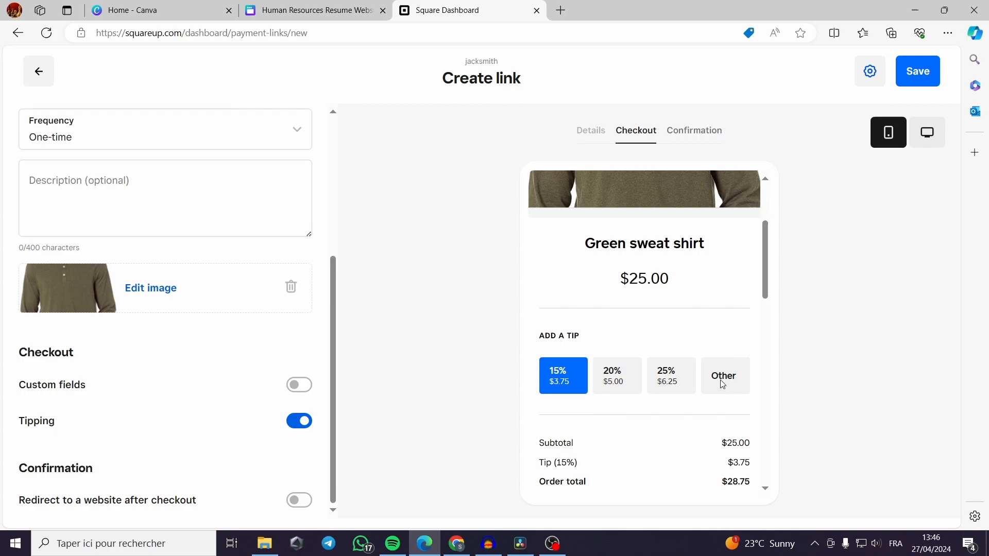
{"action": "mouse_move", "coordinate": [728, 387]}
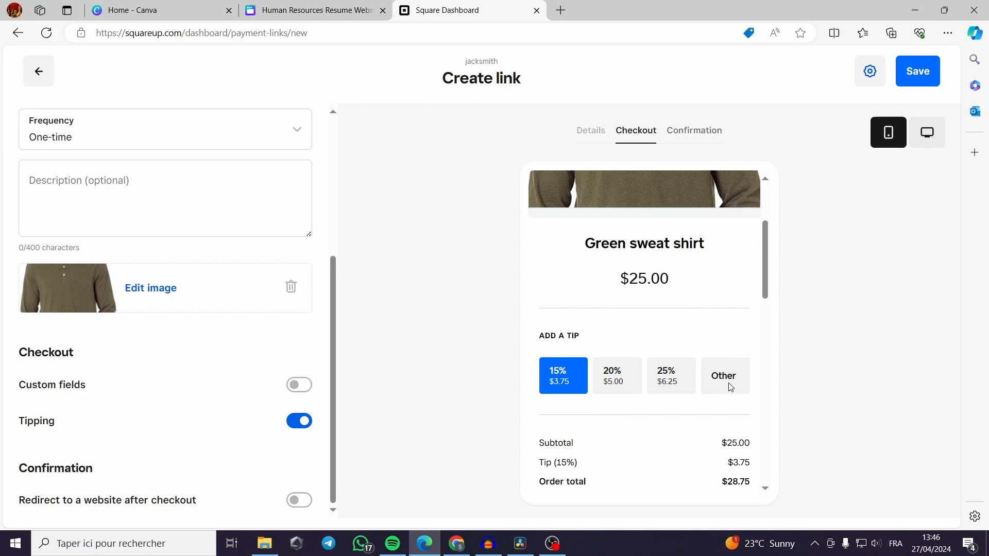
{"action": "mouse_move", "coordinate": [199, 414]}
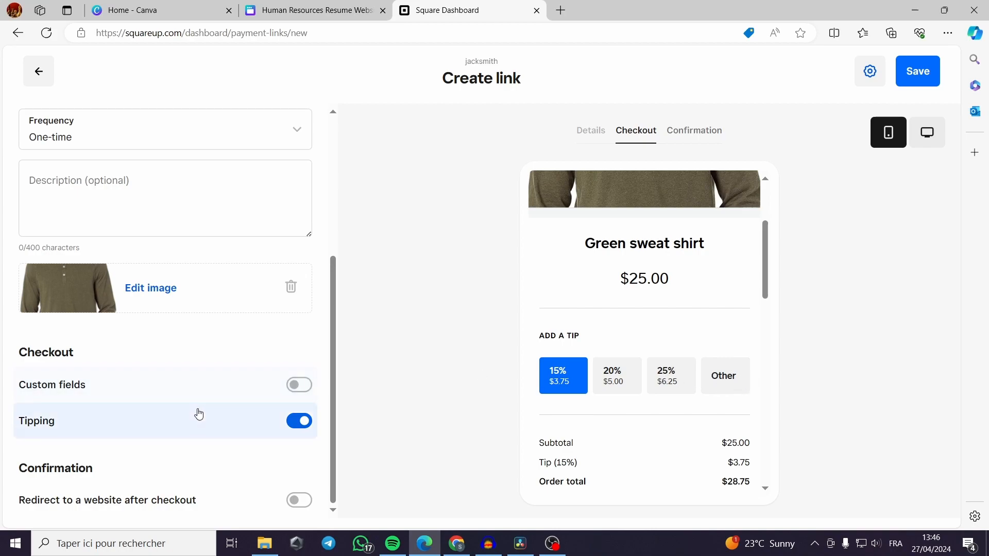
{"action": "left_click", "coordinate": [299, 501]}
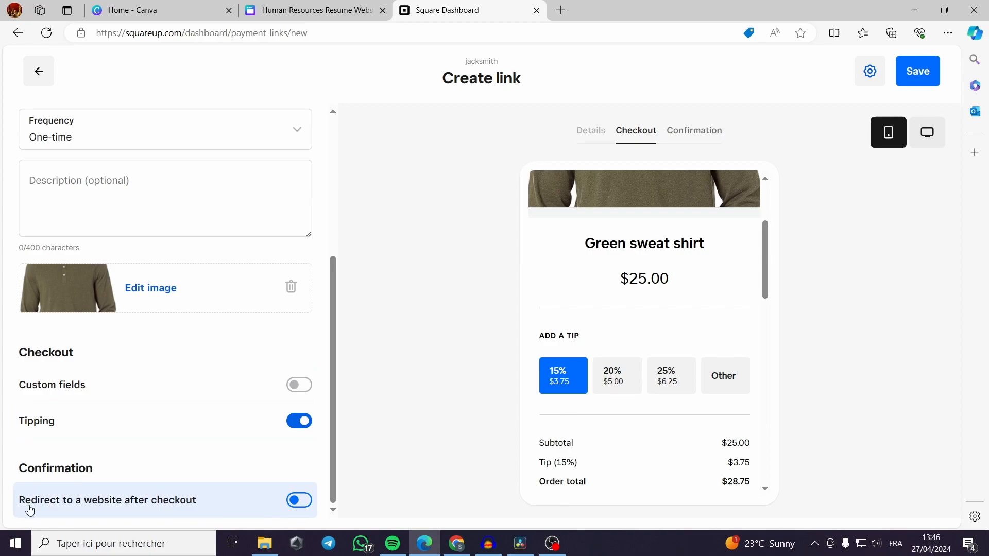
{"action": "mouse_move", "coordinate": [124, 512]}
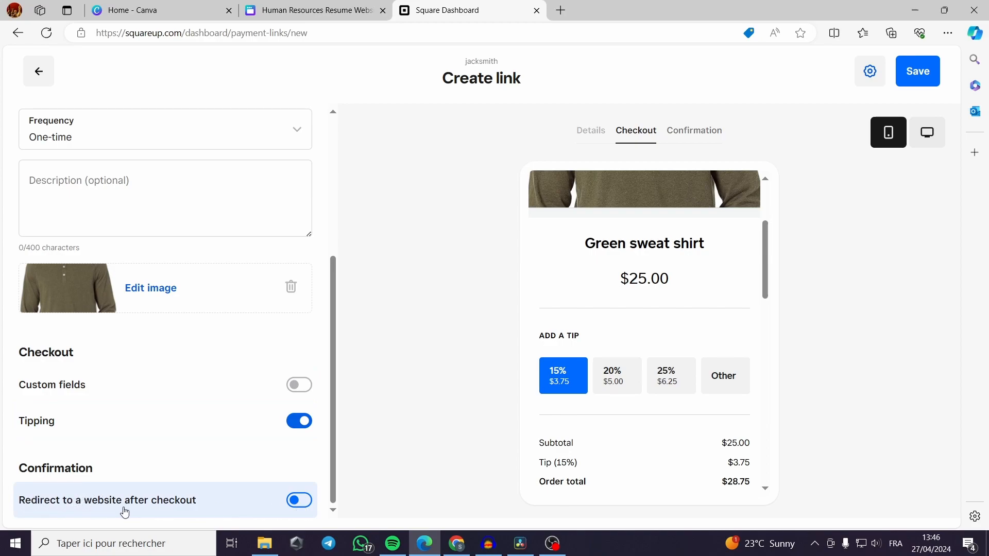
{"action": "left_click", "coordinate": [299, 500]}
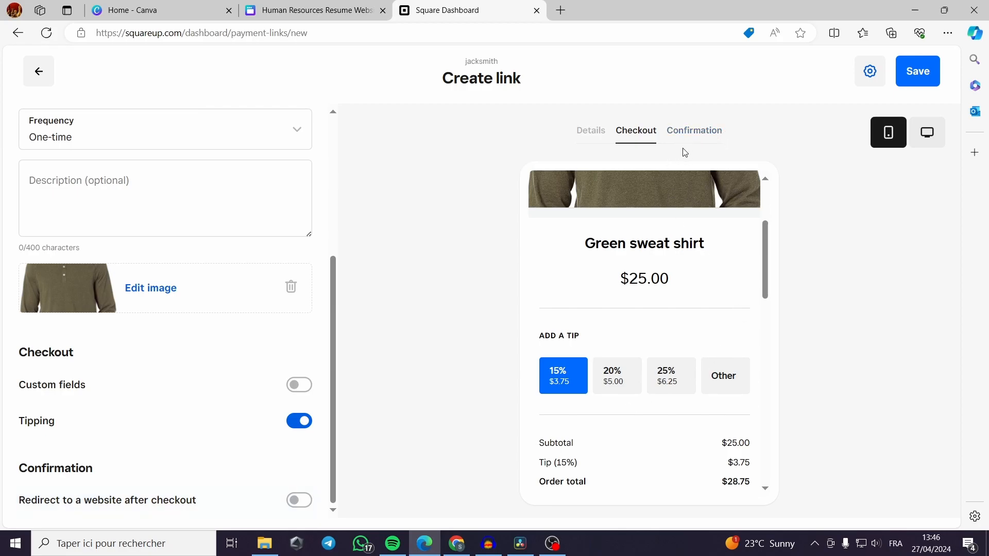
Preview the confirmation screen and keep custom fields turned off.
{"action": "left_click", "coordinate": [694, 131]}
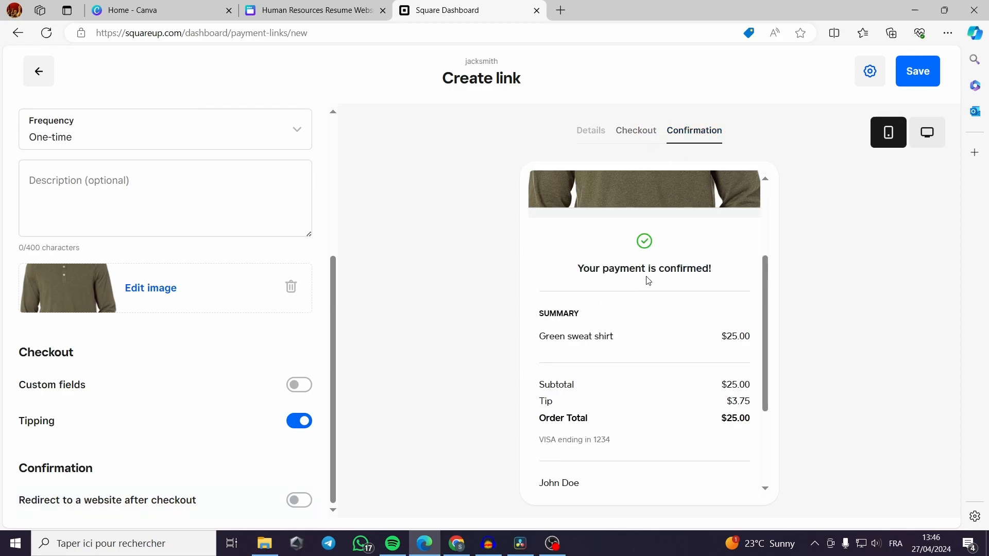
{"action": "scroll", "scroll_direction": "down", "scroll_amount": 3}
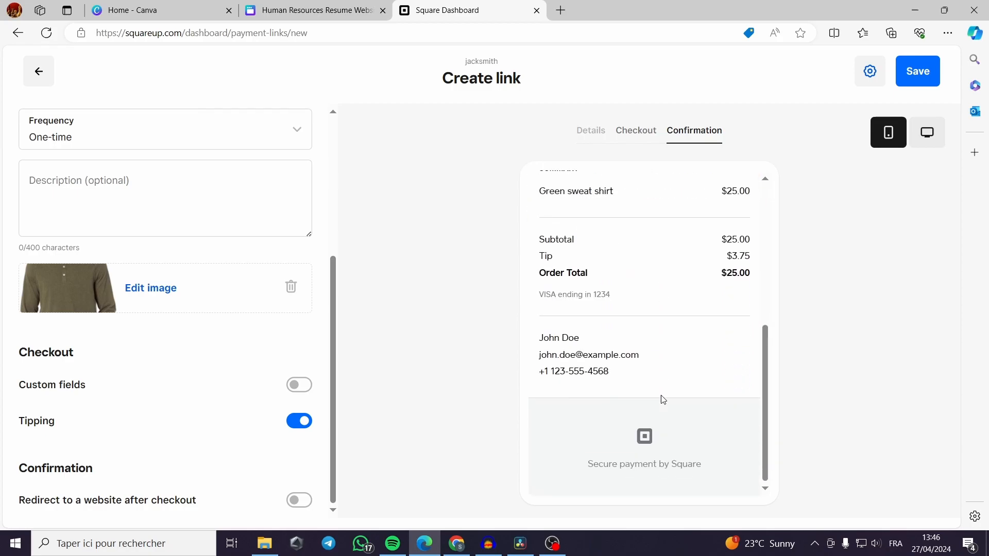
{"action": "left_click", "coordinate": [299, 385]}
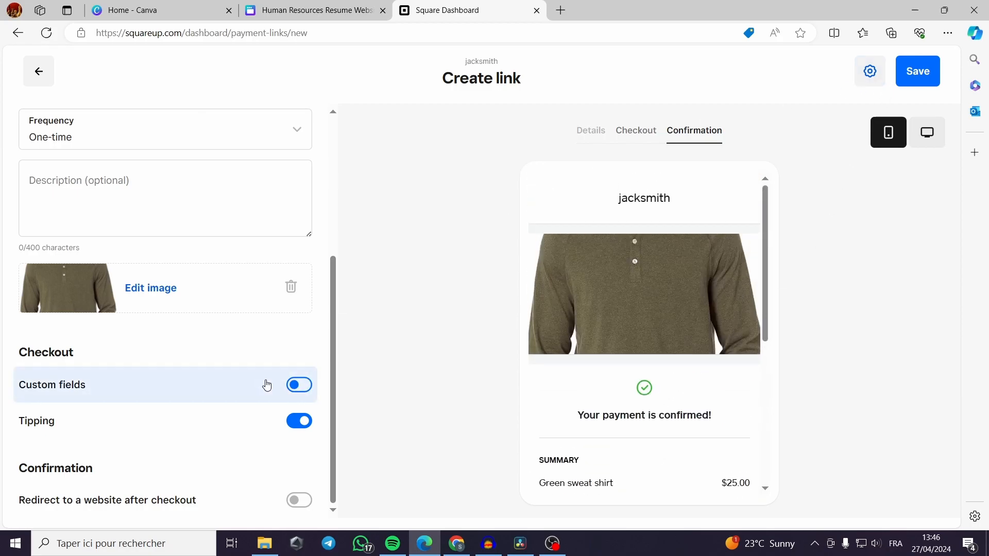
{"action": "left_click", "coordinate": [298, 384]}
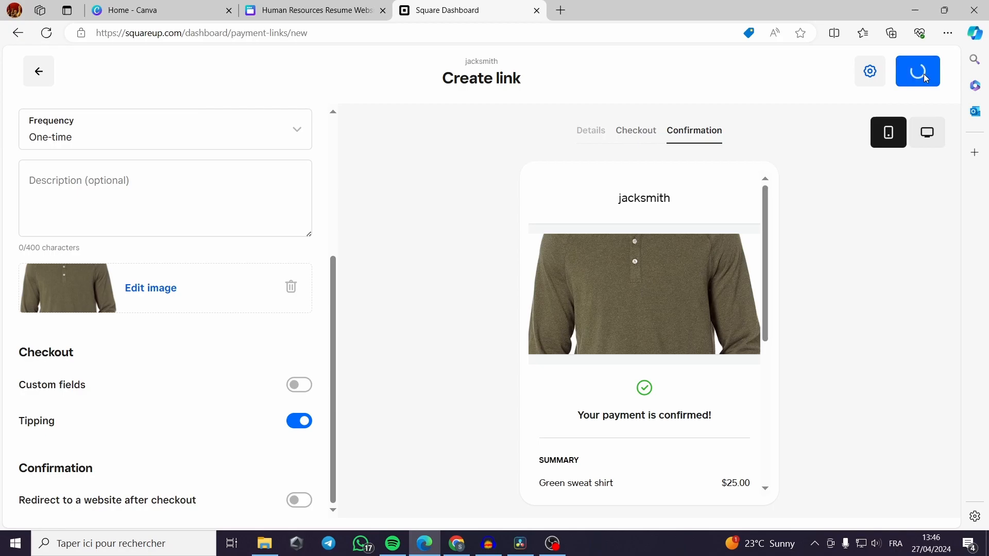
Save the Green sweat shirt link, select its share URL, and preview checkout.
{"action": "left_click", "coordinate": [917, 71]}
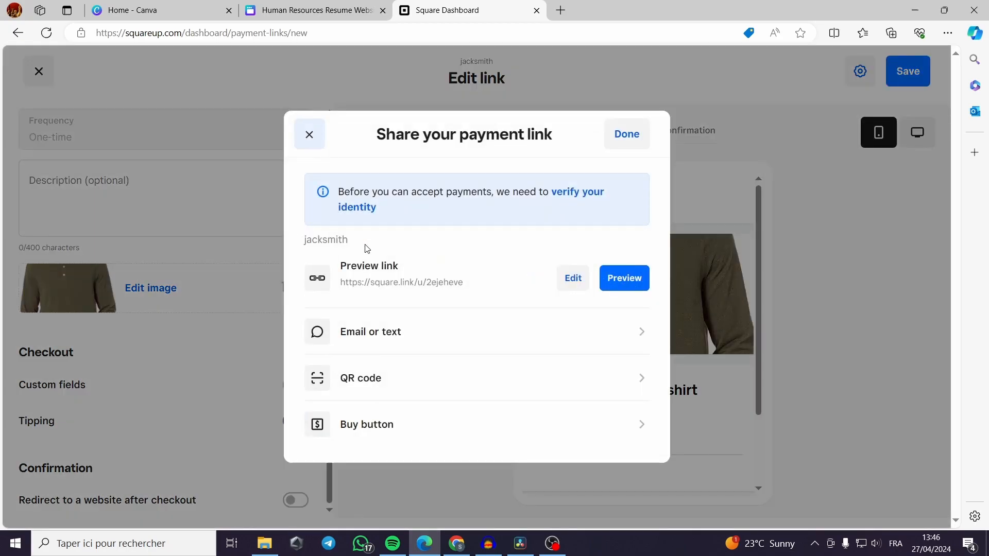
{"action": "double_click", "coordinate": [368, 266]}
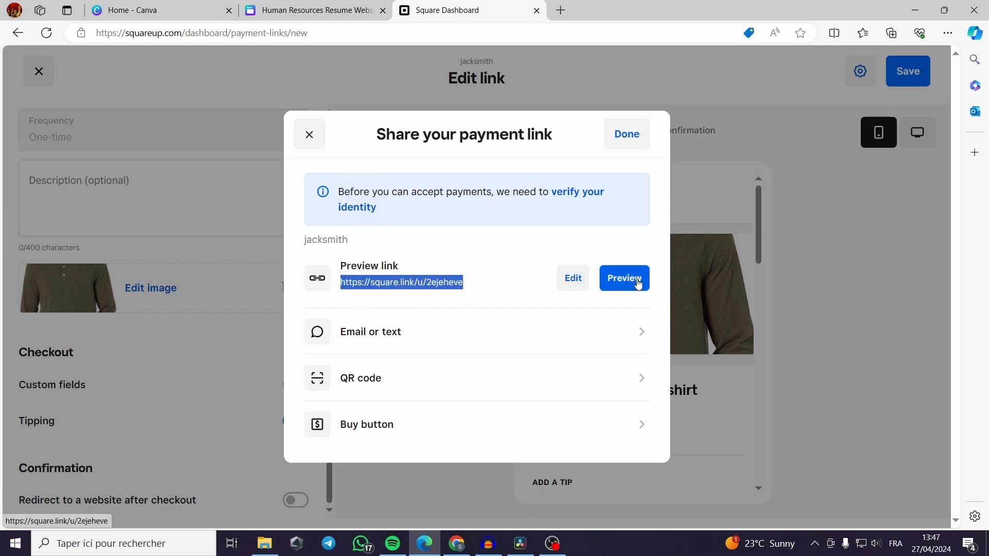
{"action": "left_click", "coordinate": [624, 278]}
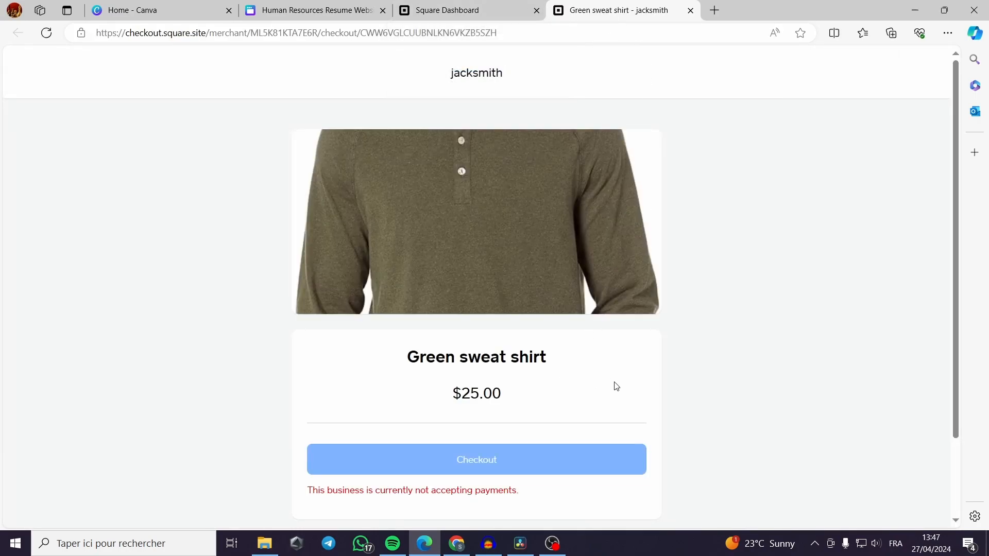
Scroll through the $25.00 Green sweat shirt checkout preview page.
{"action": "scroll", "scroll_direction": "down", "scroll_amount": 3}
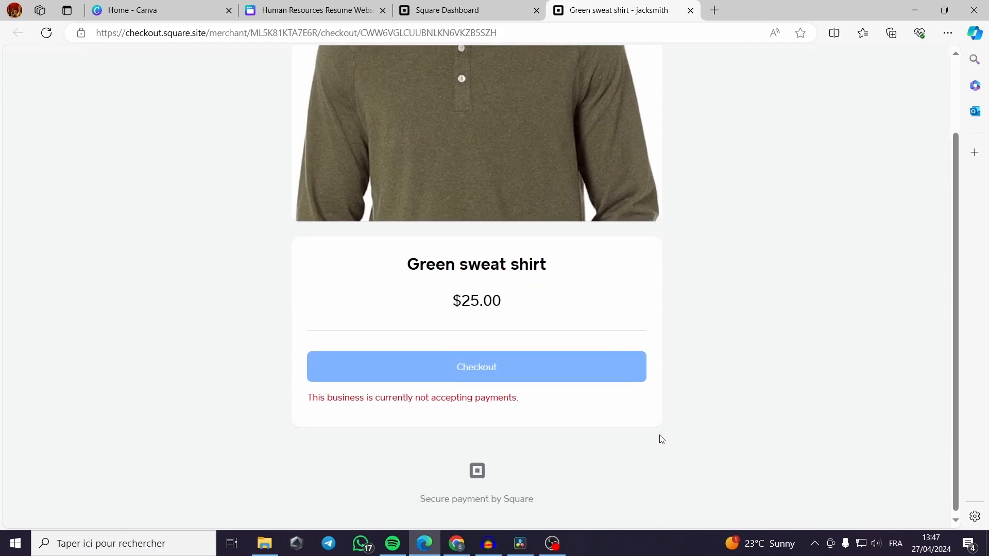
{"action": "scroll", "scroll_direction": "up", "scroll_amount": 3}
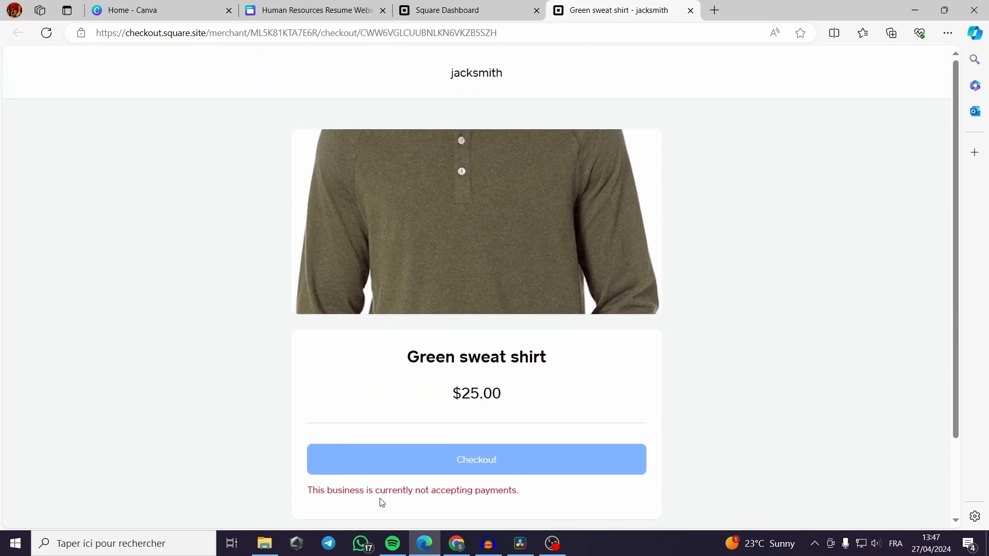
{"action": "mouse_move", "coordinate": [663, 444]}
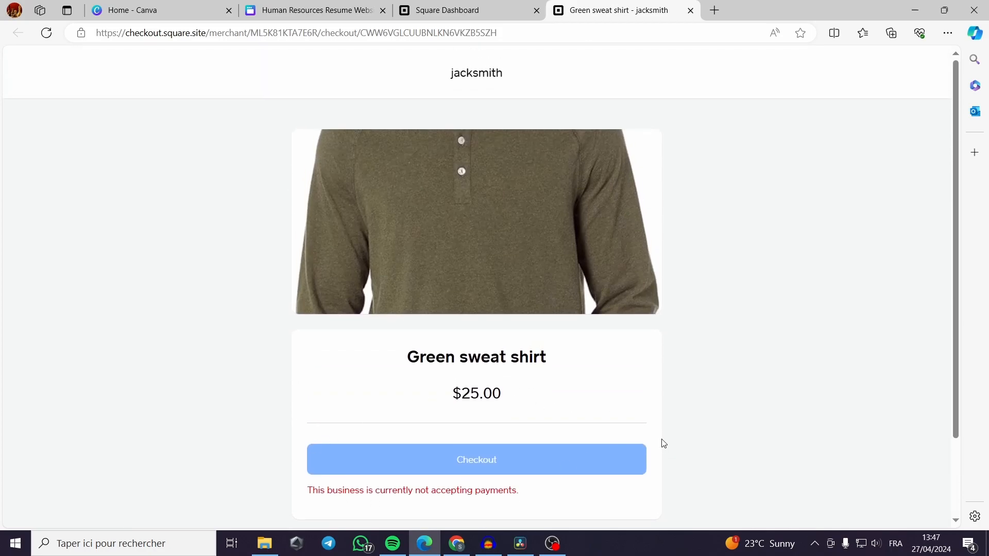
{"action": "mouse_move", "coordinate": [660, 273]}
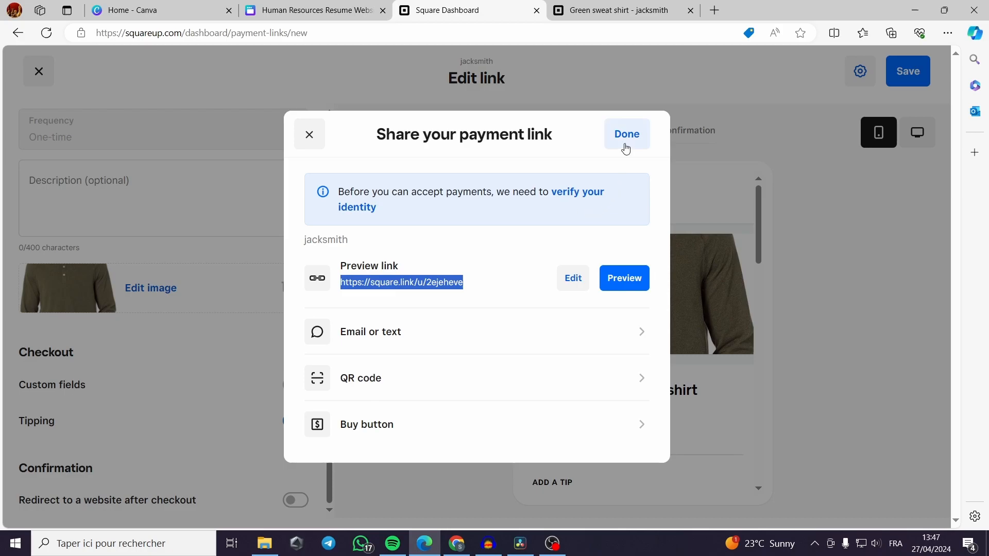
{"action": "mouse_move", "coordinate": [441, 304]}
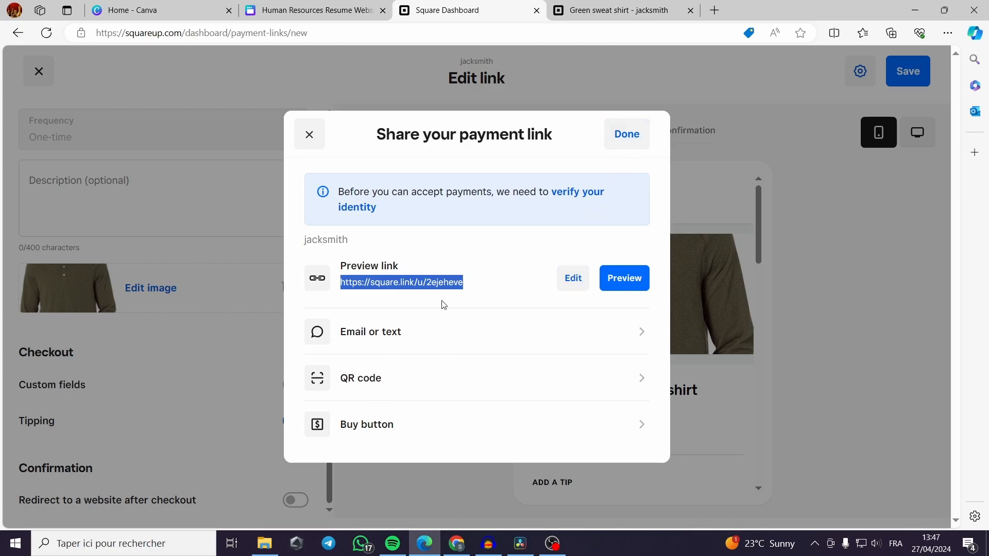
Close the checkout tab and bring up copy options for the square.link URL.
{"action": "left_click", "coordinate": [623, 278]}
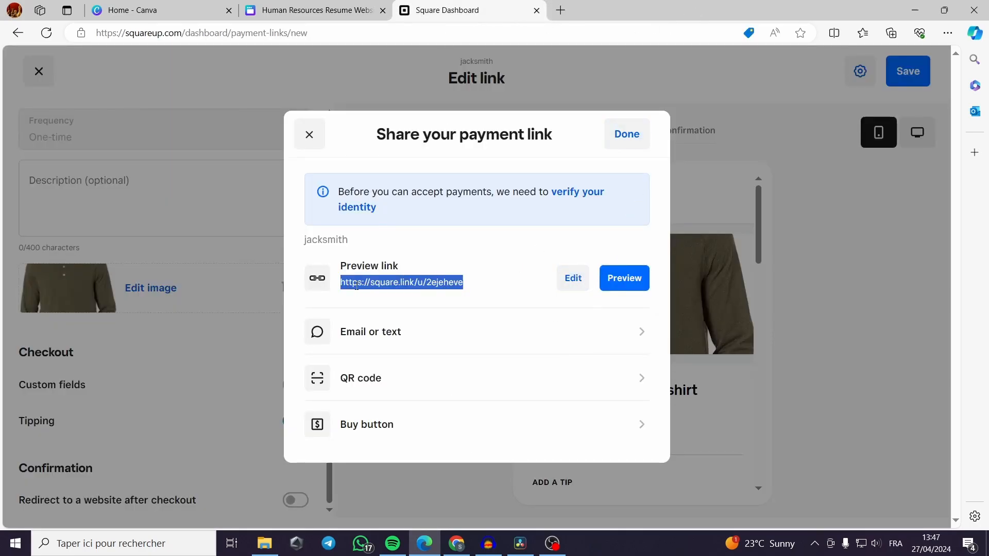
{"action": "right_click", "coordinate": [401, 282]}
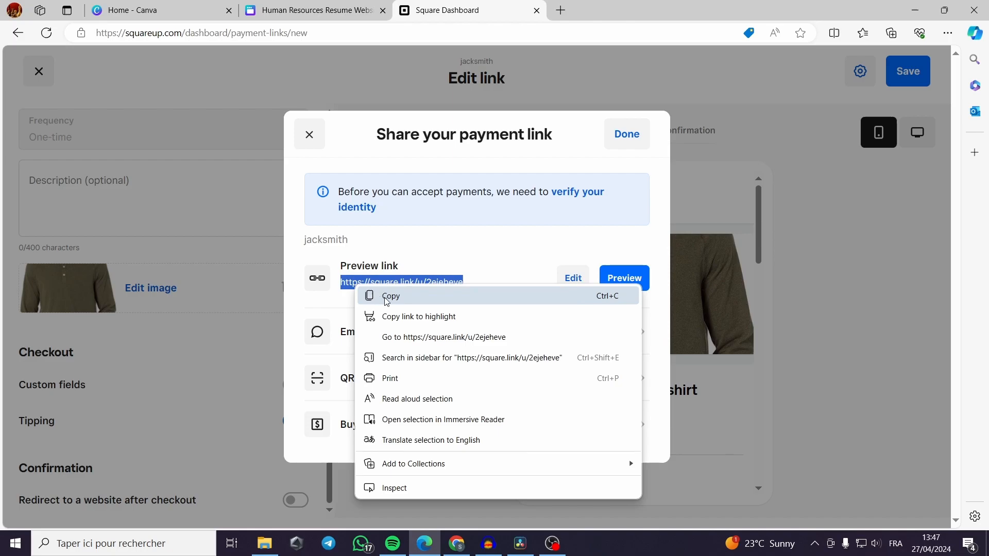
Copy the payment URL and return to the resume design's About Me section.
{"action": "left_click", "coordinate": [391, 296]}
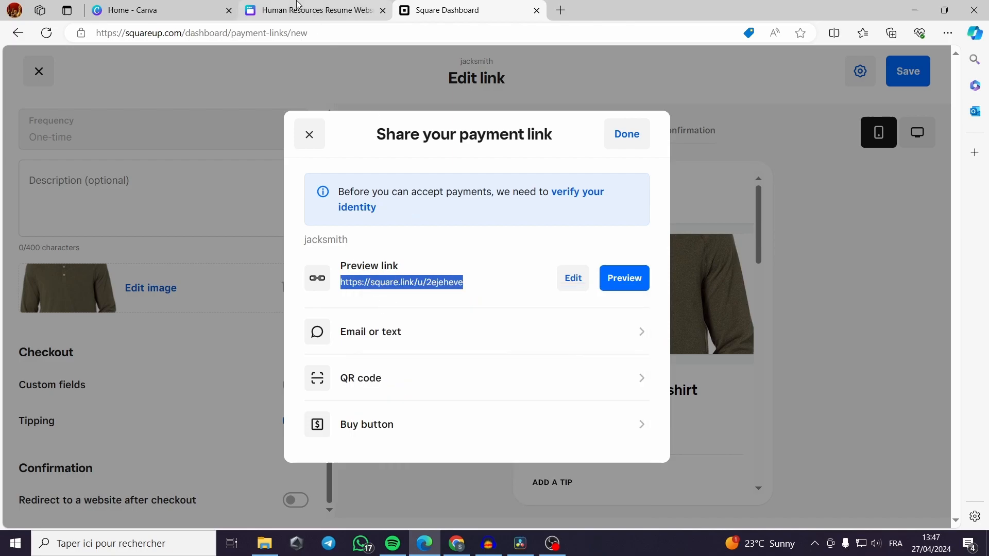
{"action": "left_click", "coordinate": [313, 10]}
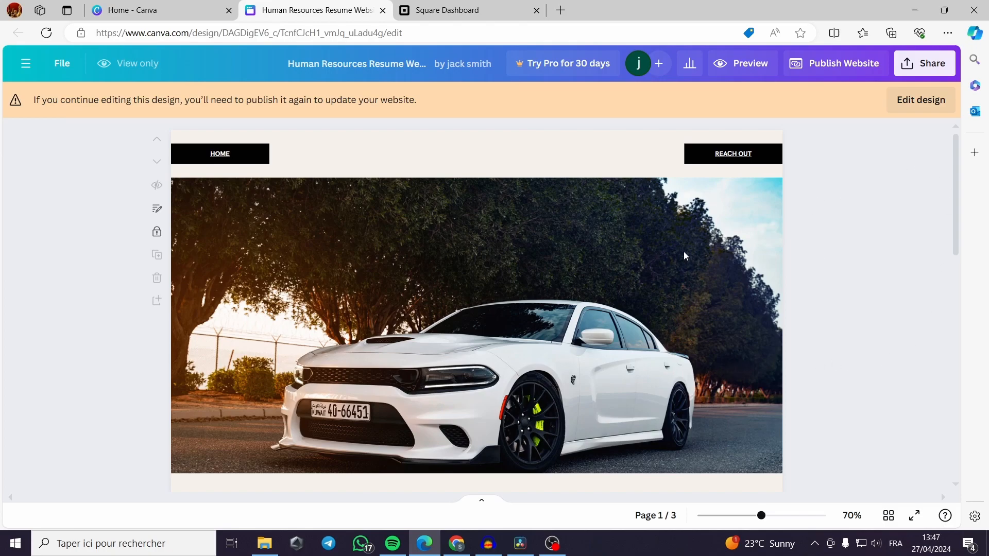
{"action": "scroll", "scroll_direction": "down", "scroll_amount": 3}
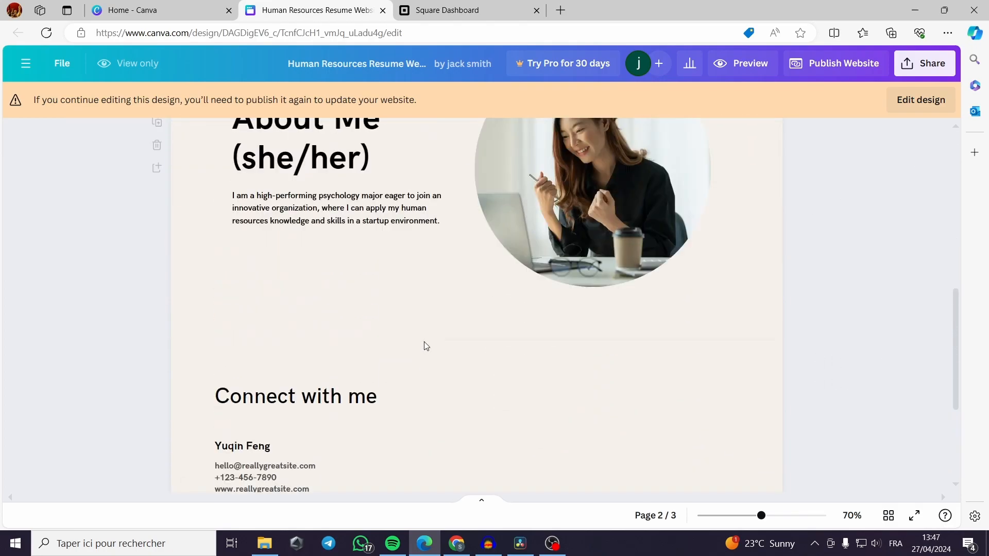
{"action": "scroll", "scroll_direction": "up", "scroll_amount": 3}
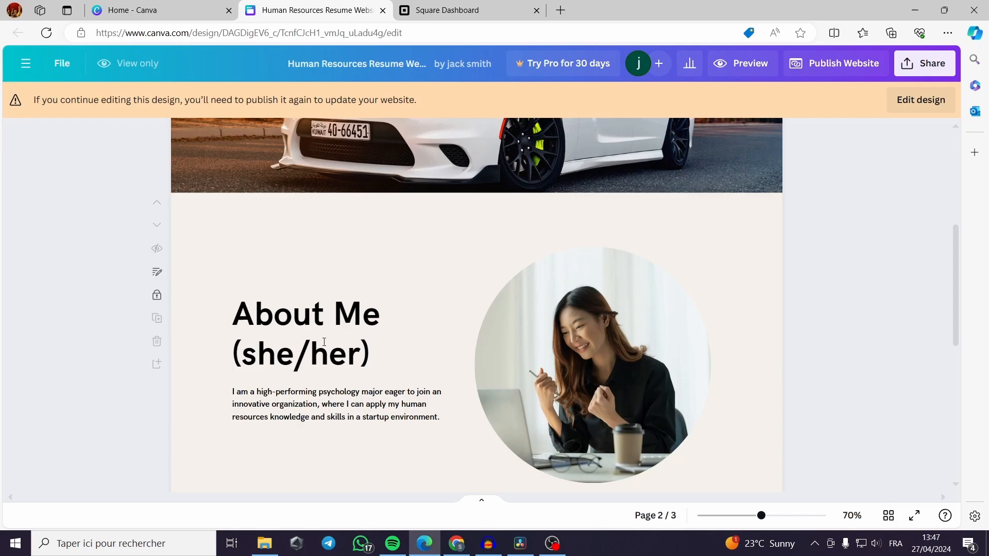
{"action": "scroll", "scroll_direction": "down", "scroll_amount": 3}
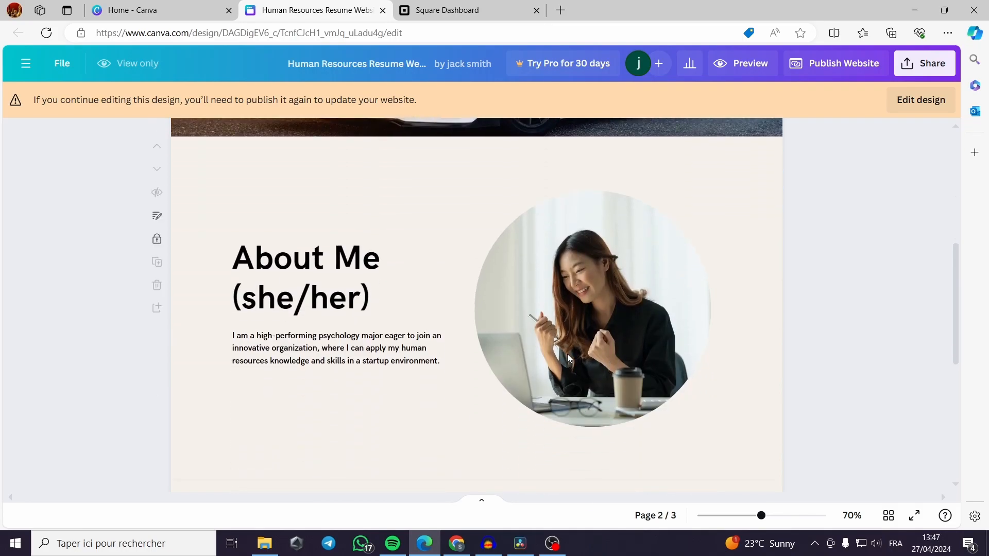
{"action": "mouse_move", "coordinate": [671, 344]}
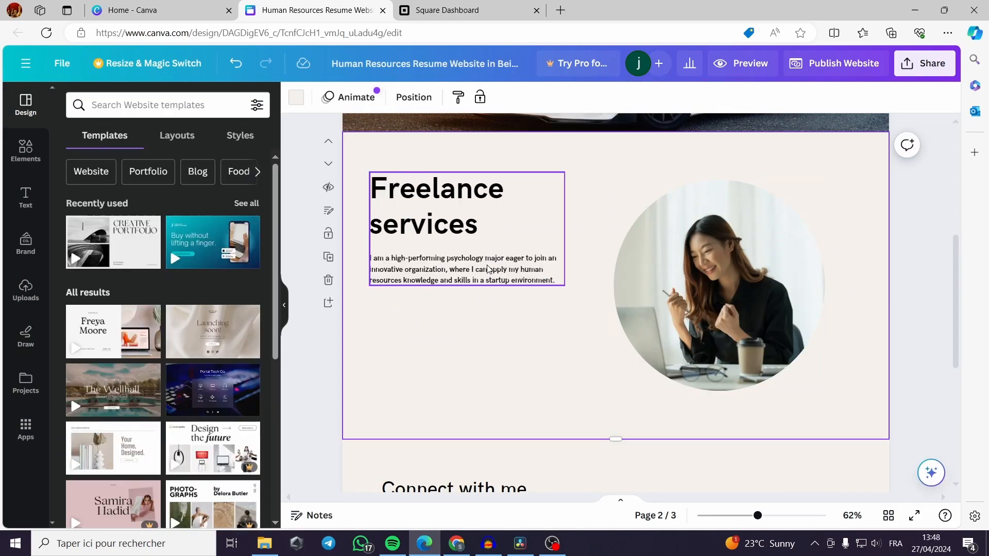
Search graphics for 'button' and add the red pill button below Freelance services.
{"action": "left_click", "coordinate": [464, 269]}
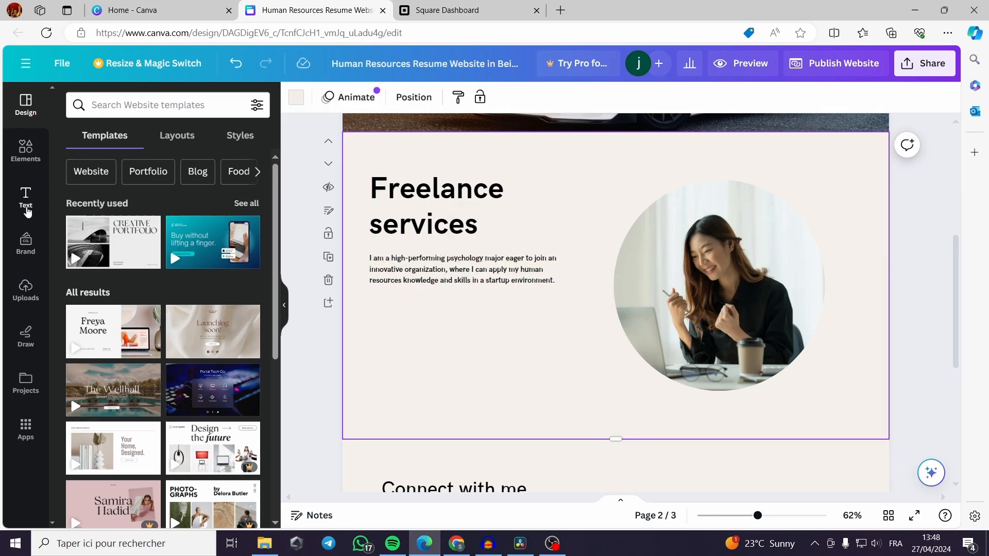
{"action": "type", "text": "button"}
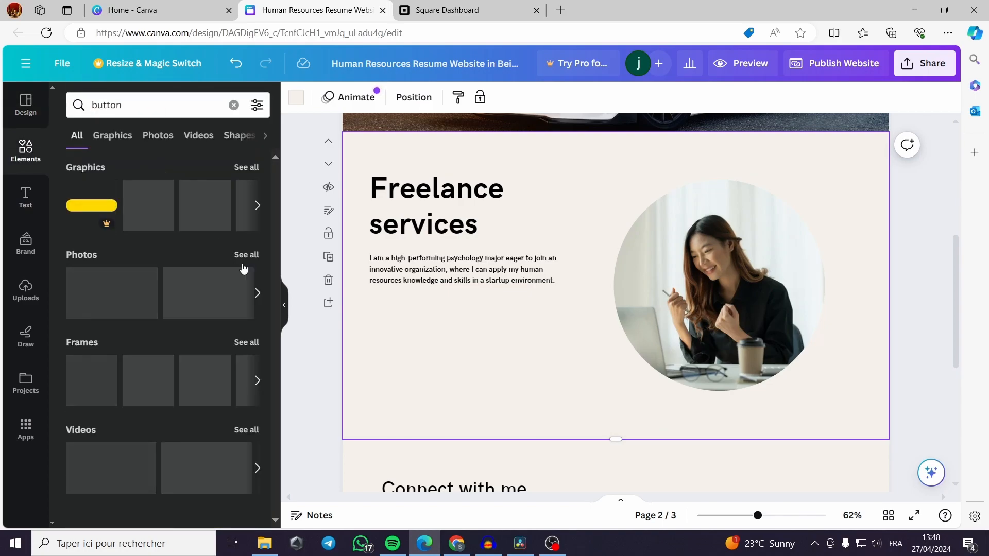
{"action": "left_click", "coordinate": [112, 135]}
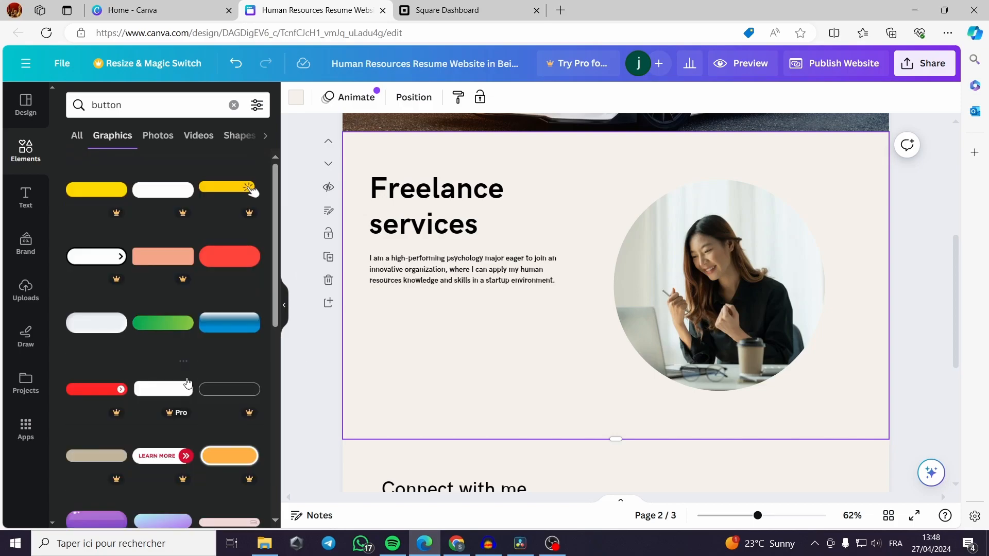
{"action": "left_click", "coordinate": [229, 256]}
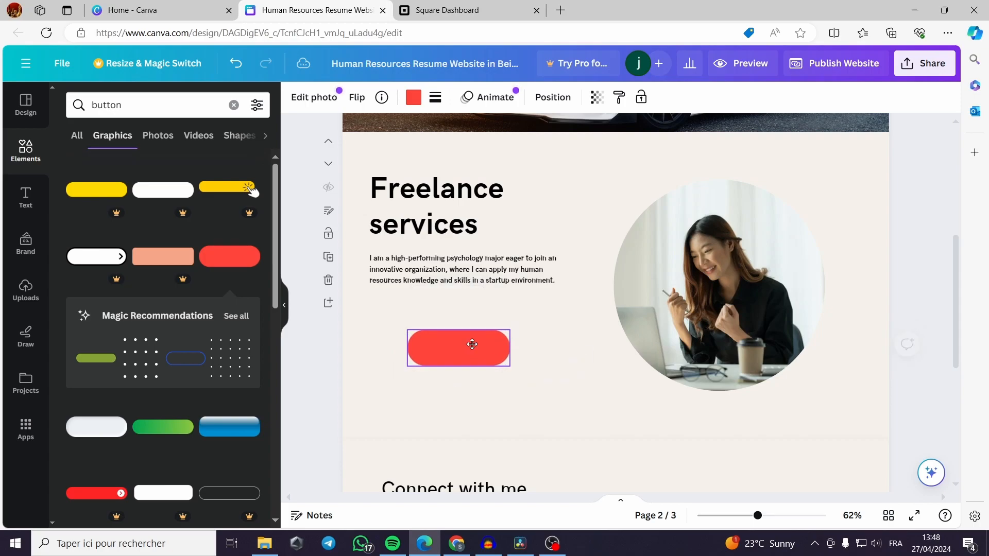
Add a text combination reading BUY NOW and select it on the red button.
{"action": "left_click", "coordinate": [25, 197]}
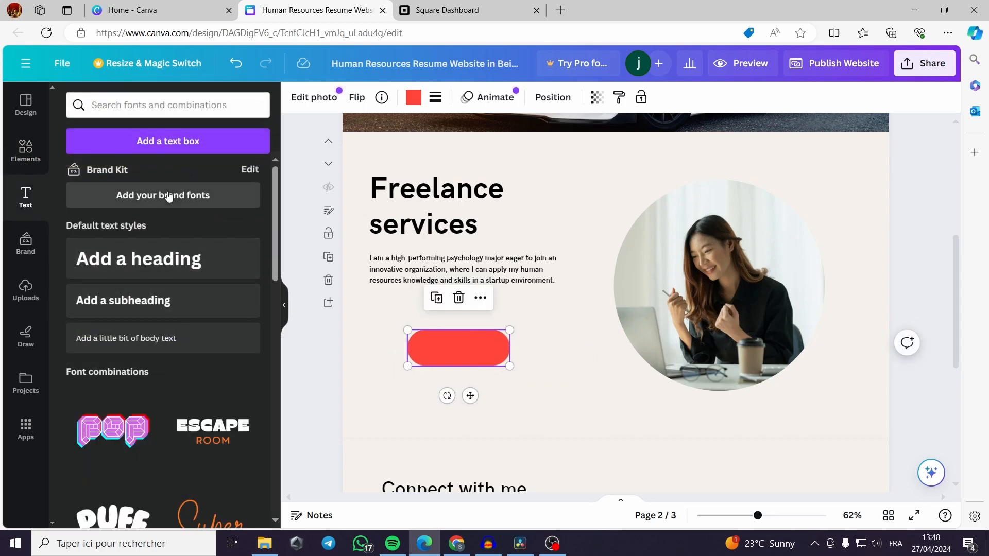
{"action": "left_click", "coordinate": [212, 430]}
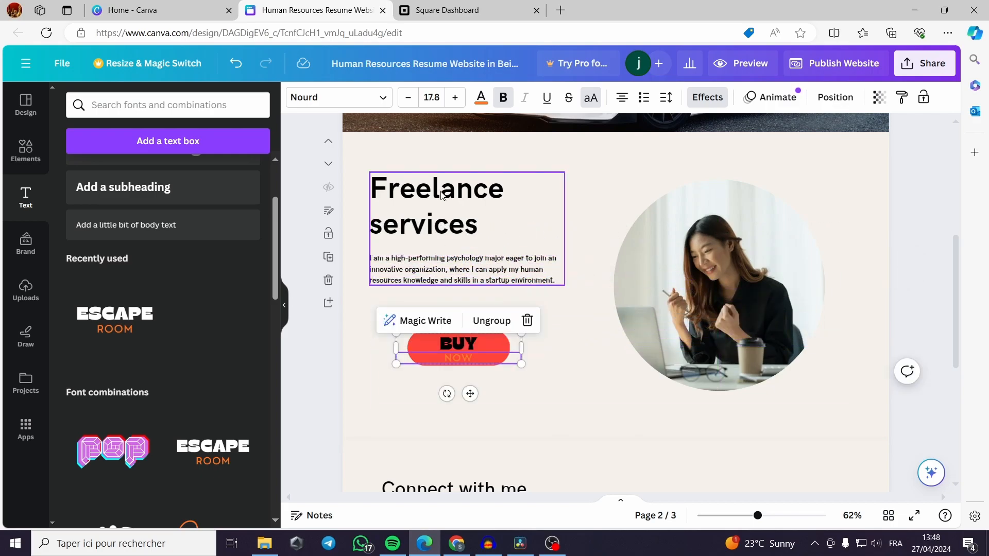
{"action": "left_click", "coordinate": [480, 97]}
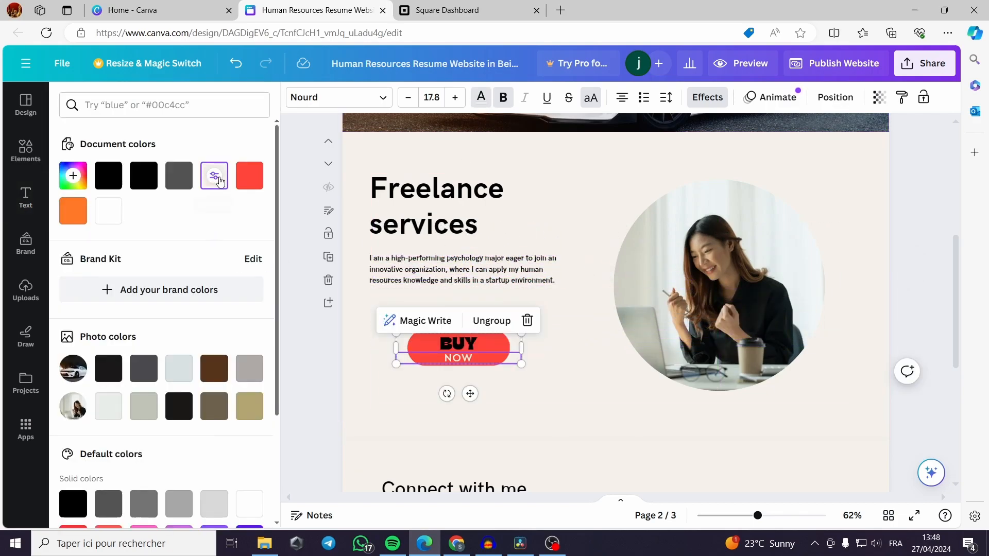
{"action": "left_click", "coordinate": [25, 196]}
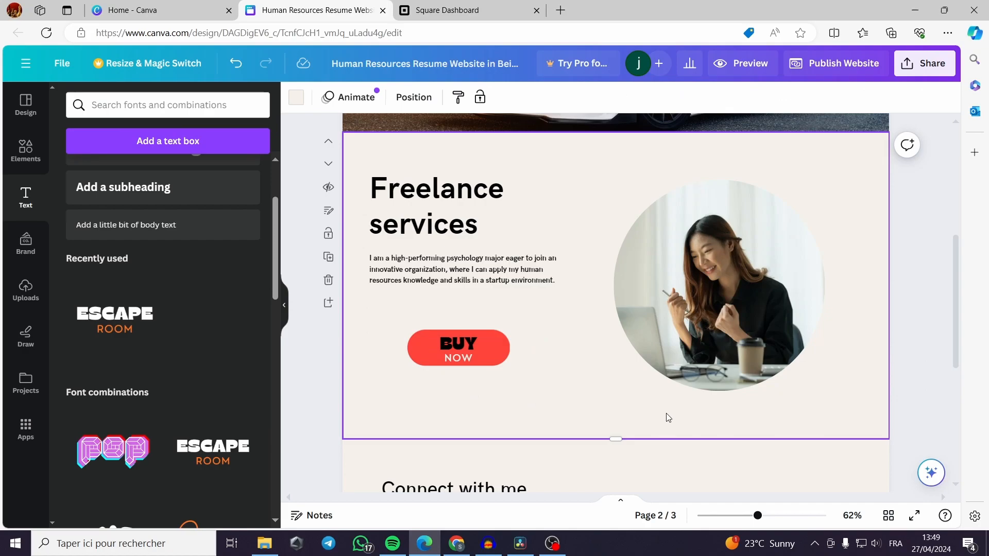
{"action": "left_click", "coordinate": [458, 346]}
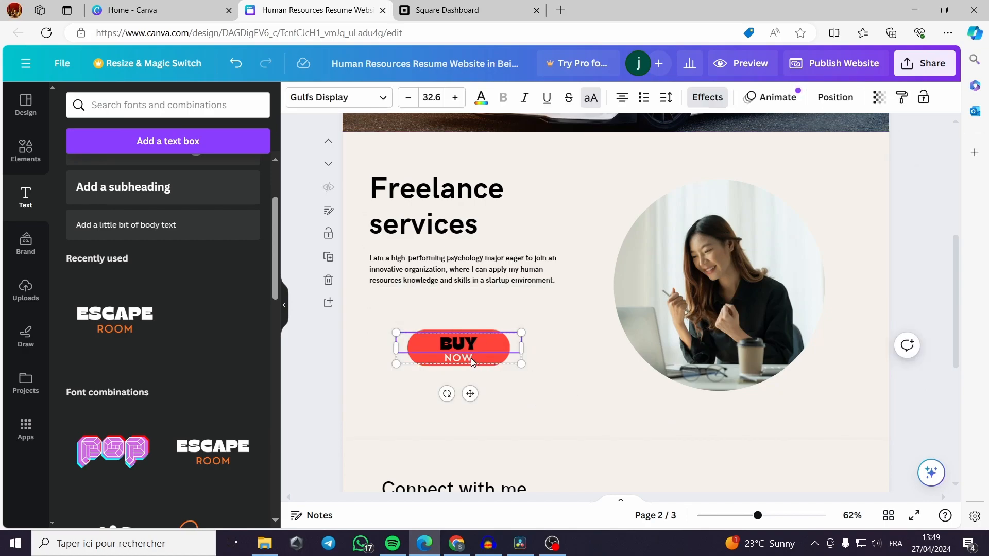
{"action": "left_click", "coordinate": [461, 347]}
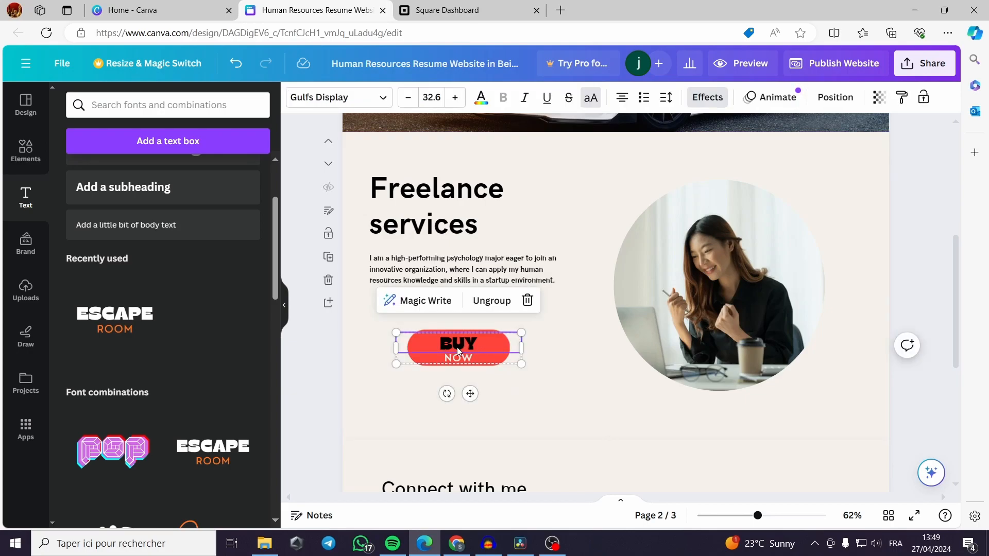
{"action": "right_click", "coordinate": [458, 347]}
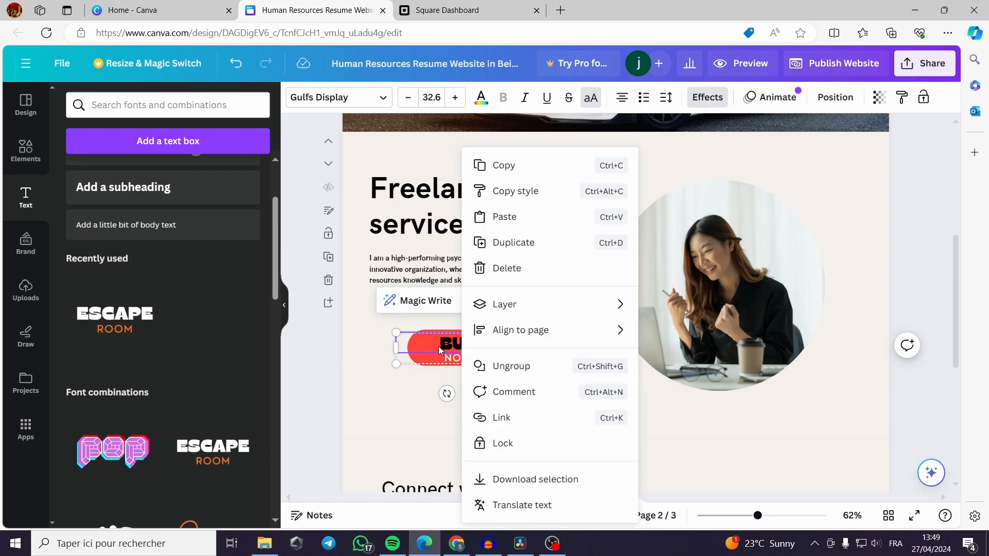
{"action": "mouse_move", "coordinate": [565, 366]}
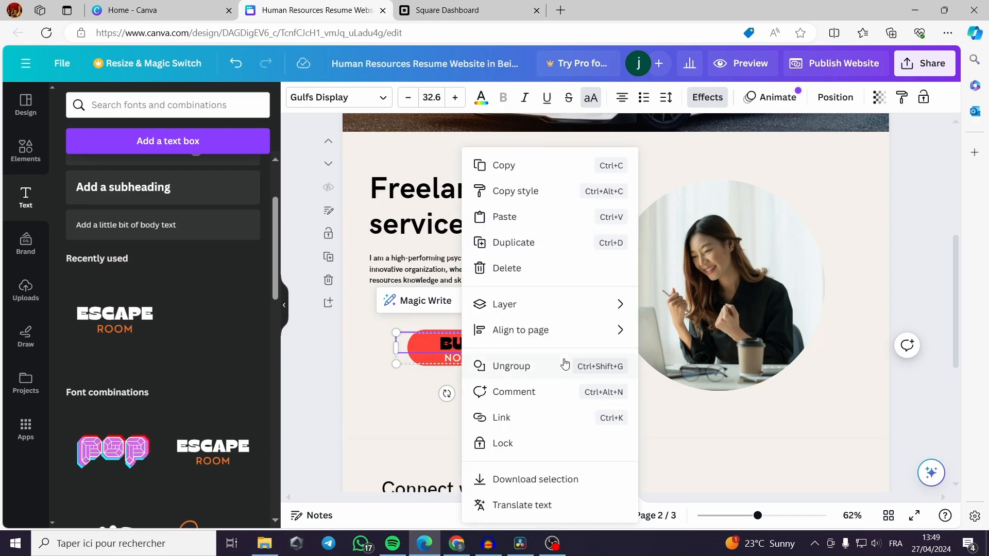
{"action": "left_click", "coordinate": [501, 418]}
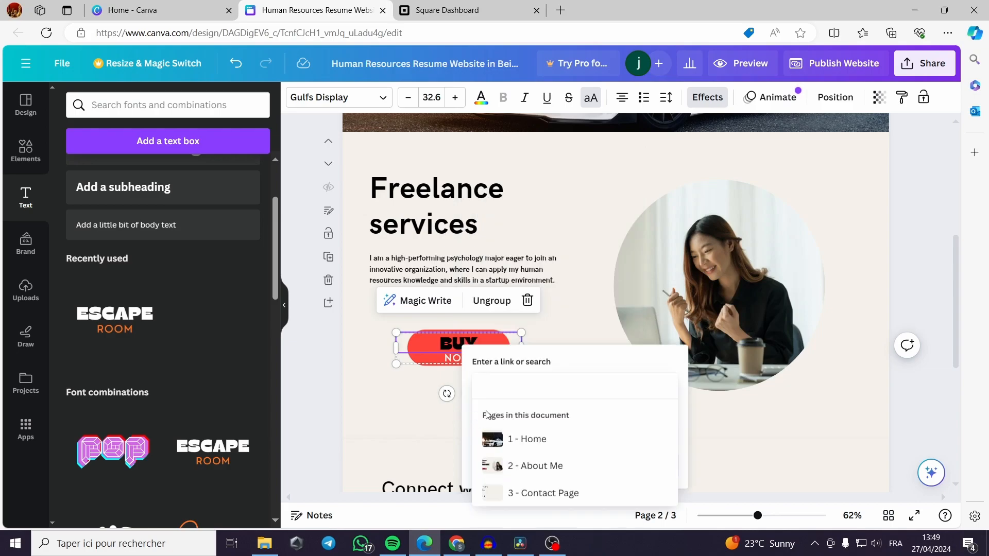
{"action": "left_click", "coordinate": [468, 11]}
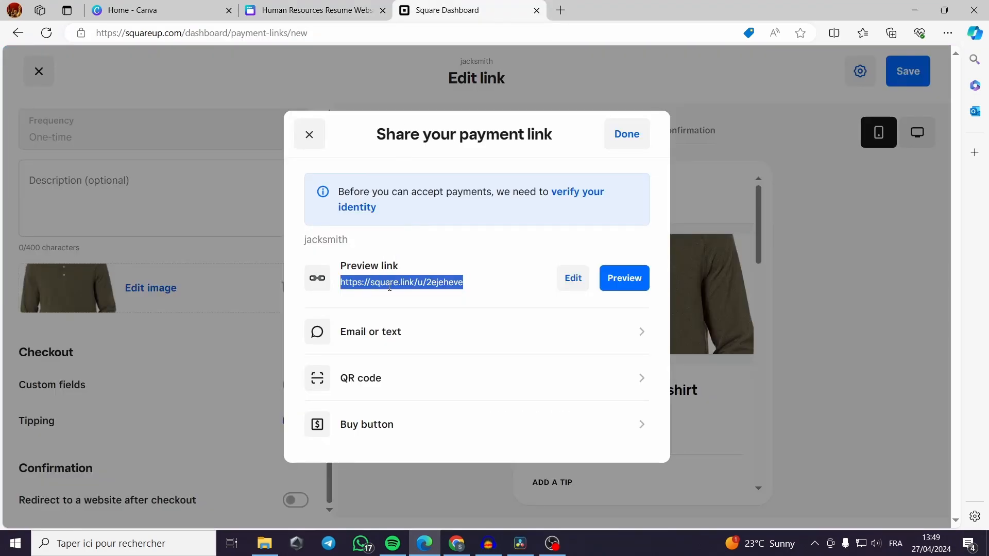
{"action": "left_click", "coordinate": [312, 10]}
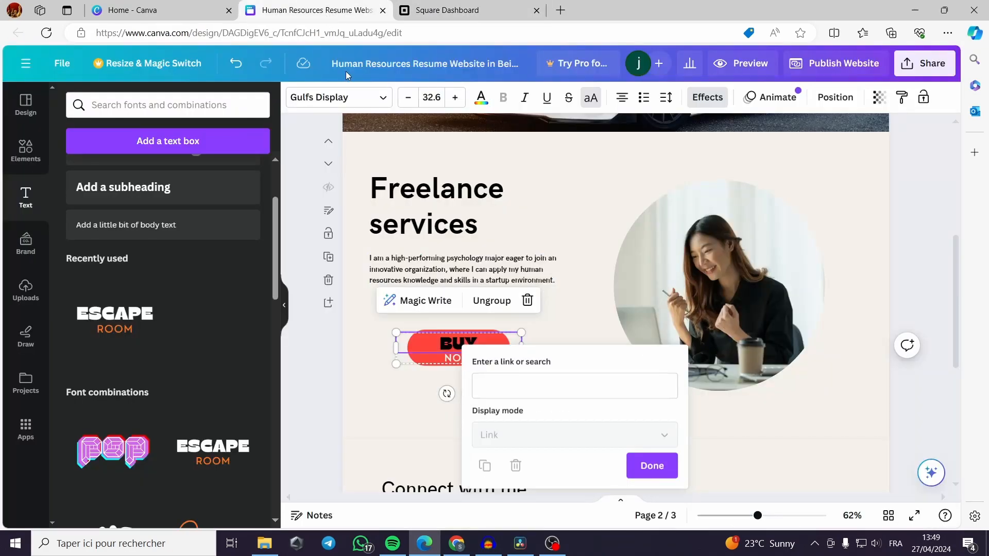
{"action": "left_click", "coordinate": [574, 385]}
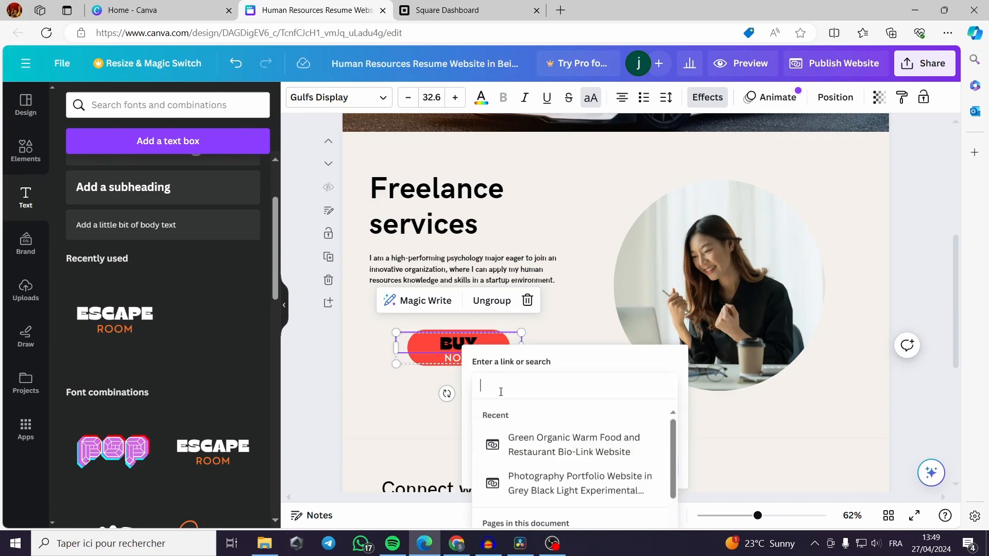
{"action": "type", "text": "https://square.link/u/2ejeheve"}
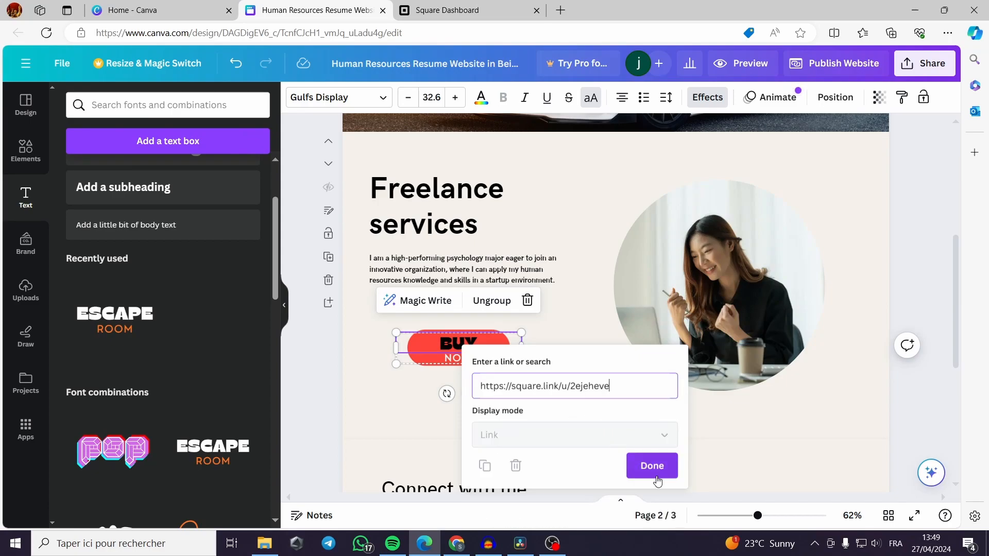
{"action": "left_click", "coordinate": [651, 466]}
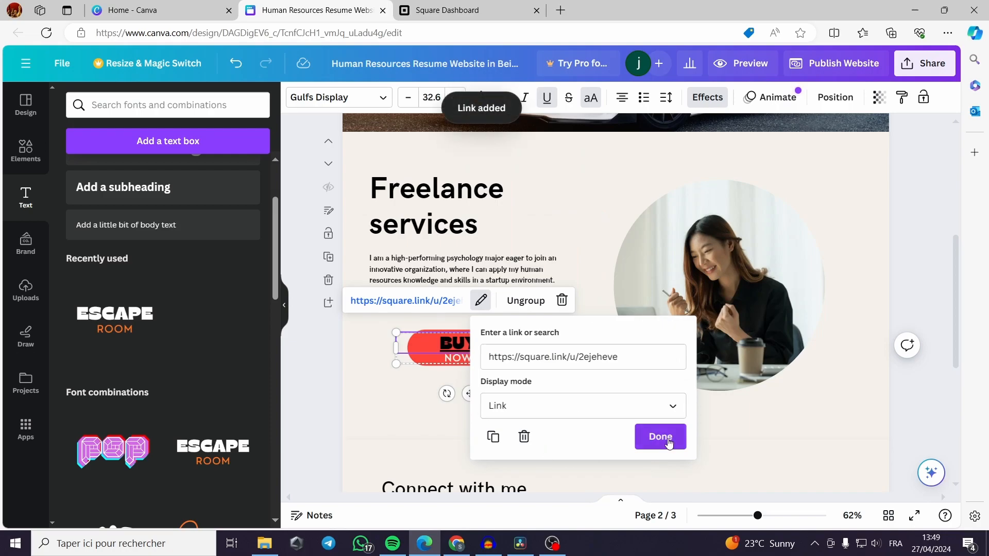
{"action": "left_click", "coordinate": [660, 436]}
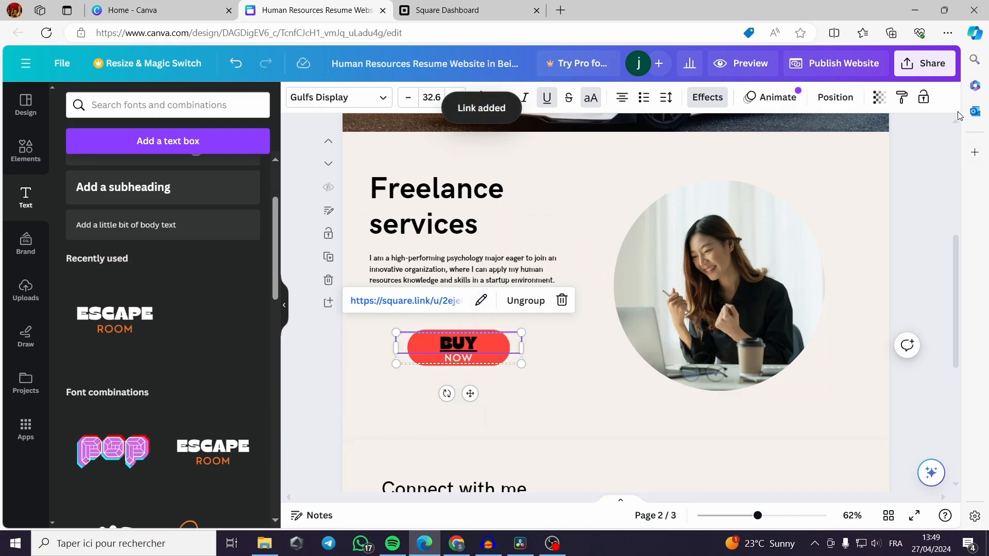
{"action": "left_click", "coordinate": [842, 63]}
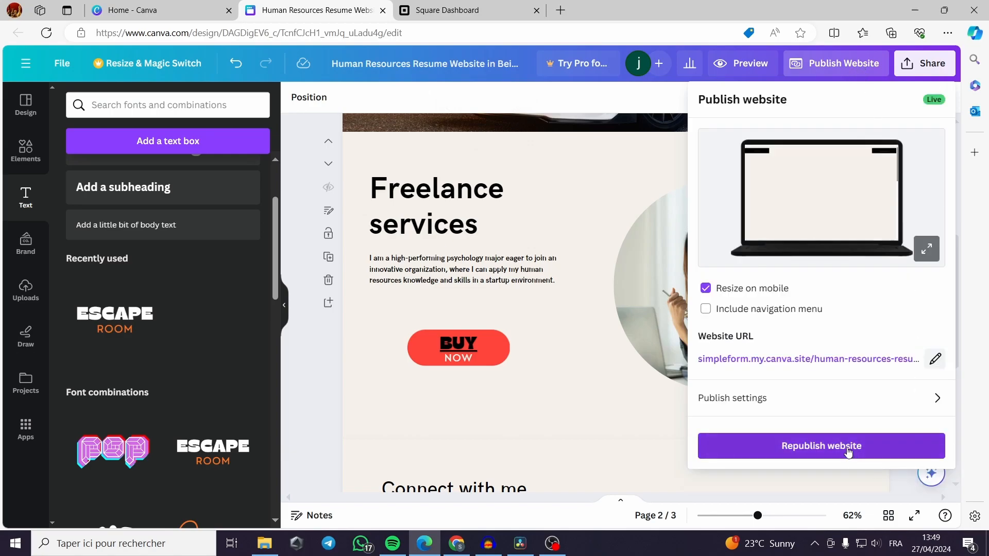
Republish the resume website and open the live page in a new tab.
{"action": "left_click", "coordinate": [821, 446]}
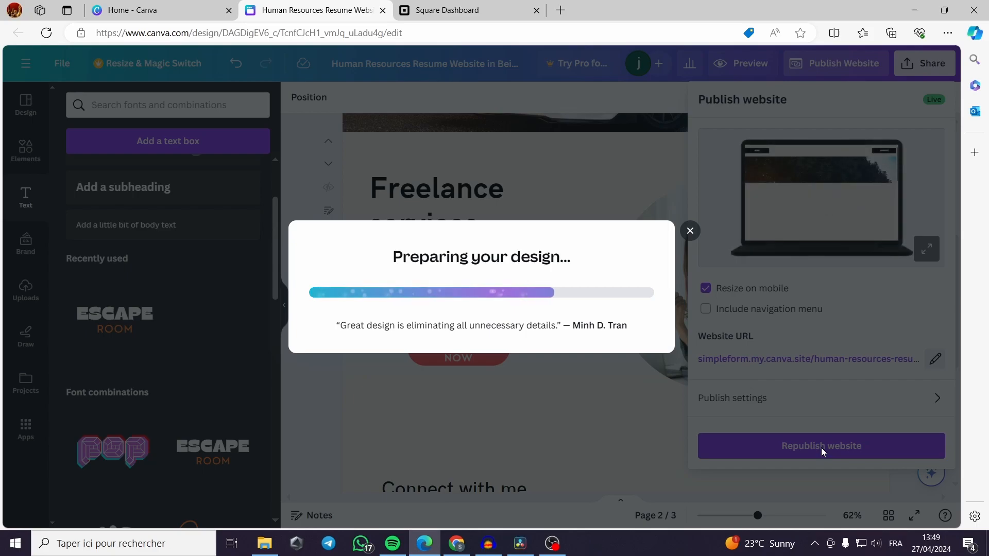
{"action": "left_click", "coordinate": [820, 446]}
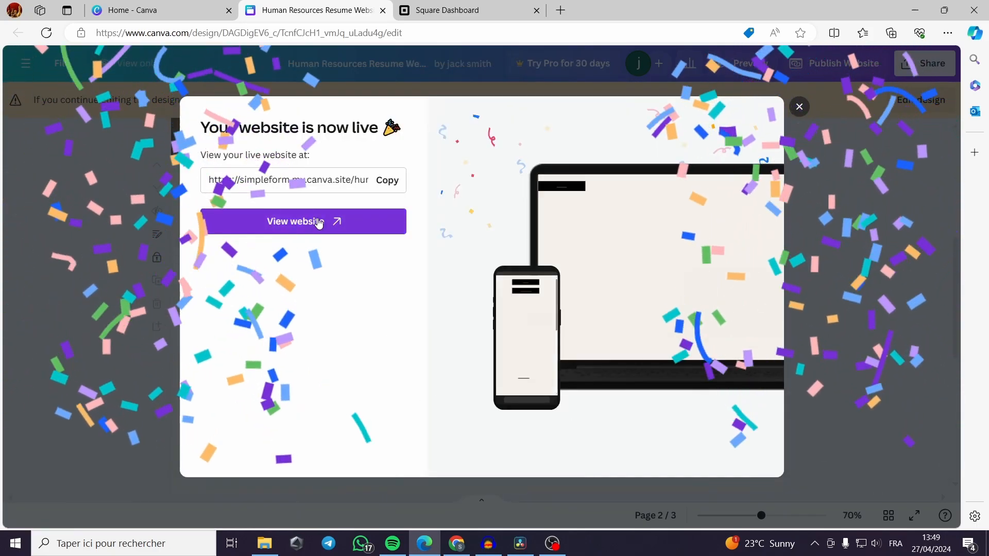
{"action": "left_click", "coordinate": [303, 221]}
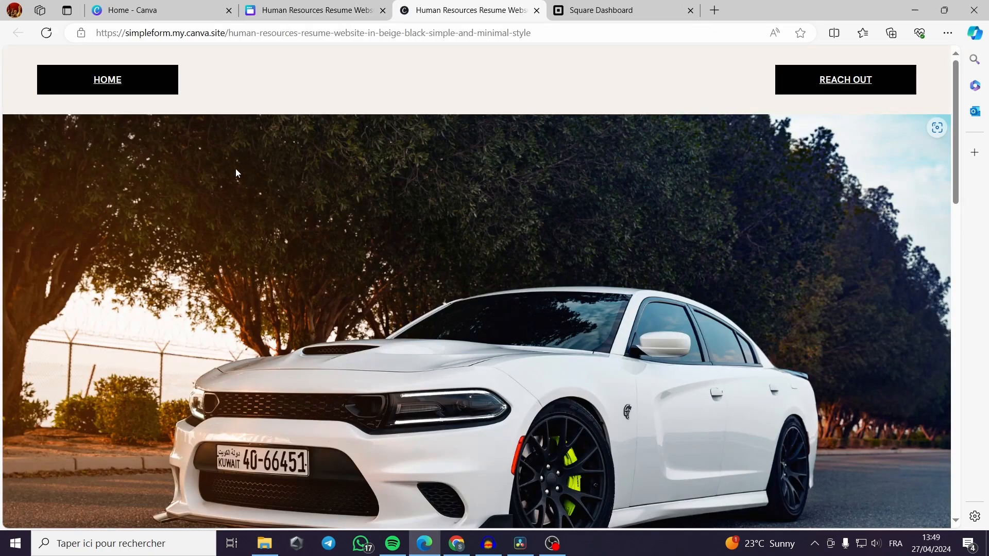
Scroll the live site and test BUY NOW, opening the Green sweat shirt checkout.
{"action": "scroll", "scroll_direction": "down", "scroll_amount": 3}
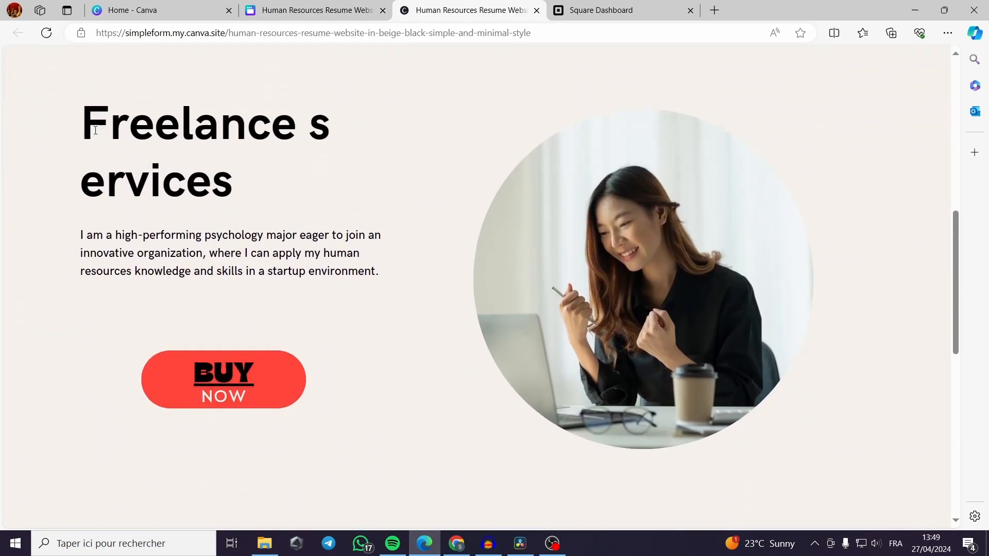
{"action": "mouse_move", "coordinate": [63, 189]}
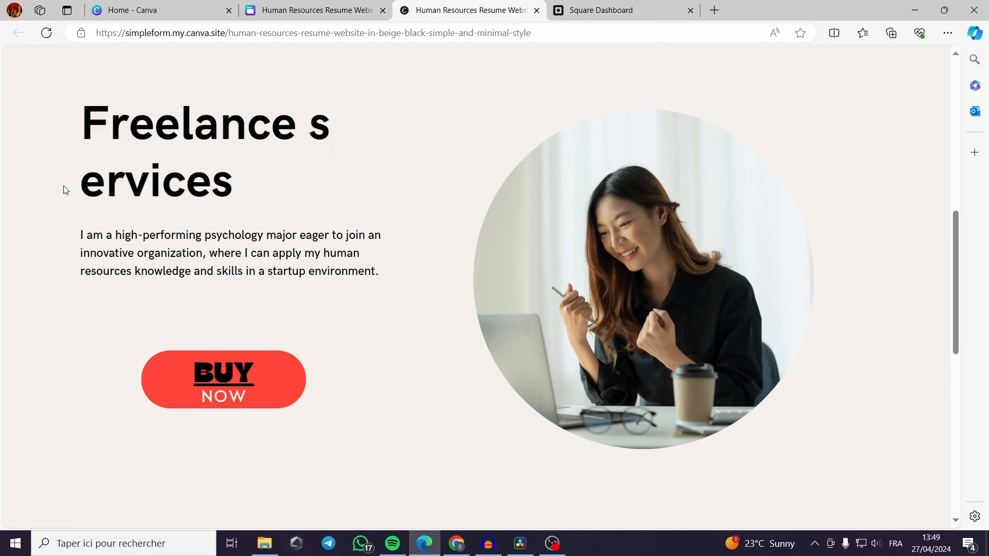
{"action": "mouse_move", "coordinate": [222, 396]}
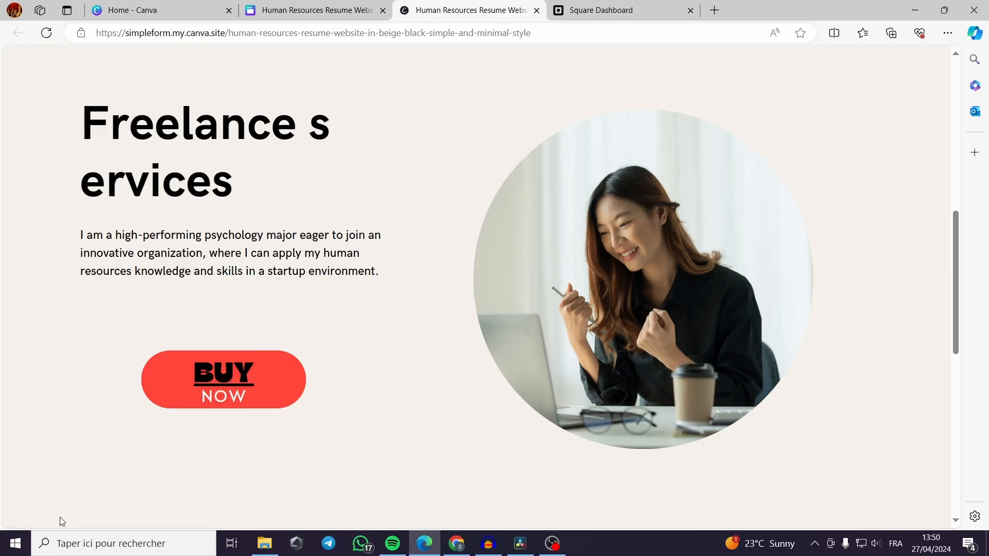
{"action": "mouse_move", "coordinate": [230, 385]}
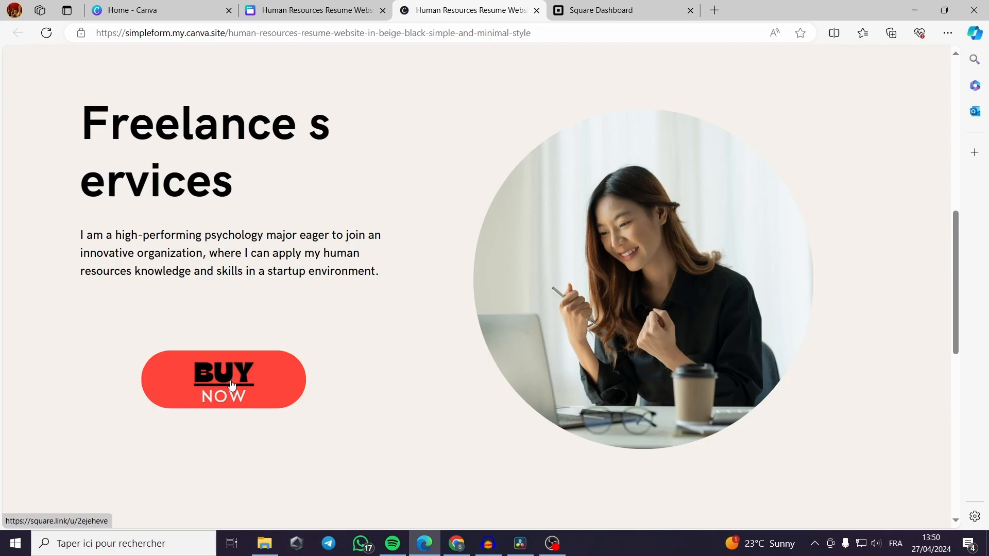
{"action": "left_click", "coordinate": [753, 11]}
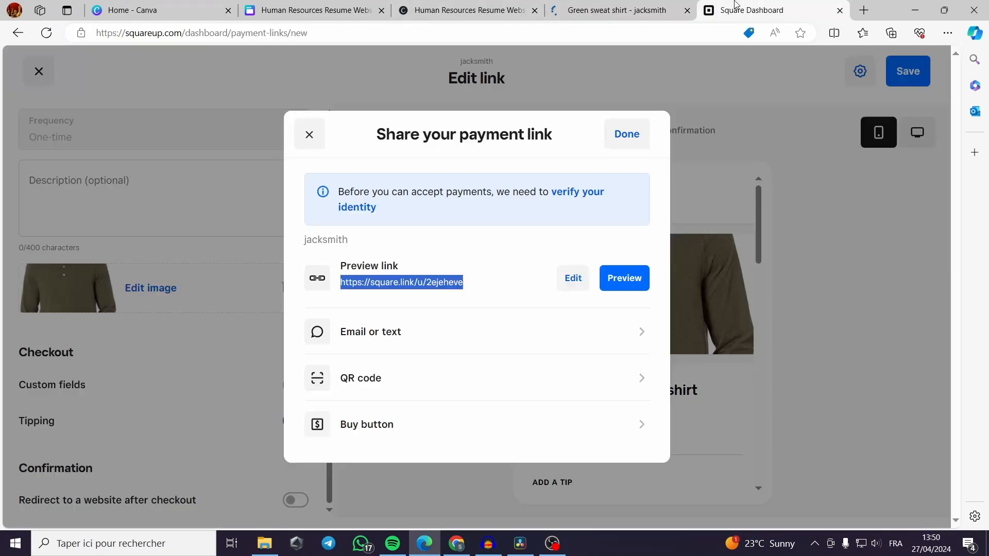
Review the Green sweat shirt $25.00 checkout page, then scroll the live website back to its top.
{"action": "left_click", "coordinate": [623, 279]}
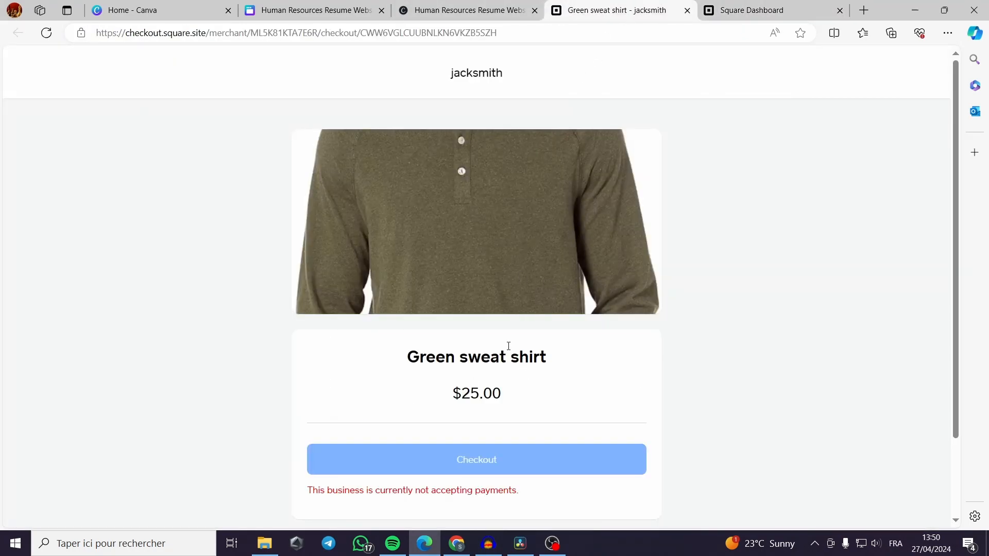
{"action": "scroll", "scroll_direction": "down", "scroll_amount": 3}
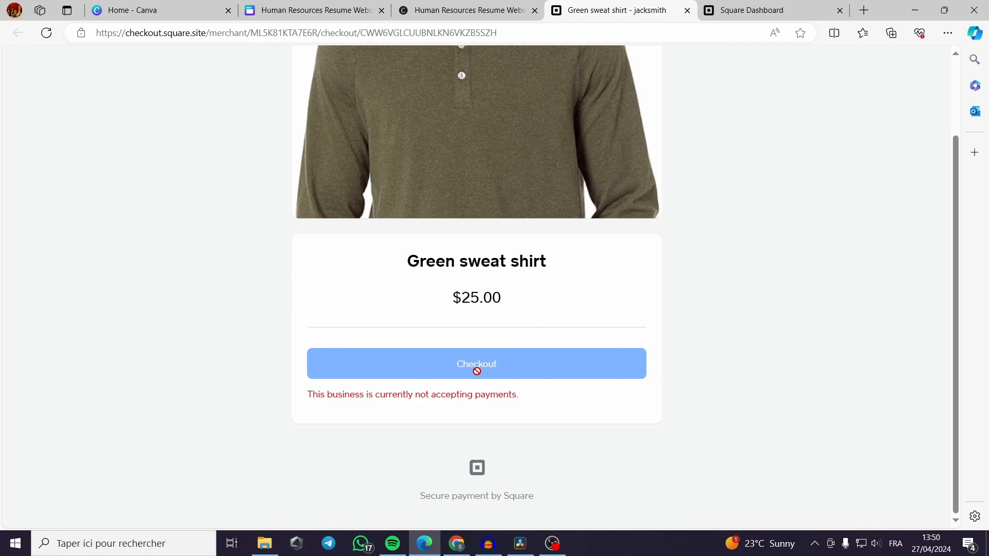
{"action": "mouse_move", "coordinate": [320, 321]}
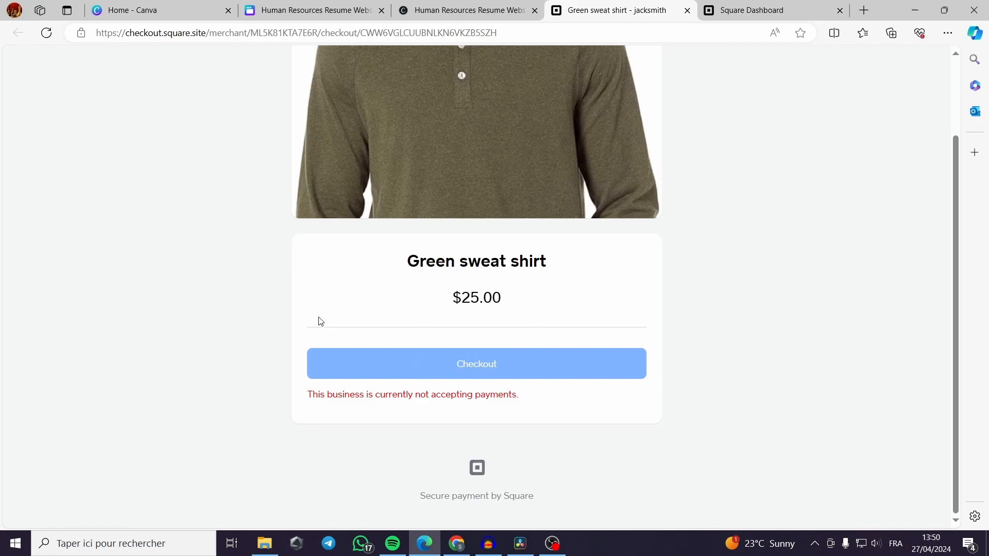
{"action": "mouse_move", "coordinate": [734, 317]}
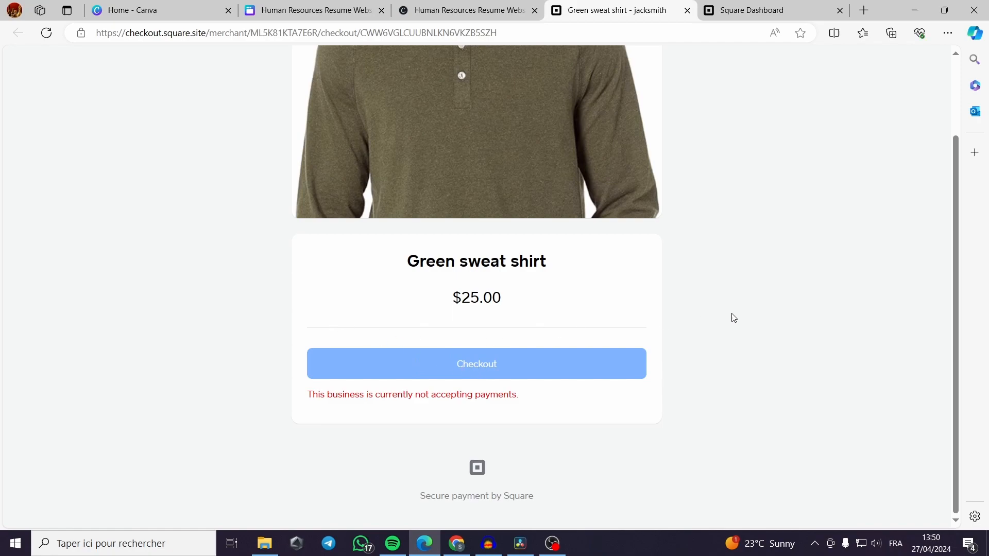
{"action": "mouse_move", "coordinate": [706, 373]}
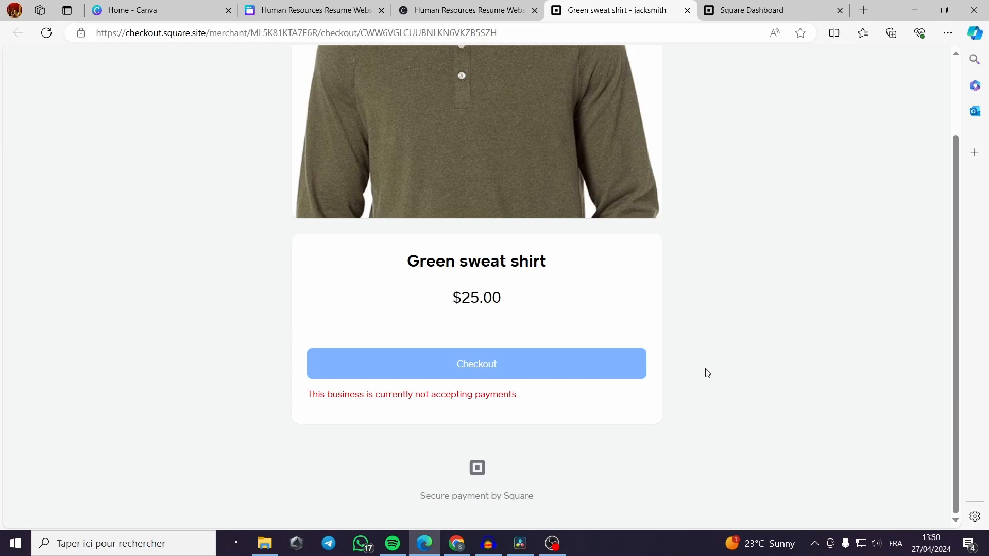
{"action": "mouse_move", "coordinate": [367, 215]}
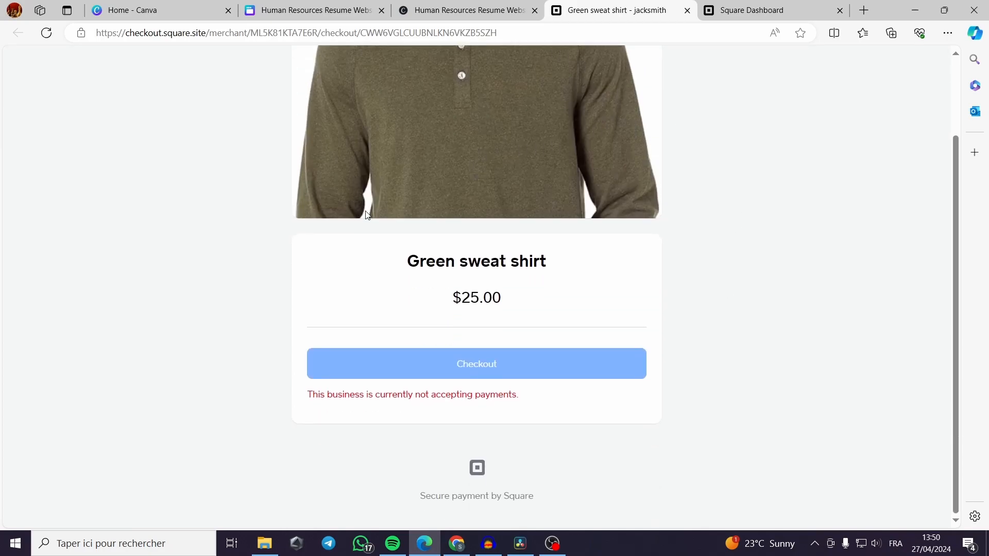
{"action": "mouse_move", "coordinate": [421, 259]}
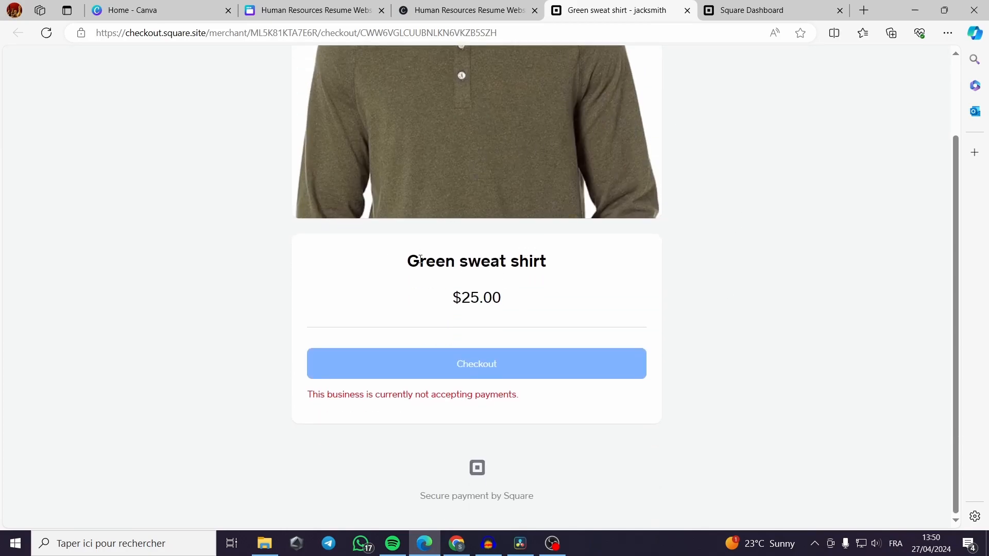
{"action": "mouse_move", "coordinate": [341, 317]}
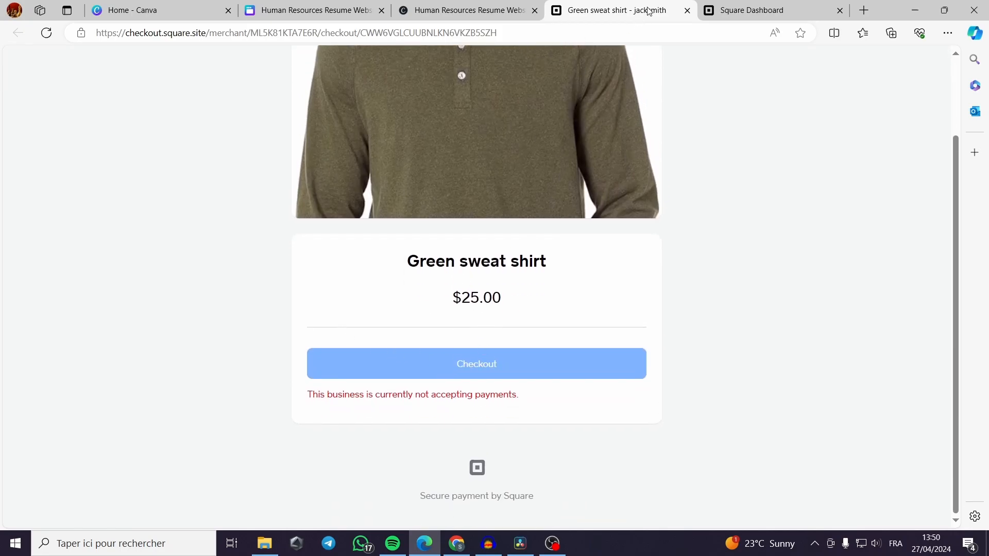
{"action": "mouse_move", "coordinate": [687, 14]}
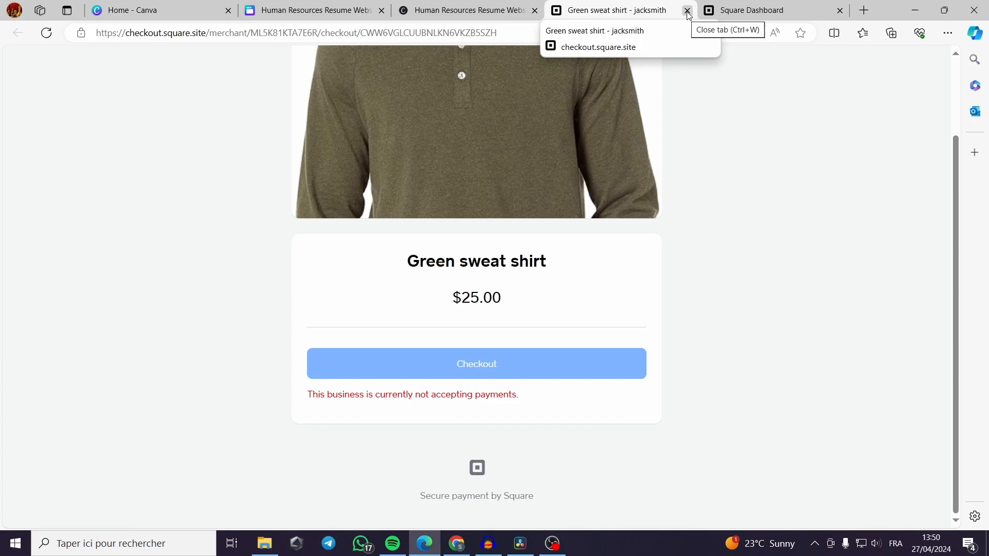
{"action": "mouse_move", "coordinate": [467, 10]}
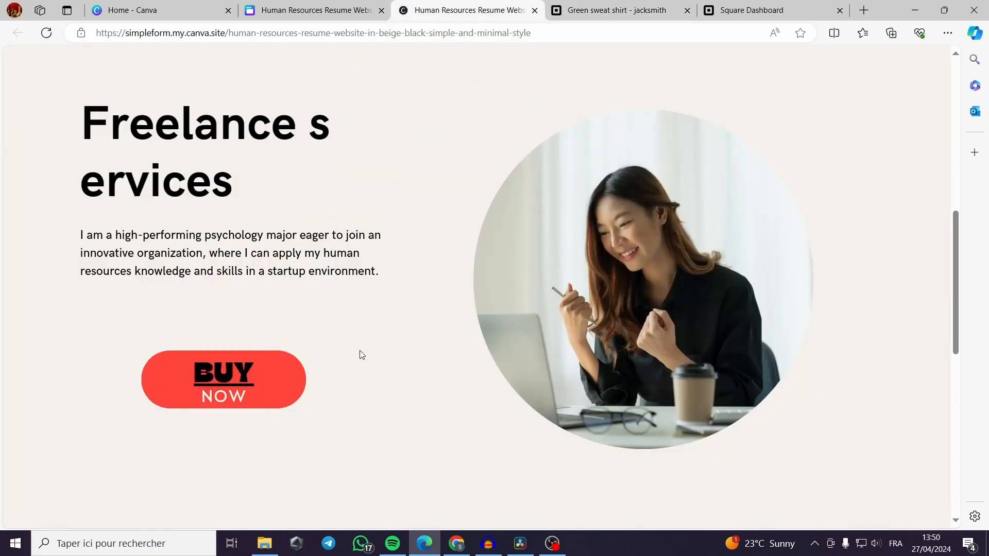
{"action": "scroll", "scroll_direction": "up", "scroll_amount": 3}
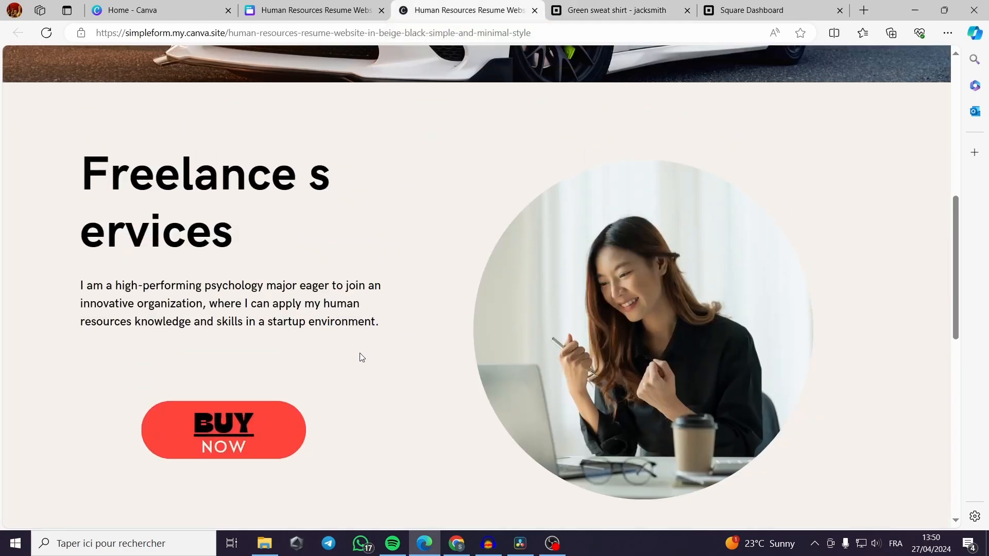
{"action": "scroll", "scroll_direction": "up", "scroll_amount": 3}
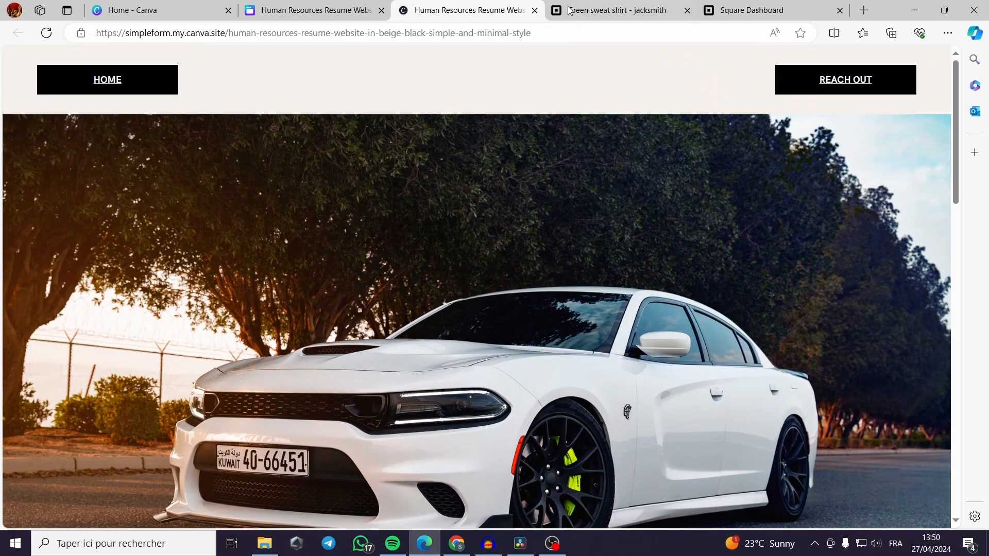